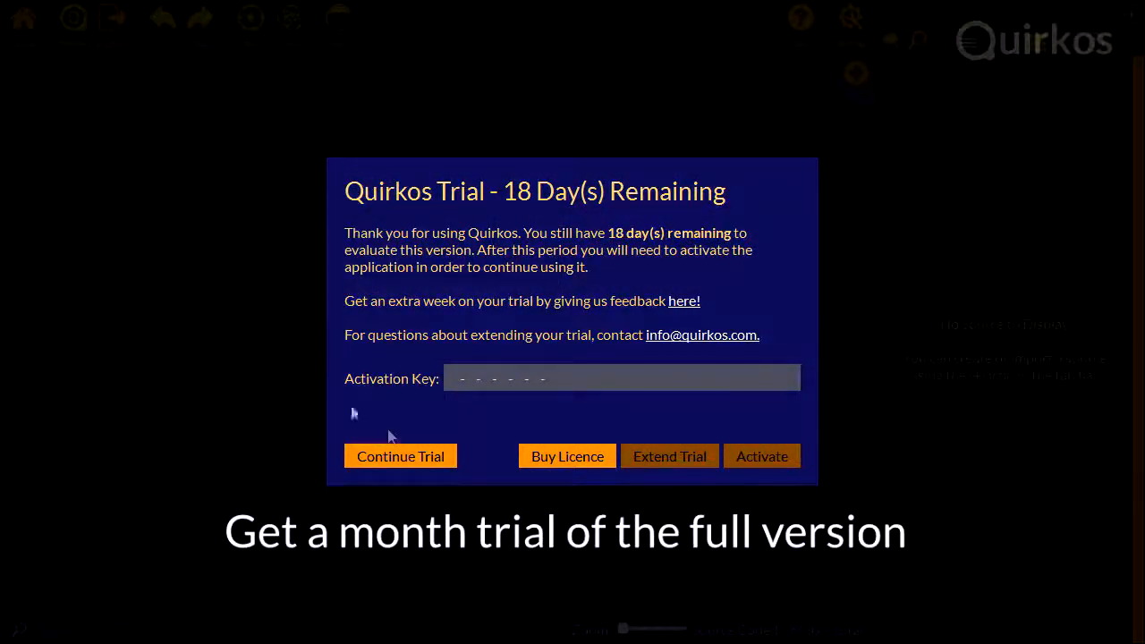
- Continue the trial to reach the Welcome to Quirkos screen with recent projects
{"action": "left_click", "coordinate": [400, 457]}
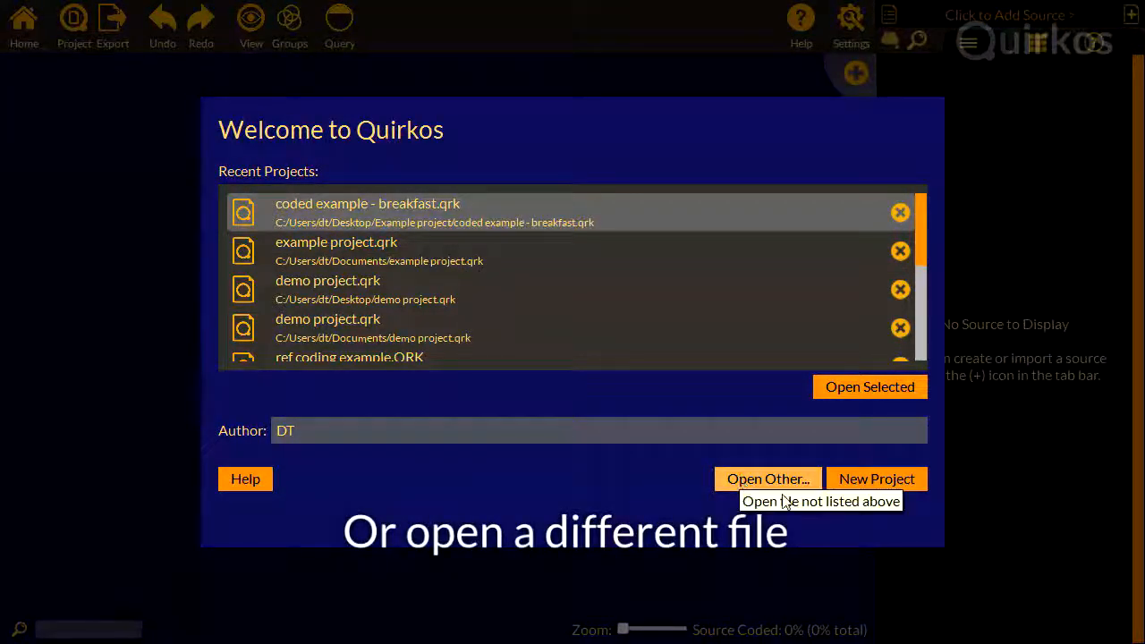
- Start a new project with author Daniel, leaving password protection switched off
{"action": "left_click", "coordinate": [877, 479]}
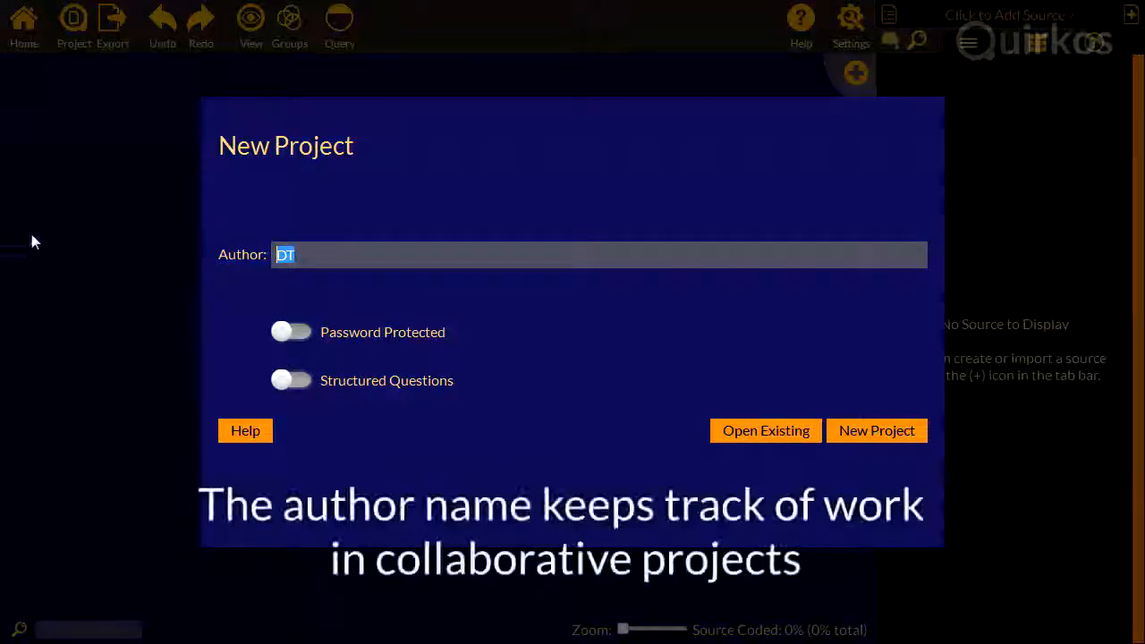
{"action": "type", "text": "Daniel"}
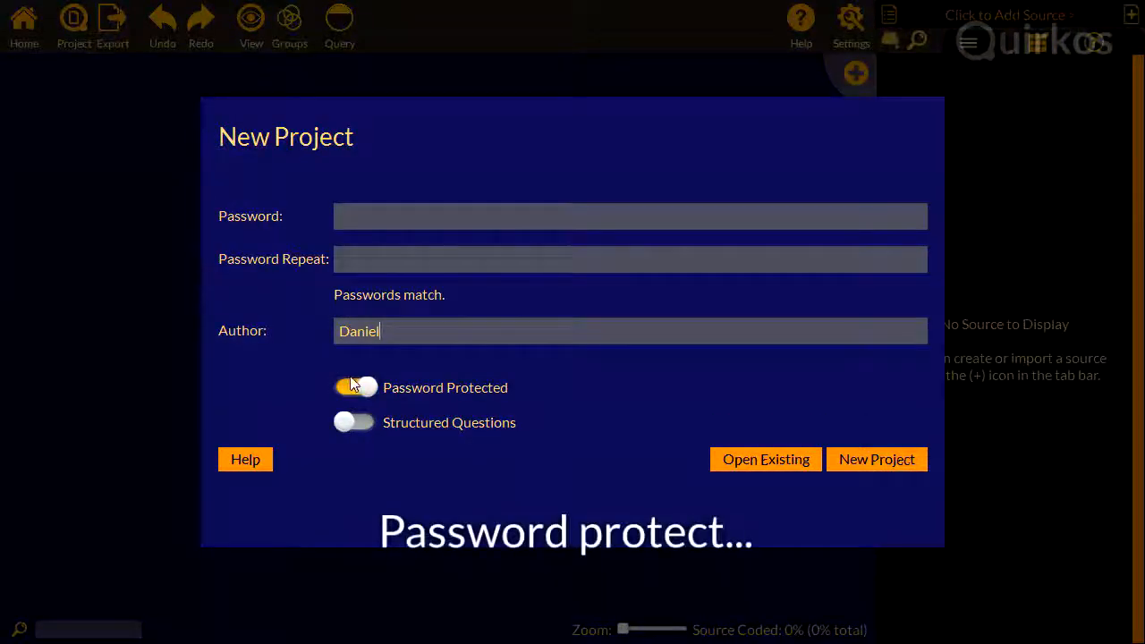
{"action": "left_click", "coordinate": [354, 387]}
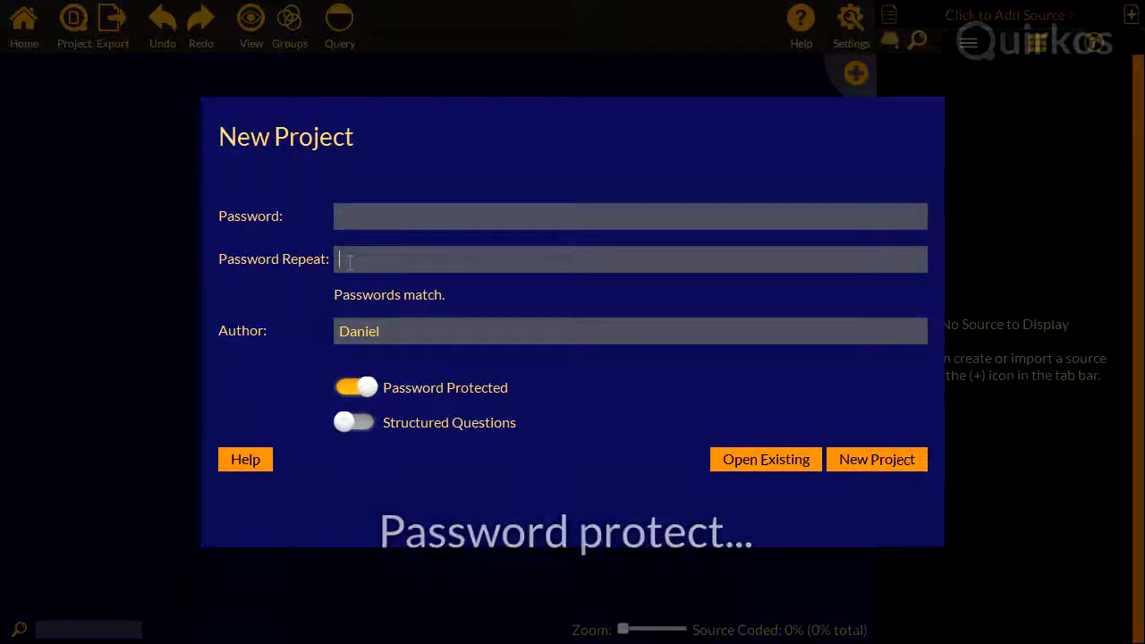
{"action": "left_click", "coordinate": [354, 386]}
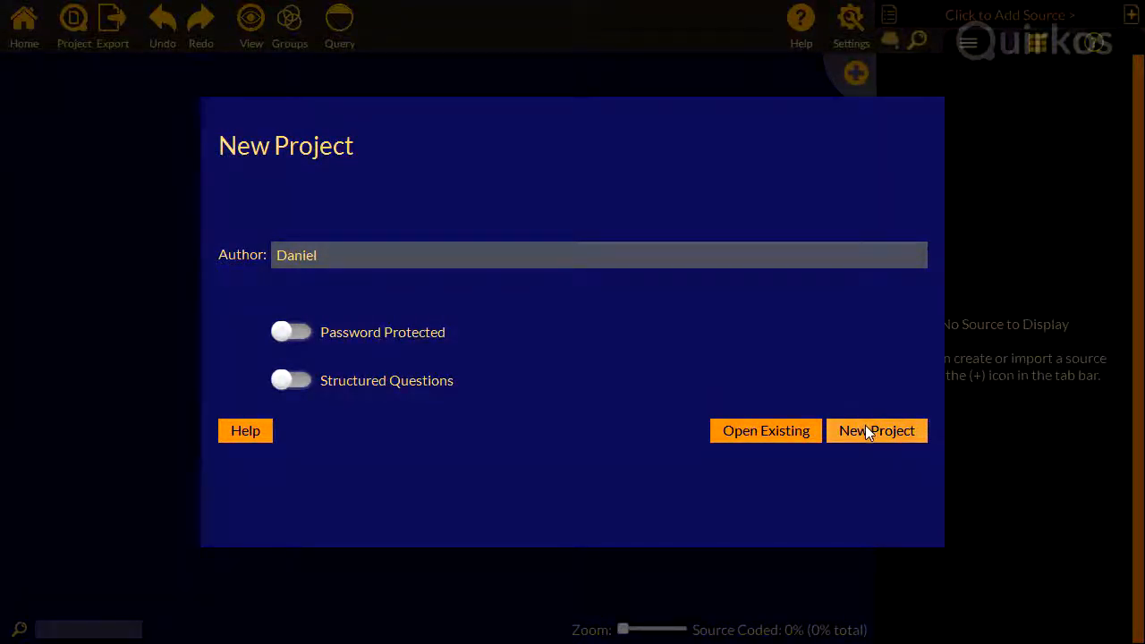
- Save the new project as 'test proj' on the Desktop and open it empty
{"action": "left_click", "coordinate": [877, 429]}
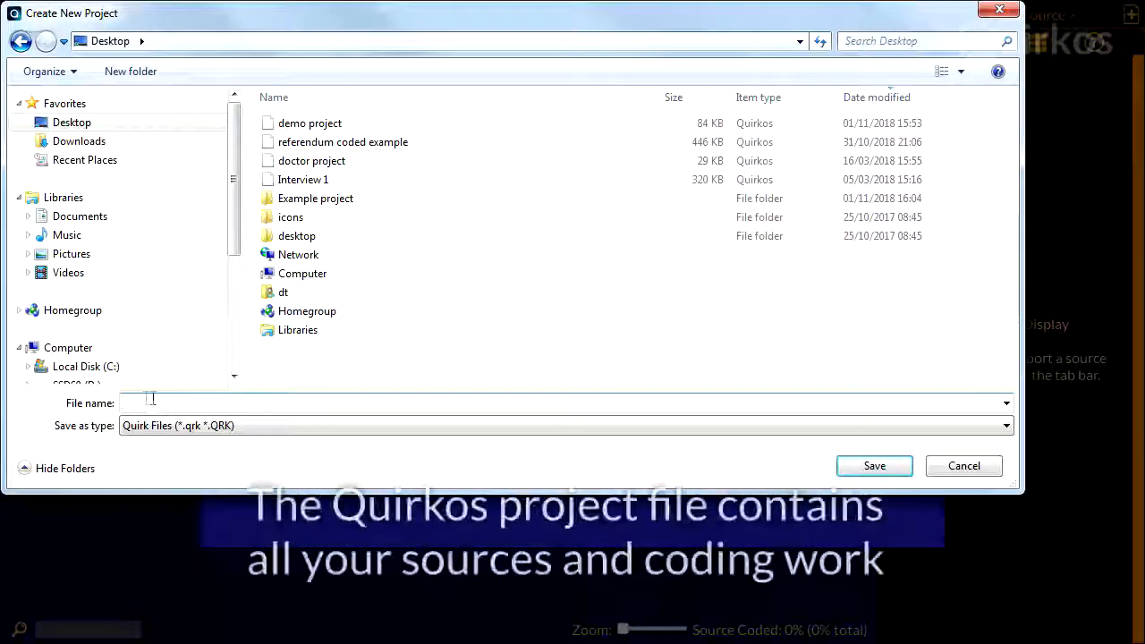
{"action": "type", "text": "test proj"}
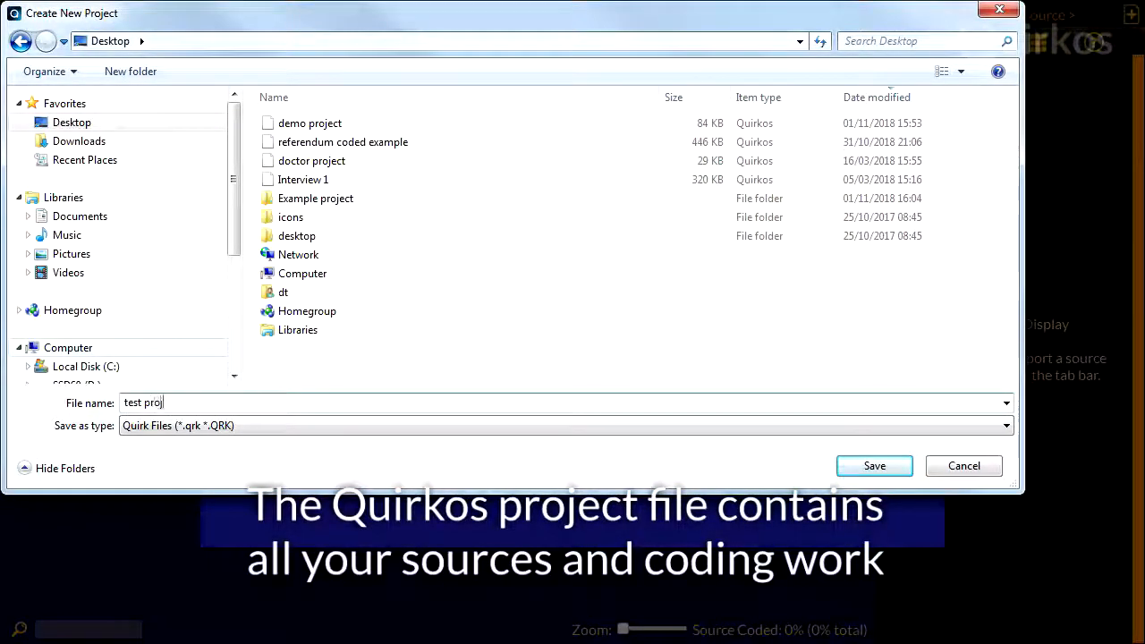
{"action": "left_click", "coordinate": [874, 465]}
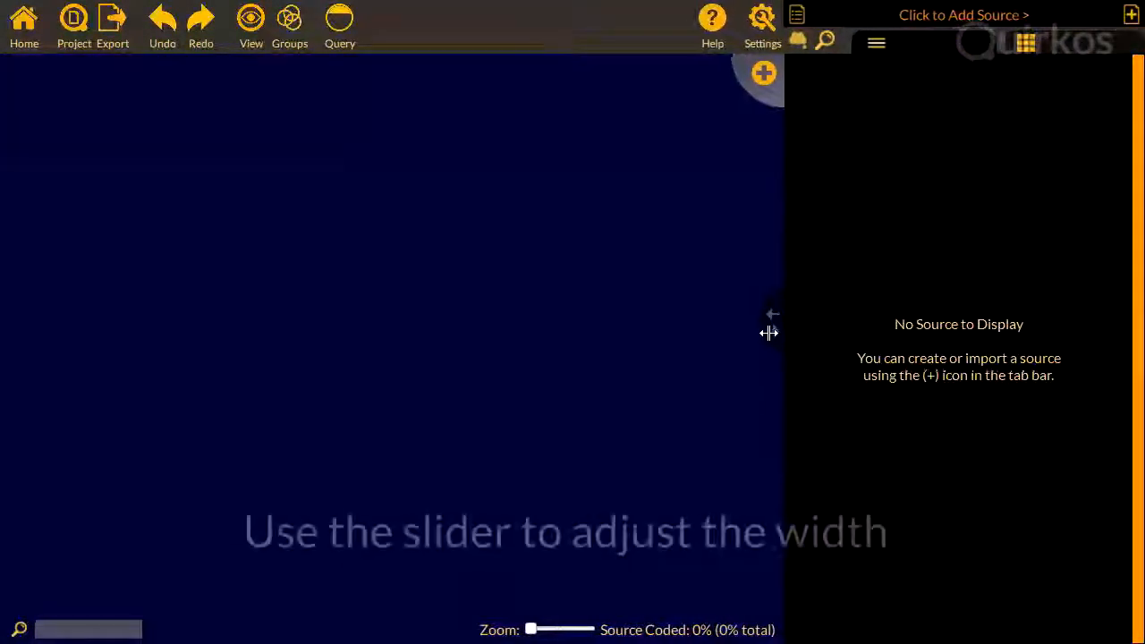
{"action": "mouse_move", "coordinate": [658, 347]}
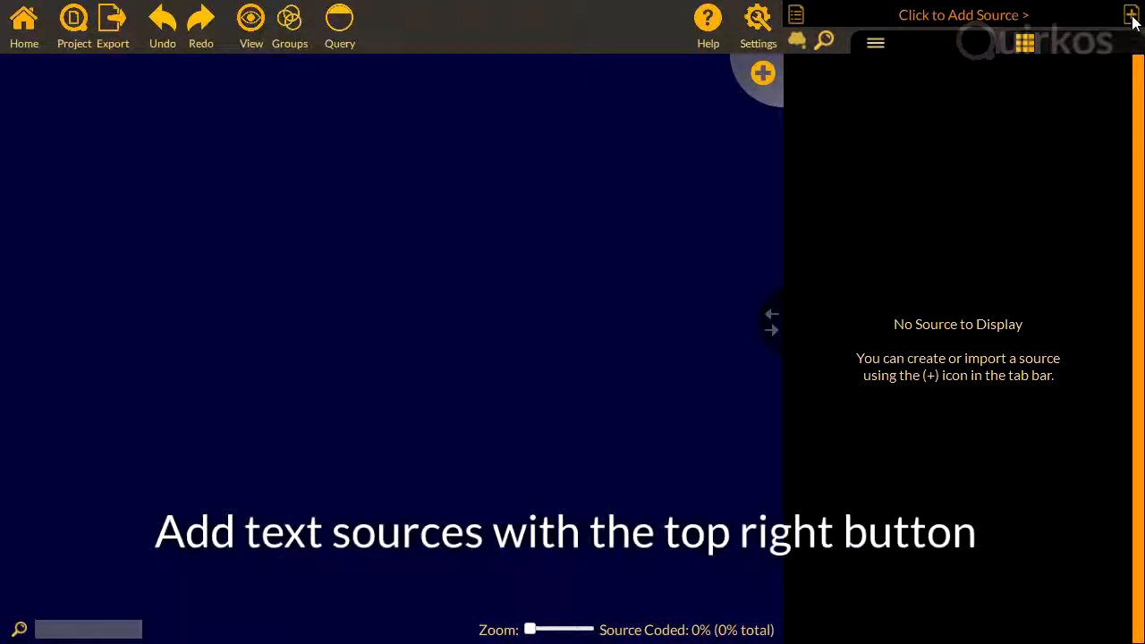
- Import the Jane, Mabel and Sara interview files as three sources and show source properties
{"action": "left_click", "coordinate": [1130, 14]}
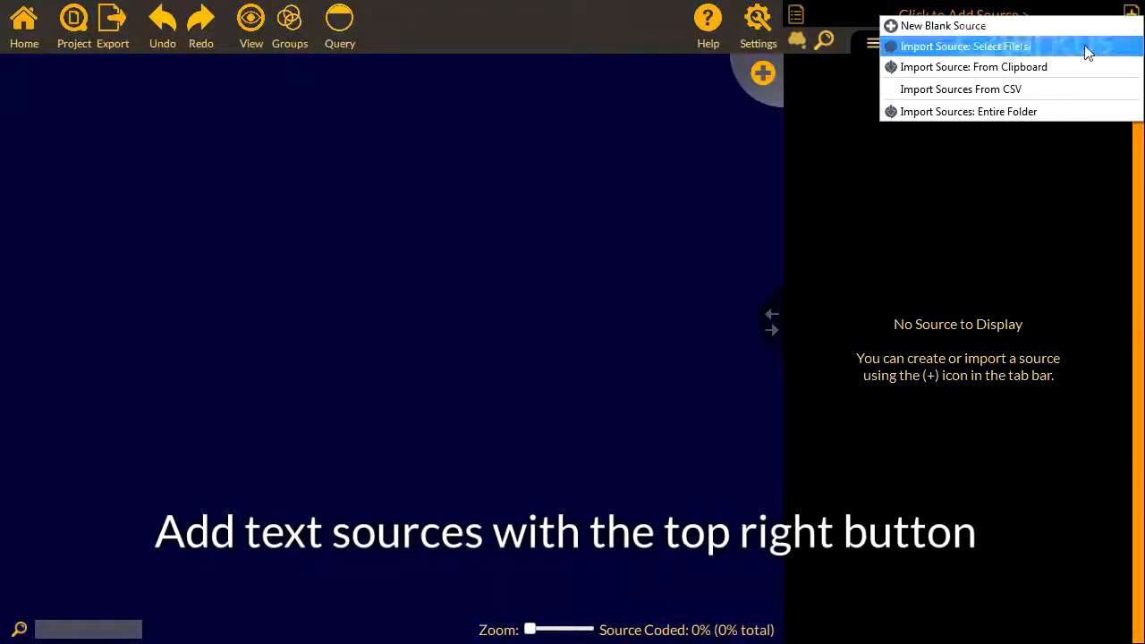
{"action": "left_click", "coordinate": [966, 47]}
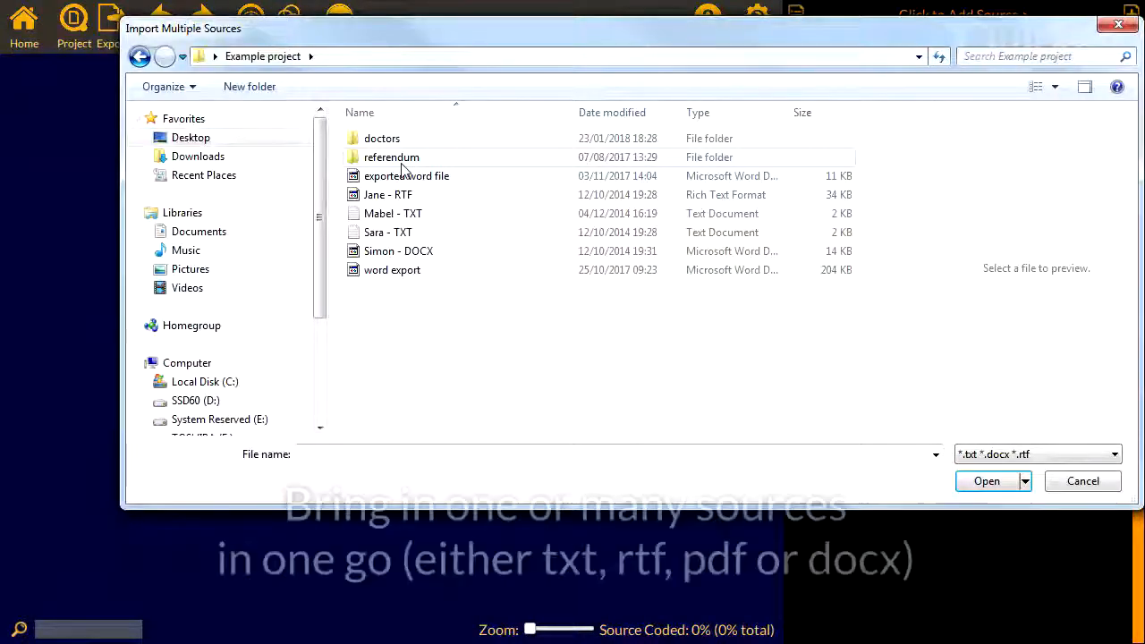
{"action": "left_click", "coordinate": [386, 232]}
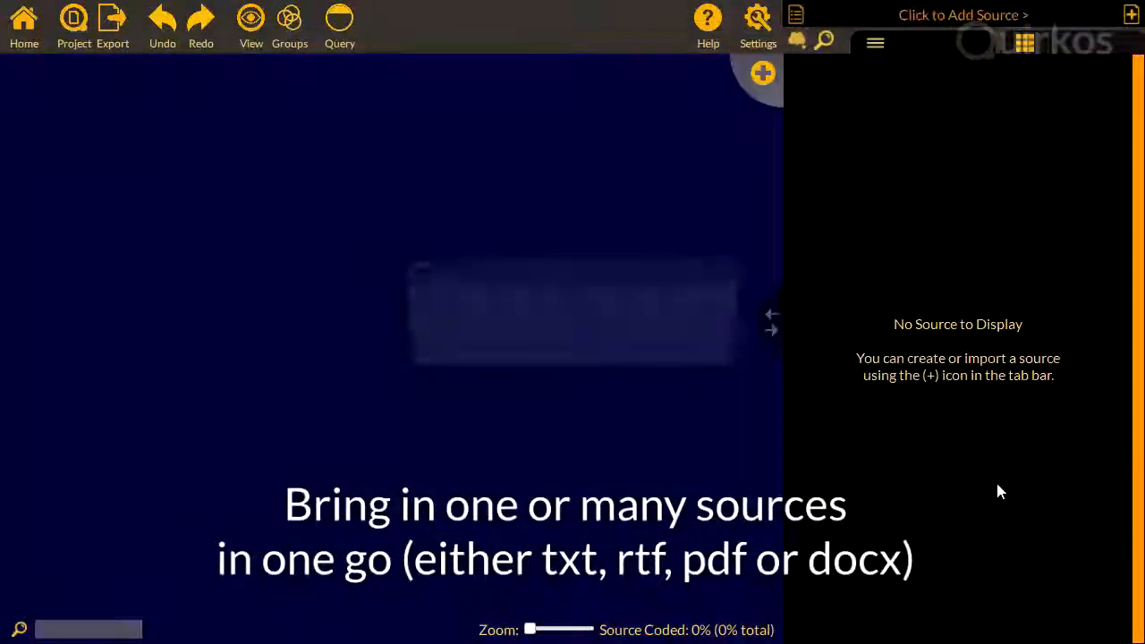
{"action": "left_click", "coordinate": [762, 73]}
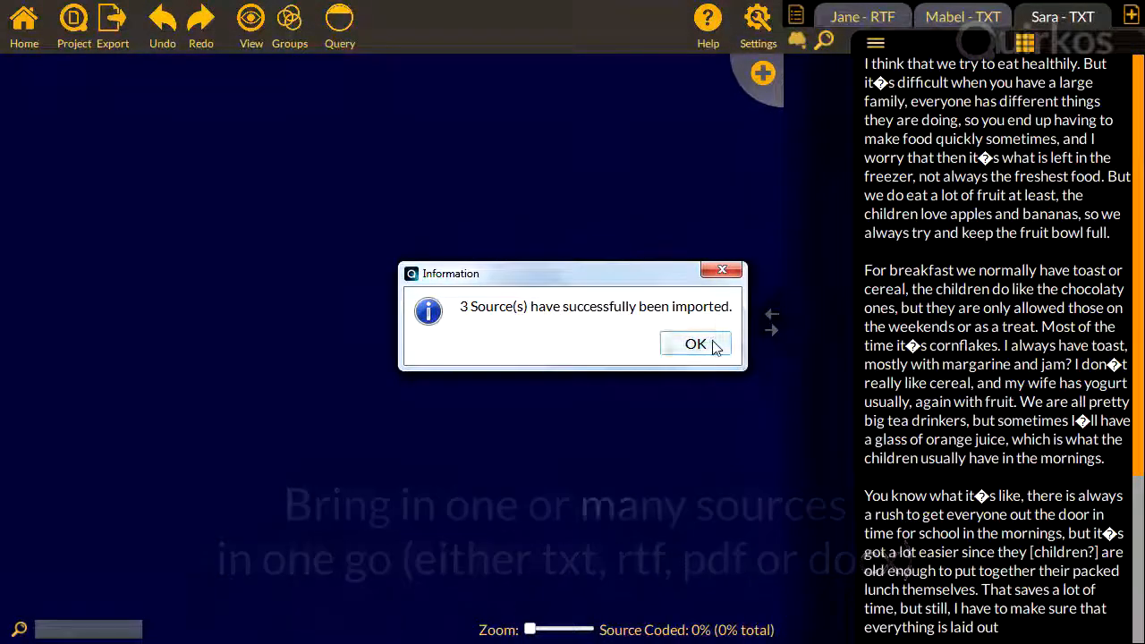
{"action": "left_click", "coordinate": [694, 344]}
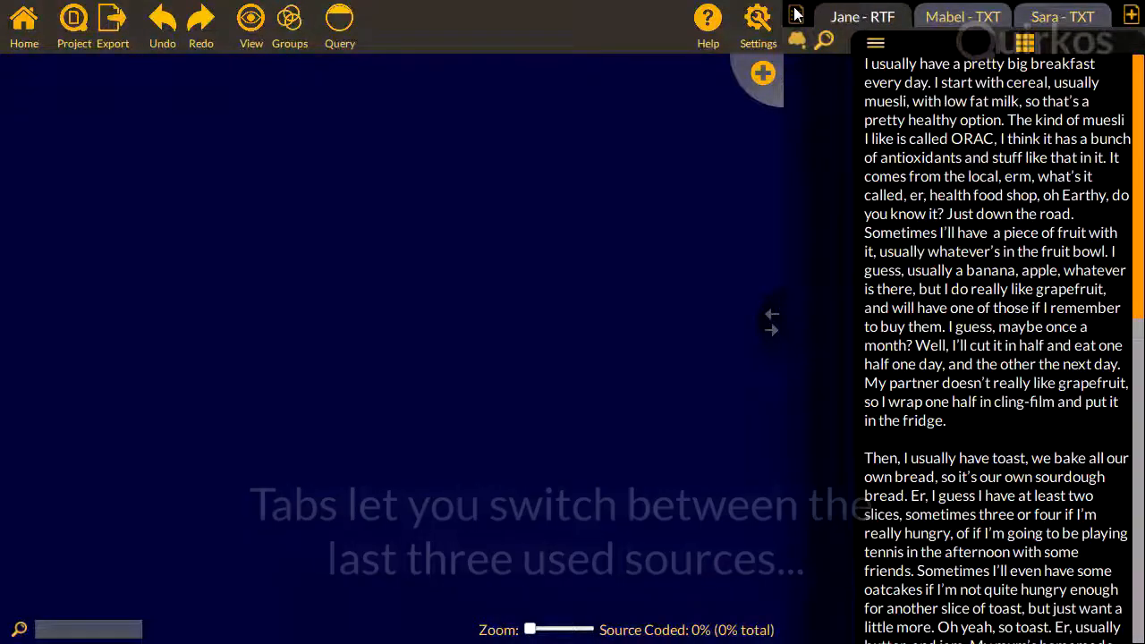
{"action": "left_click", "coordinate": [1023, 41]}
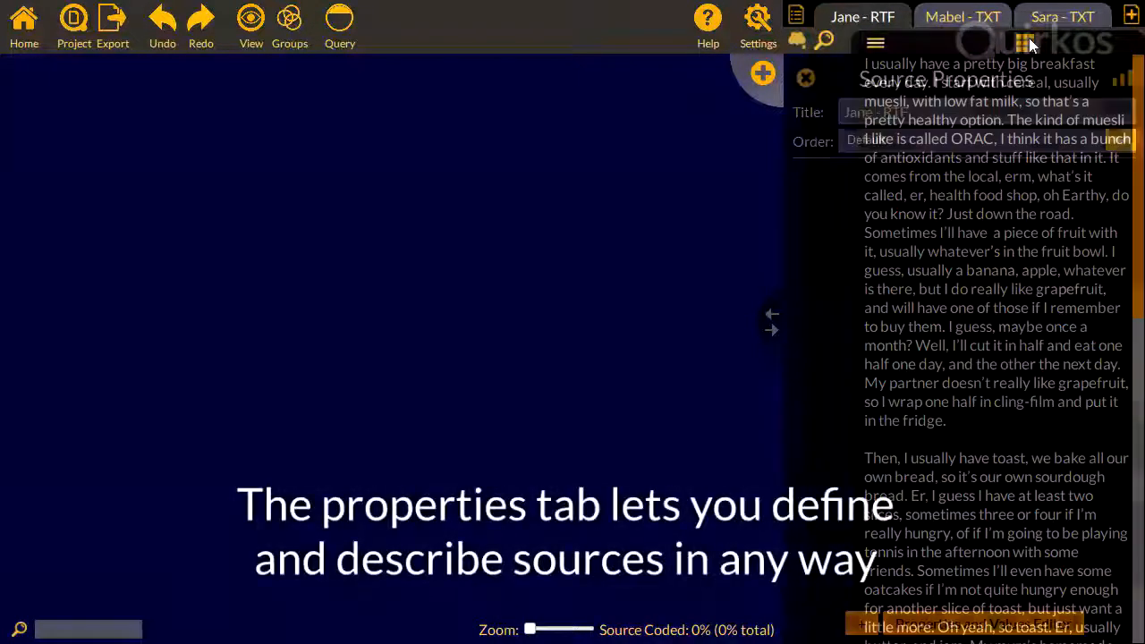
- Give Sara's source an Age property and a Gender property with value Female
{"action": "left_click", "coordinate": [1023, 43]}
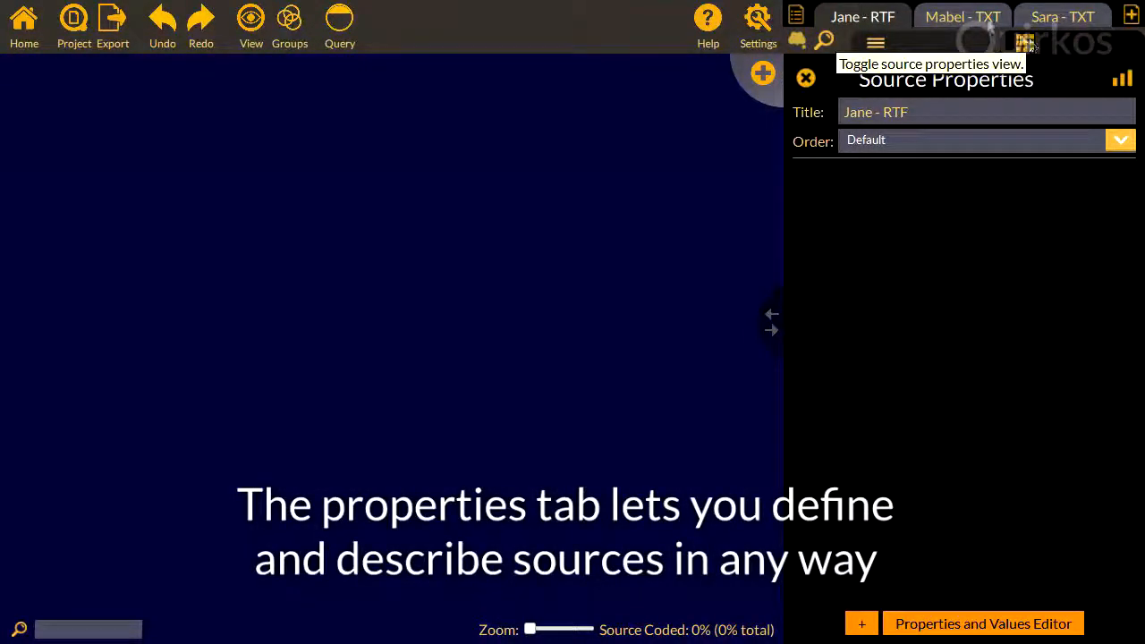
{"action": "left_click", "coordinate": [1063, 16]}
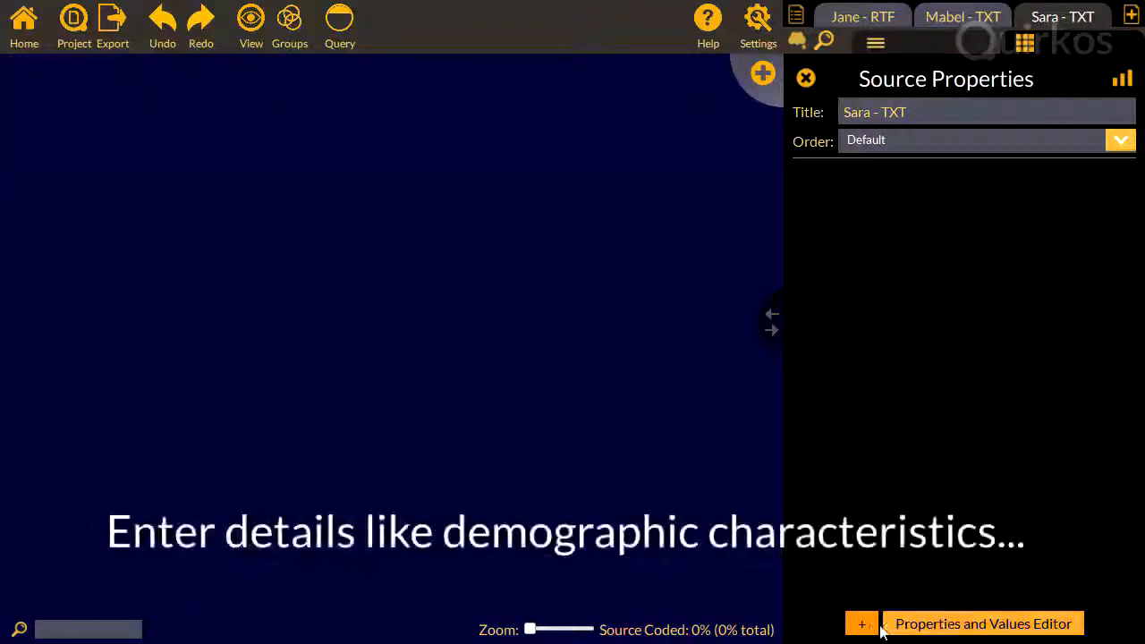
{"action": "left_click", "coordinate": [863, 622]}
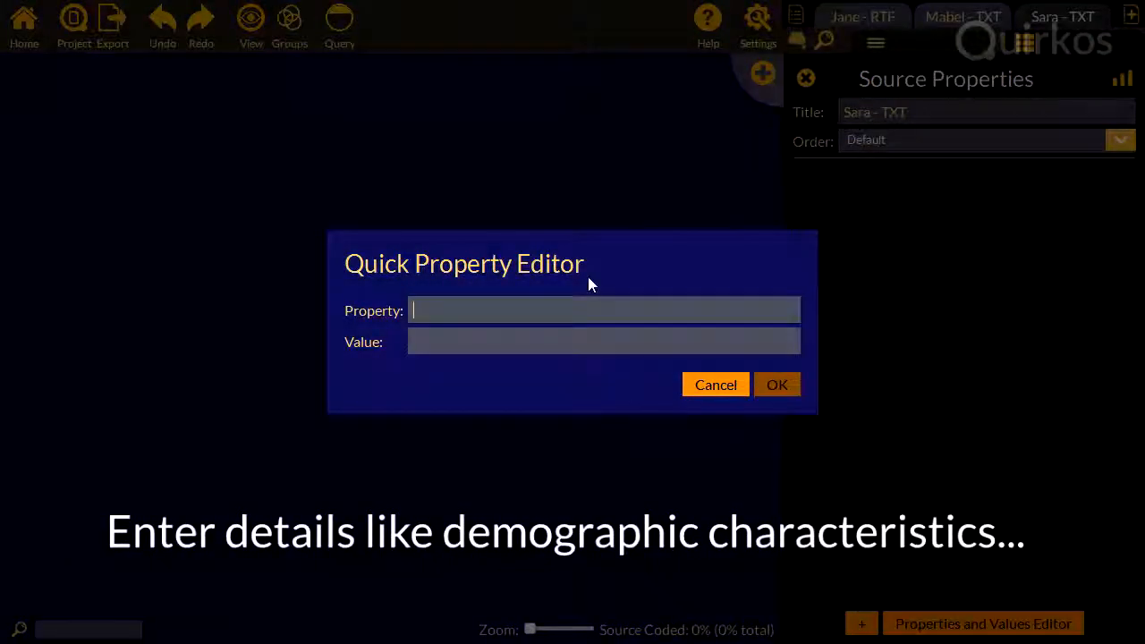
{"action": "type", "text": "Age"}
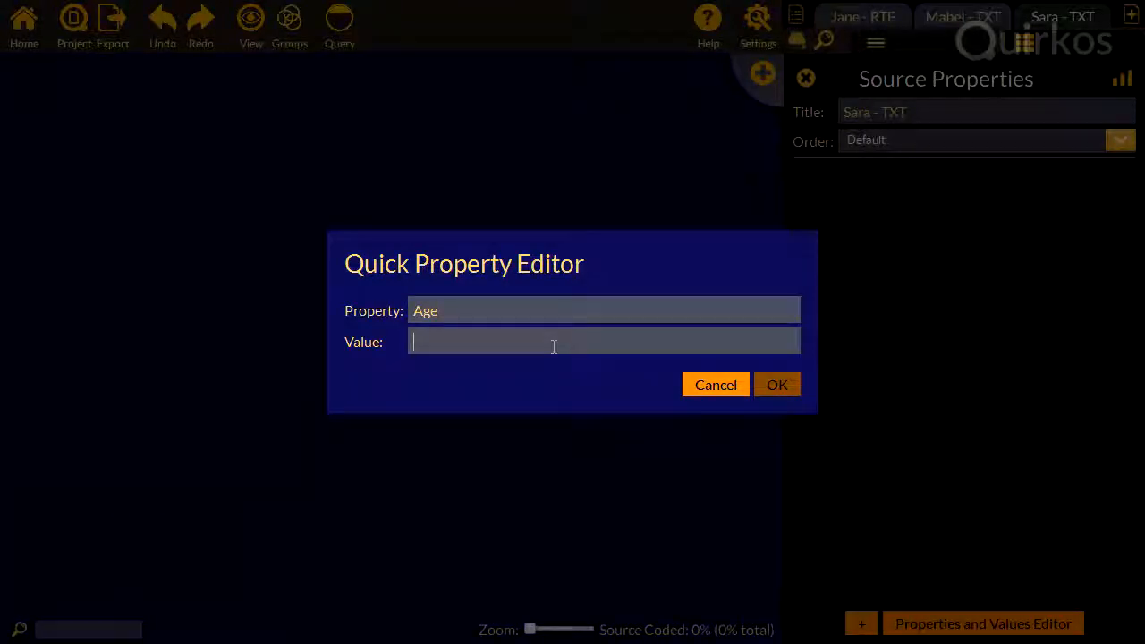
{"action": "left_click", "coordinate": [776, 384]}
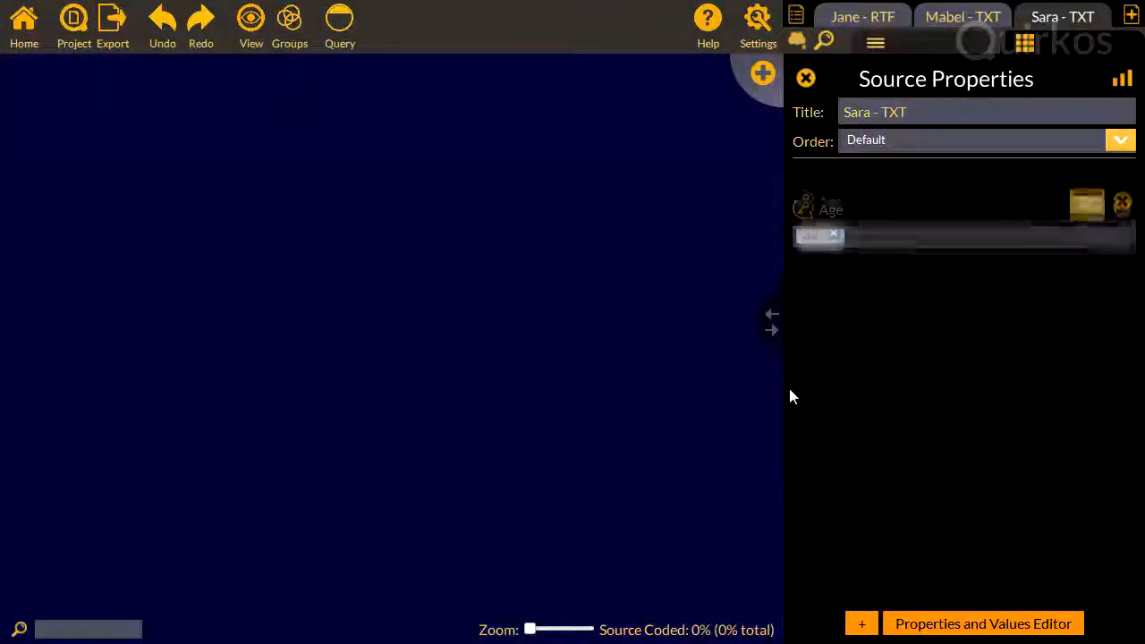
{"action": "left_click", "coordinate": [860, 622]}
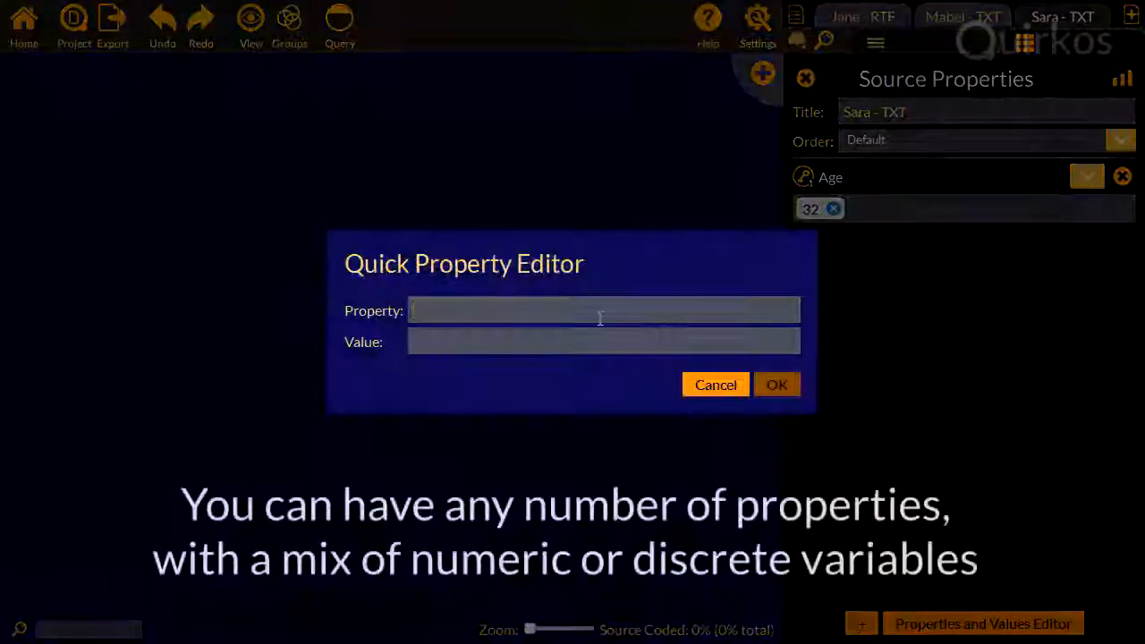
{"action": "type", "text": "Gend"}
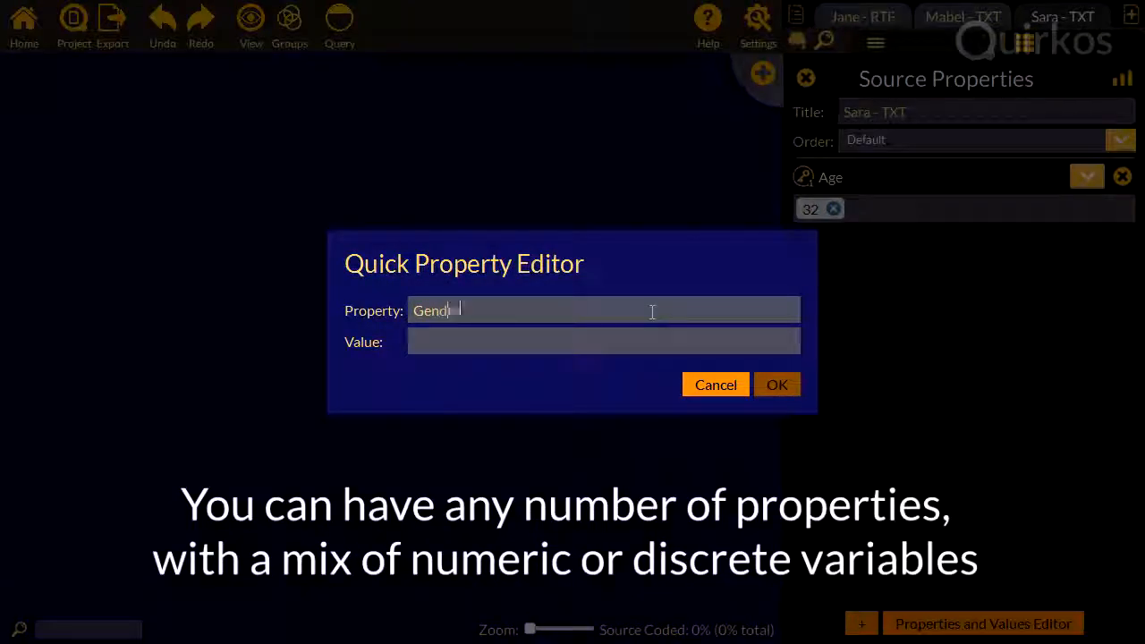
{"action": "type", "text": "Female"}
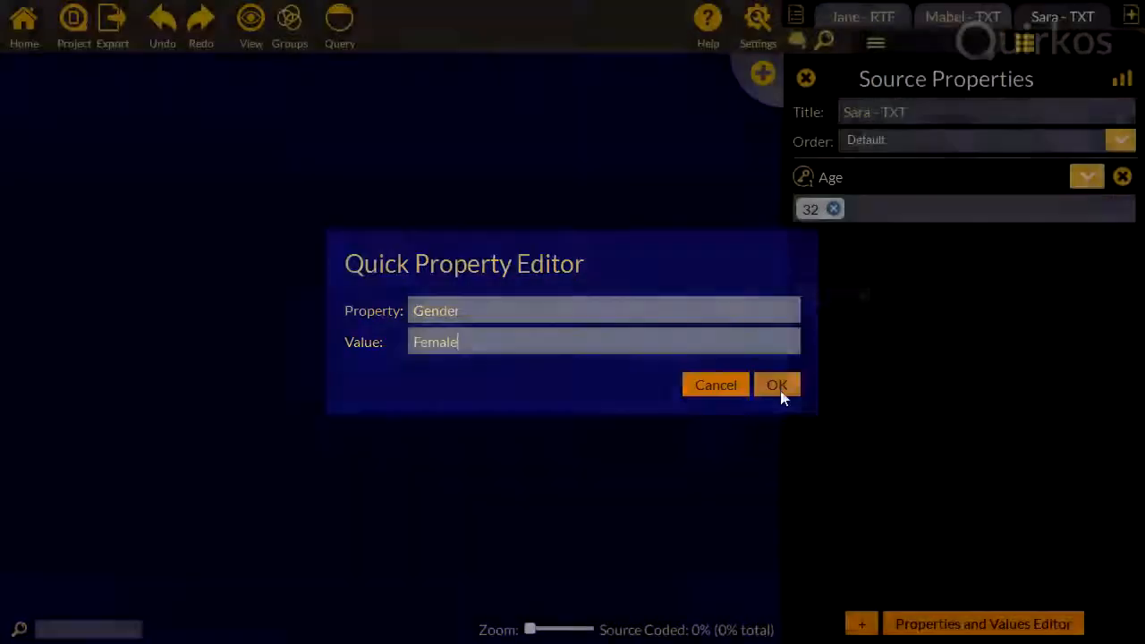
{"action": "left_click", "coordinate": [777, 385]}
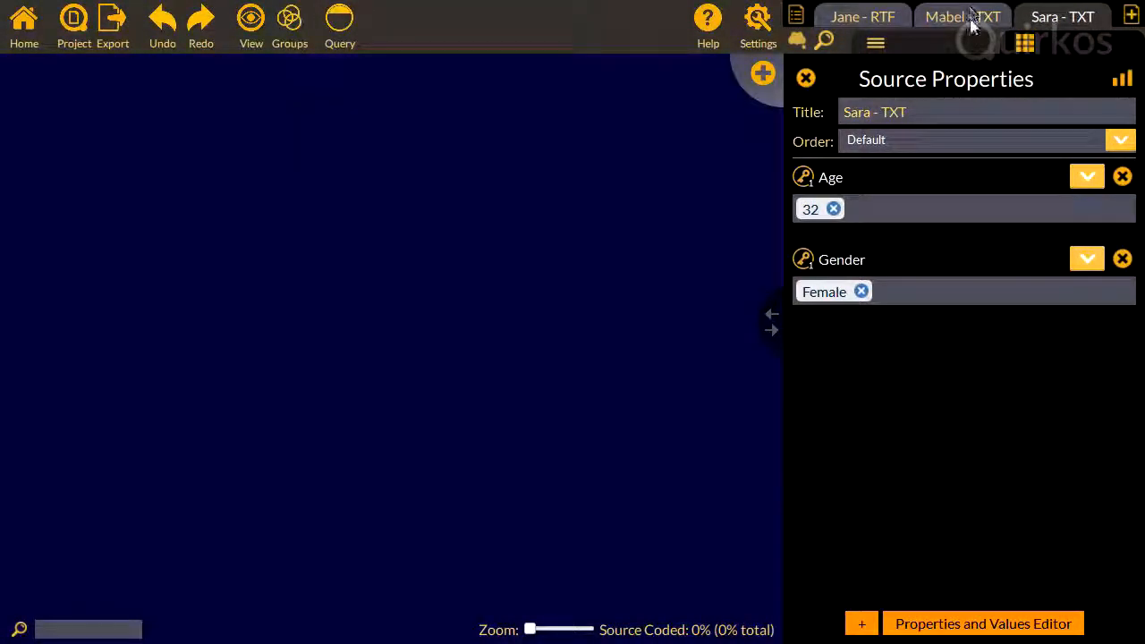
- Record Mabel's source as Age 33 and Gender Female
{"action": "left_click", "coordinate": [962, 16]}
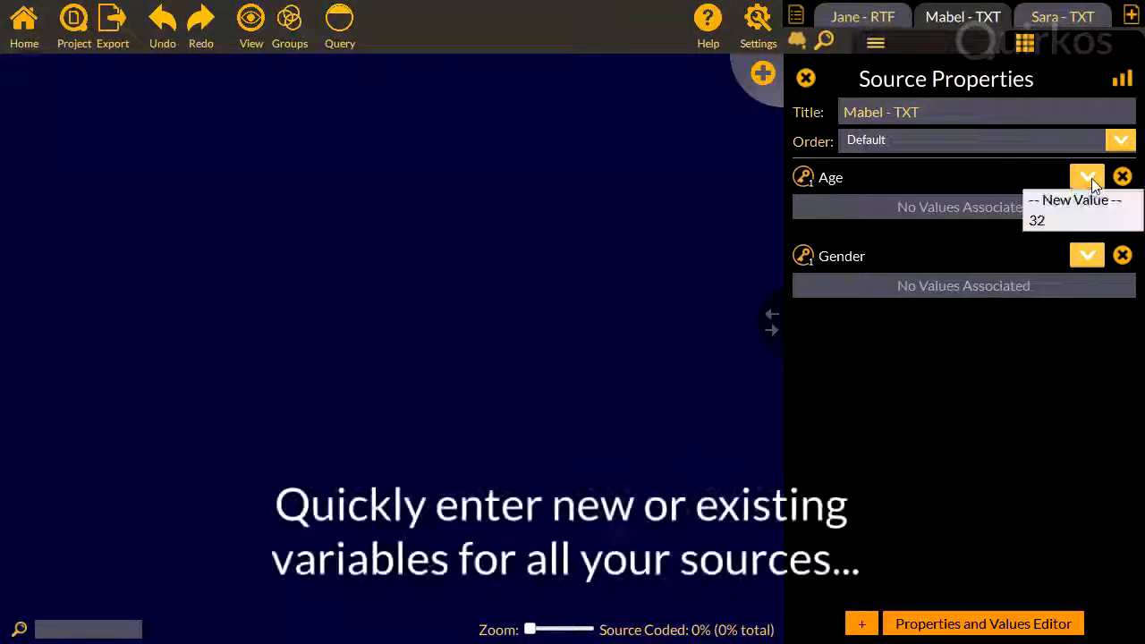
{"action": "left_click", "coordinate": [1073, 200]}
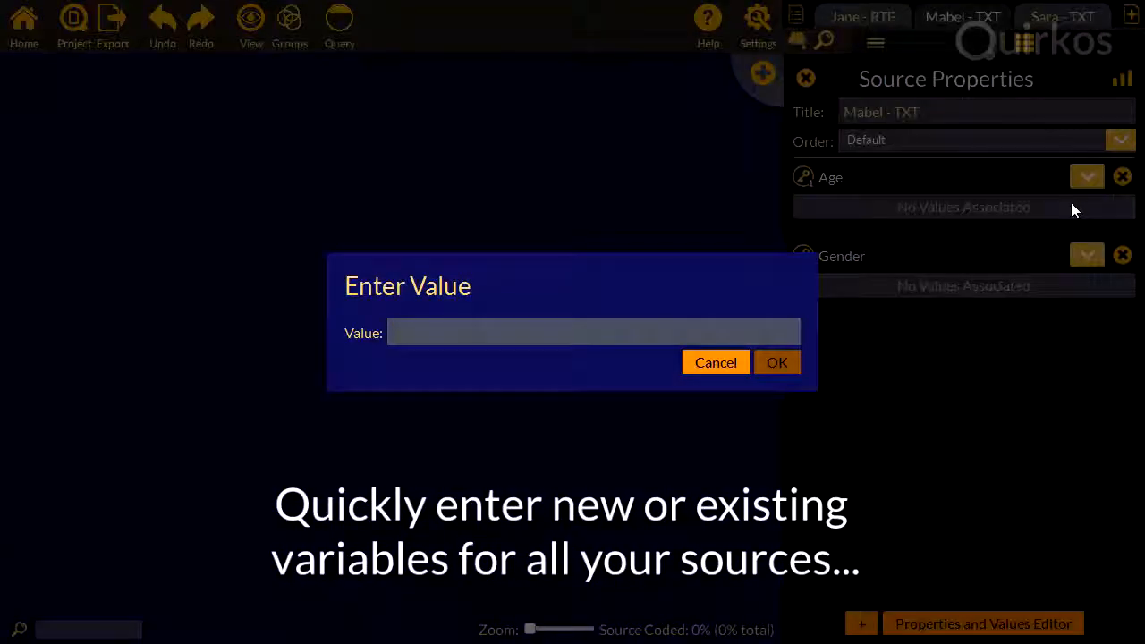
{"action": "type", "text": "33"}
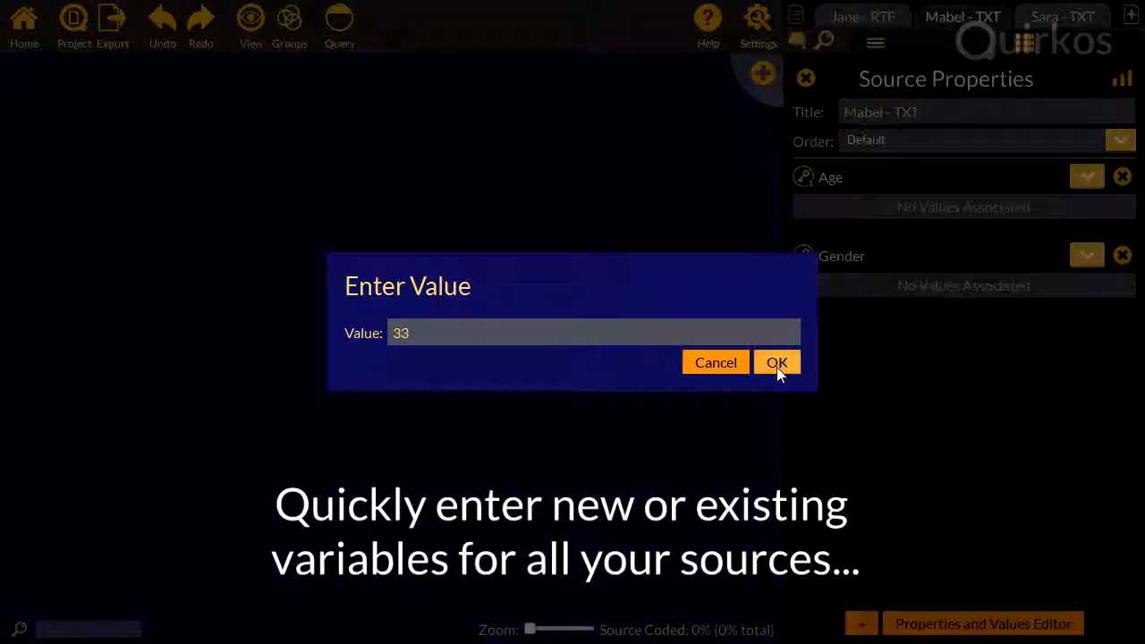
{"action": "left_click", "coordinate": [777, 361]}
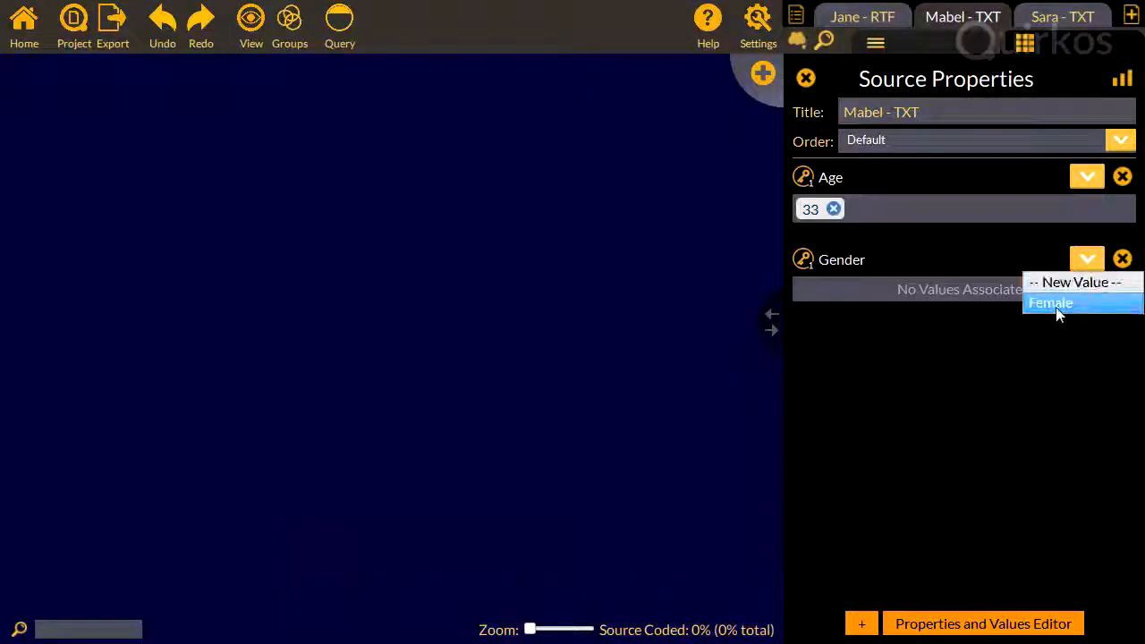
{"action": "left_click", "coordinate": [1052, 303]}
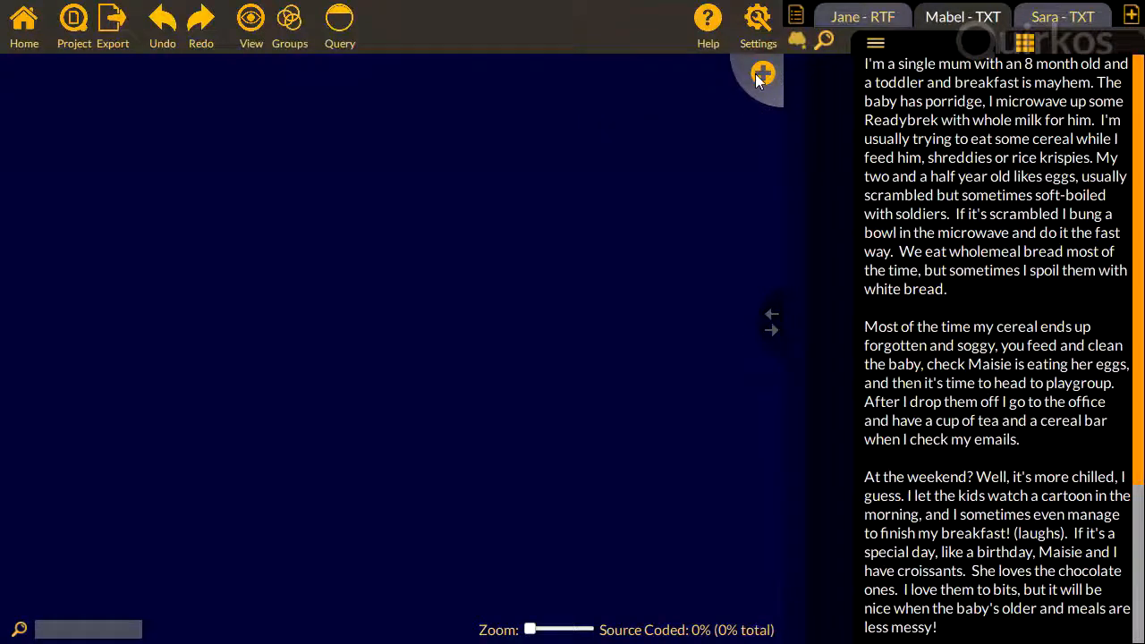
- Create a Porridge theme with description '(gruel)' and a muted olive-grey colour, then save it
{"action": "left_click", "coordinate": [762, 72]}
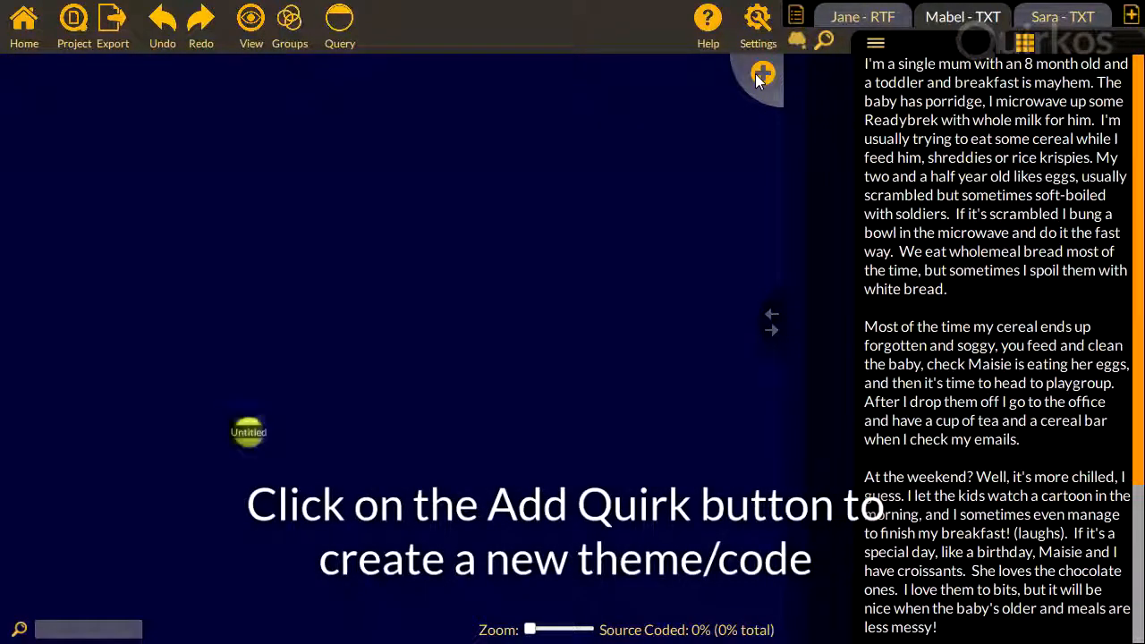
{"action": "left_click", "coordinate": [763, 73]}
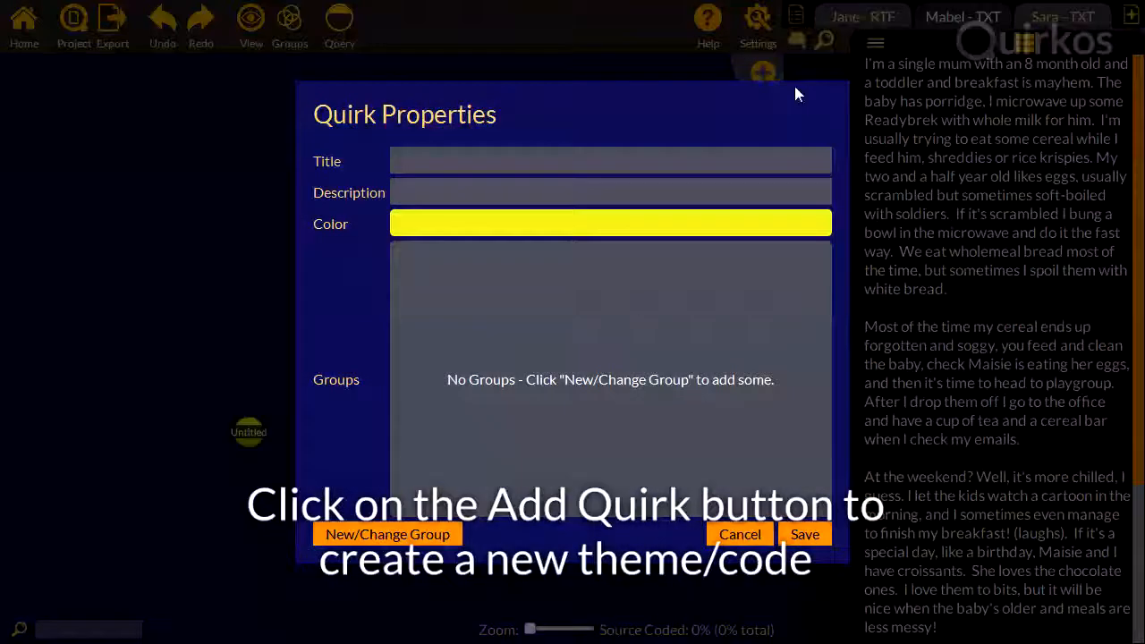
{"action": "type", "text": "Porridge"}
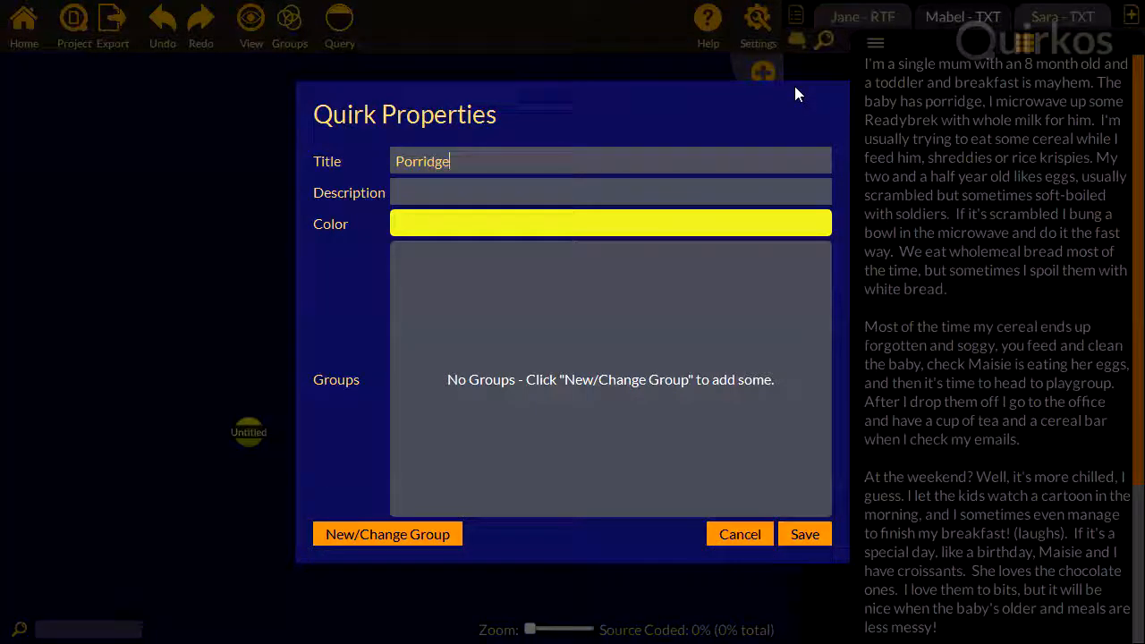
{"action": "left_click", "coordinate": [610, 222]}
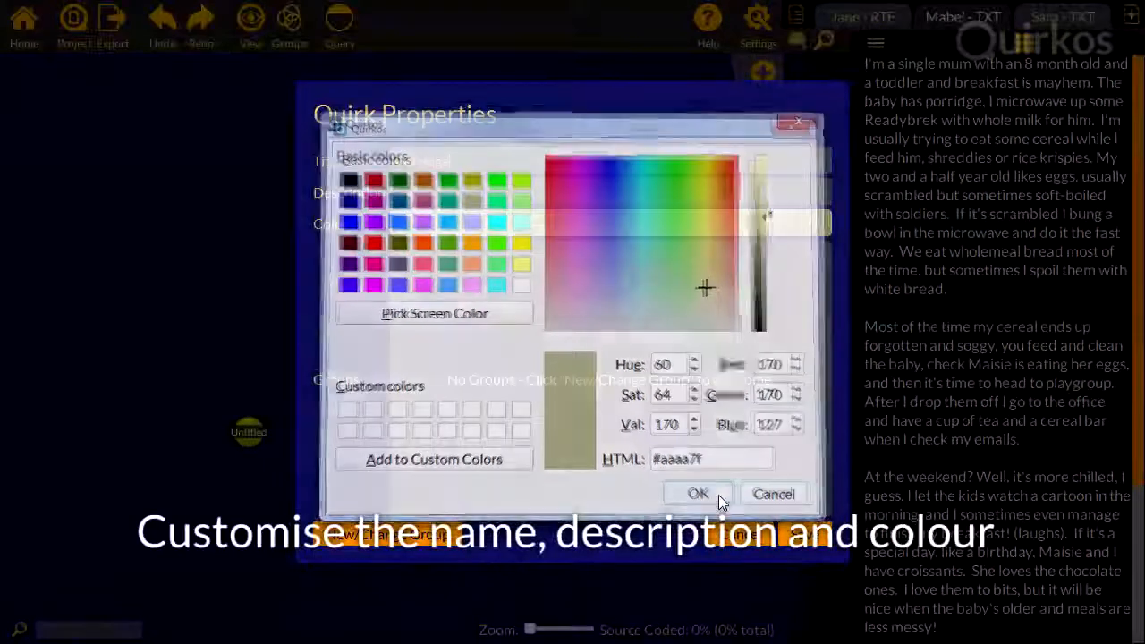
{"action": "left_click", "coordinate": [698, 494]}
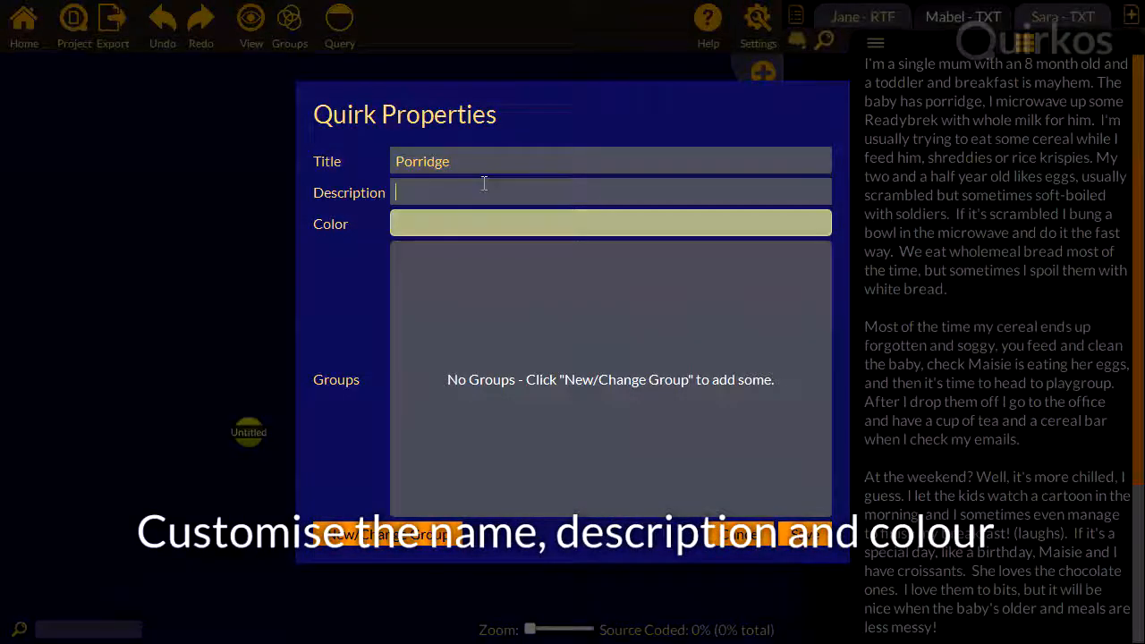
{"action": "type", "text": "(gruel"}
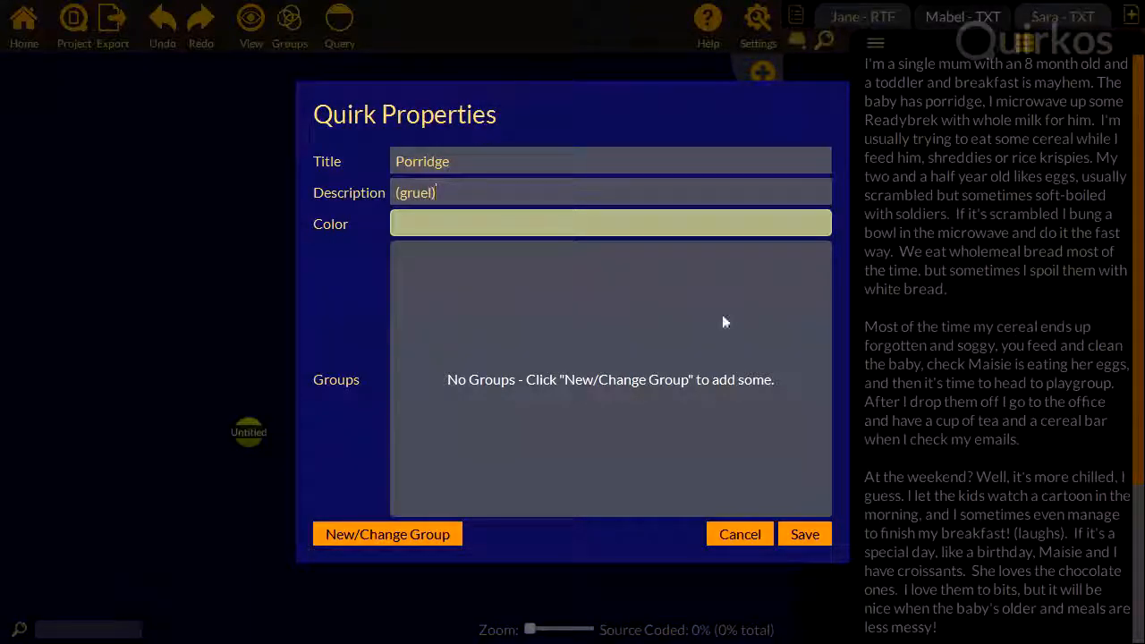
{"action": "left_click", "coordinate": [804, 533]}
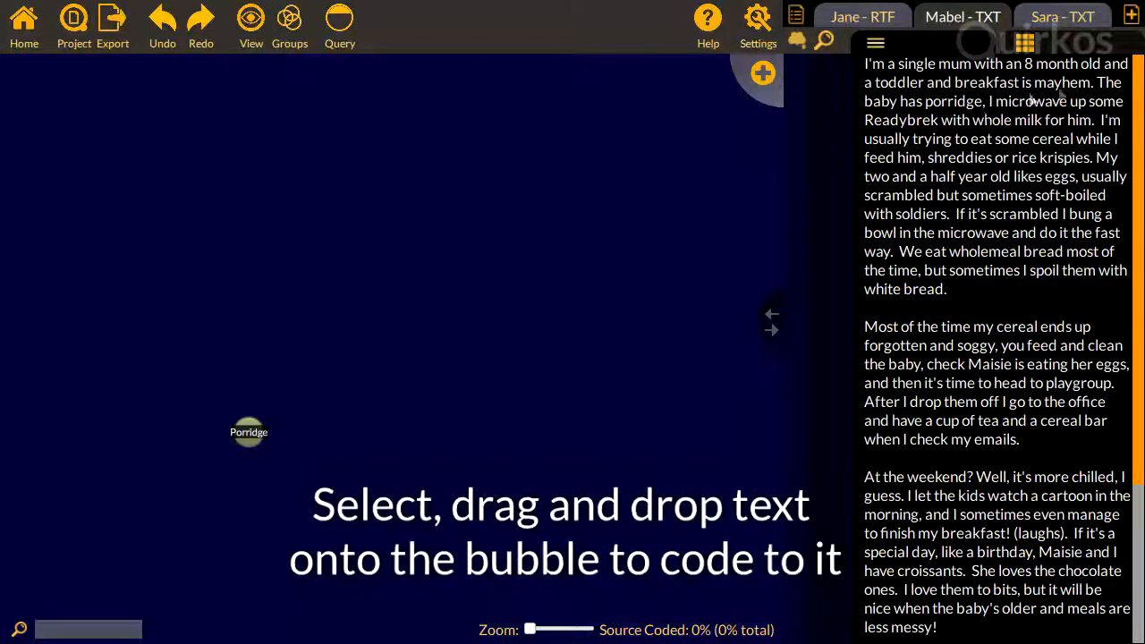
- Select Mabel's opening breakfast passage and code it to a new theme
{"action": "left_click_drag", "start_coordinate": [1099, 82], "coordinate": [1091, 120]}
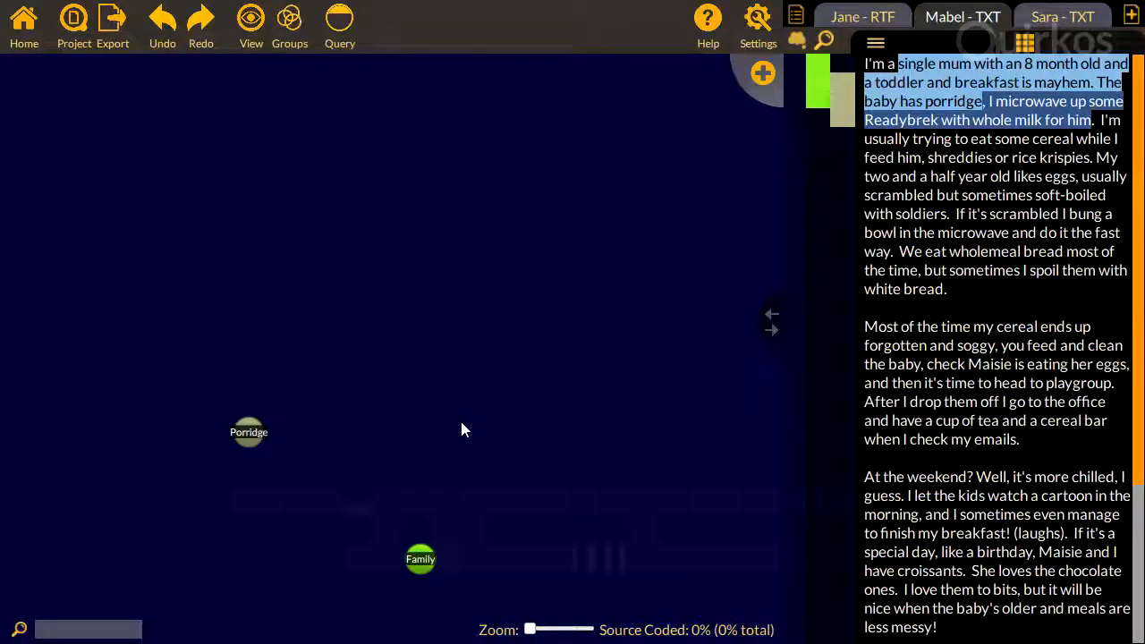
{"action": "left_click_drag", "start_coordinate": [420, 558], "coordinate": [498, 212]}
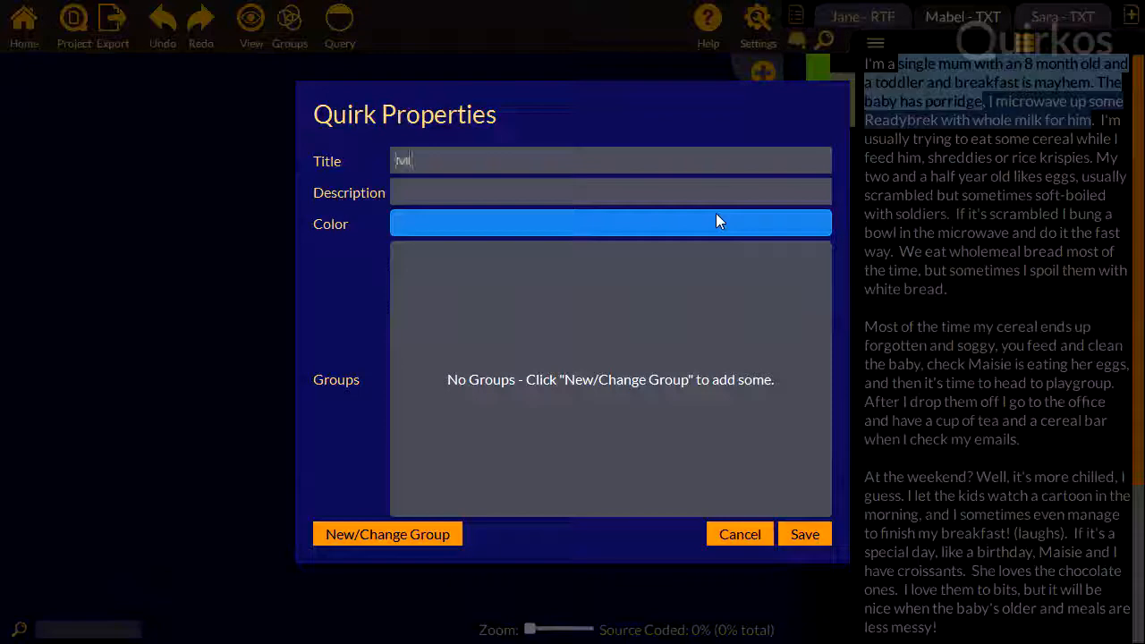
- Save a Milk theme, then add a Whole milk theme coloured red
{"action": "type", "text": "Milk"}
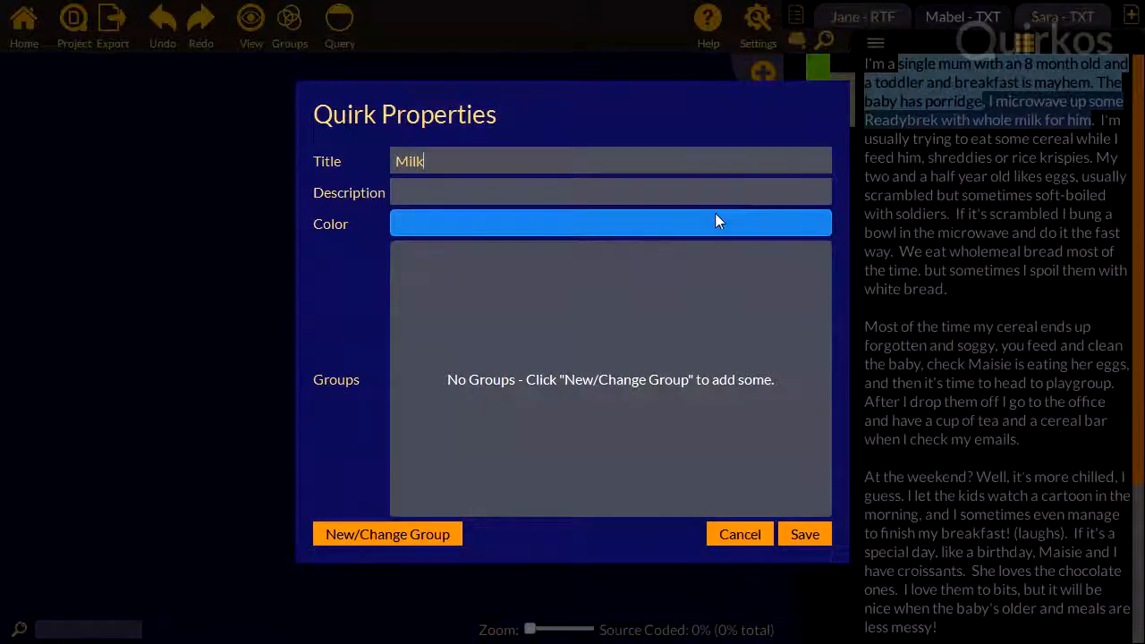
{"action": "left_click", "coordinate": [612, 222]}
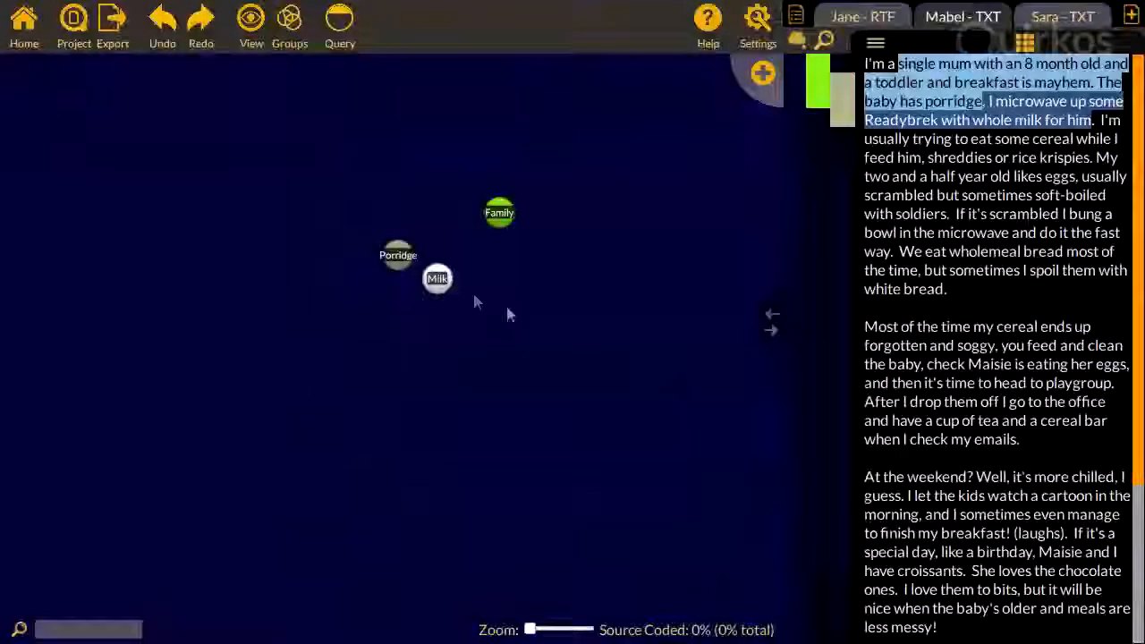
{"action": "left_click_drag", "start_coordinate": [437, 279], "coordinate": [534, 326]}
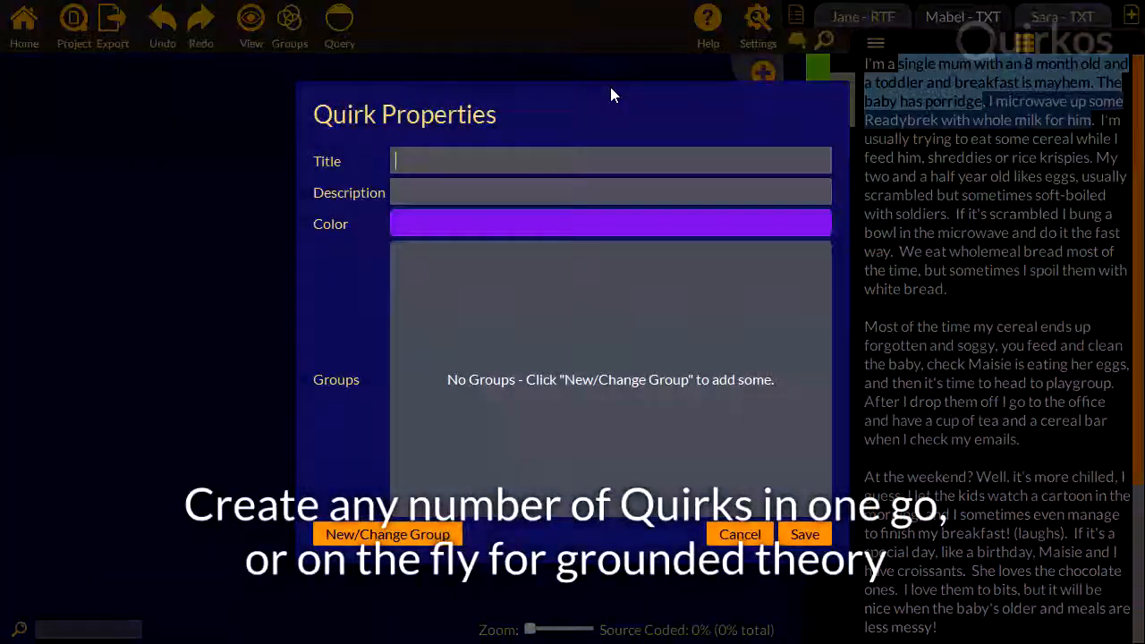
{"action": "type", "text": "Whole milk"}
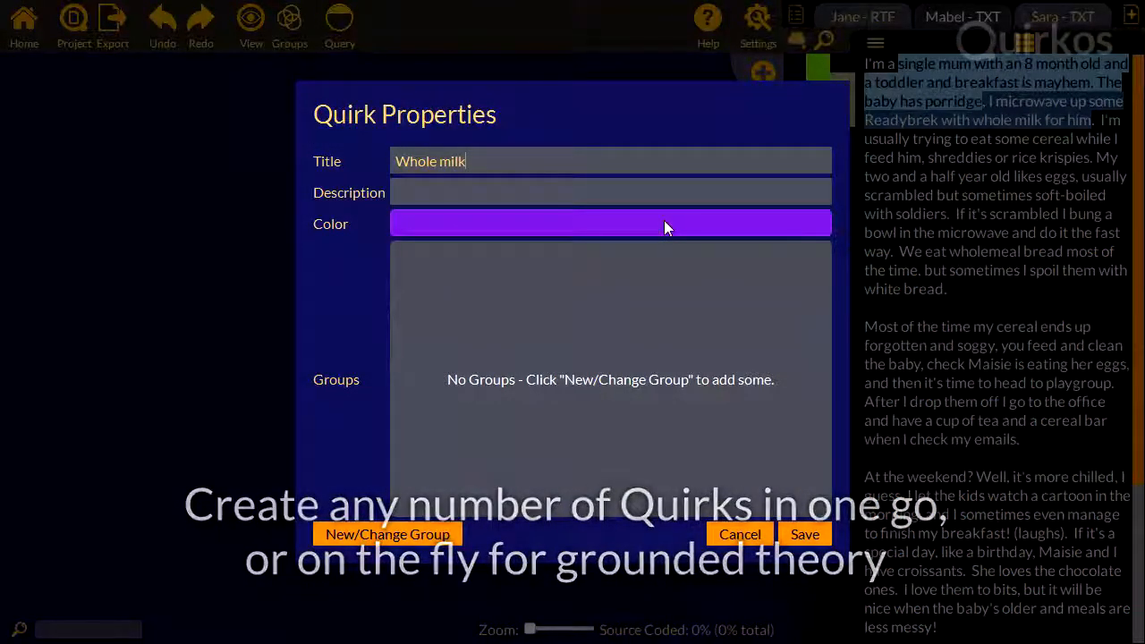
{"action": "left_click", "coordinate": [612, 222]}
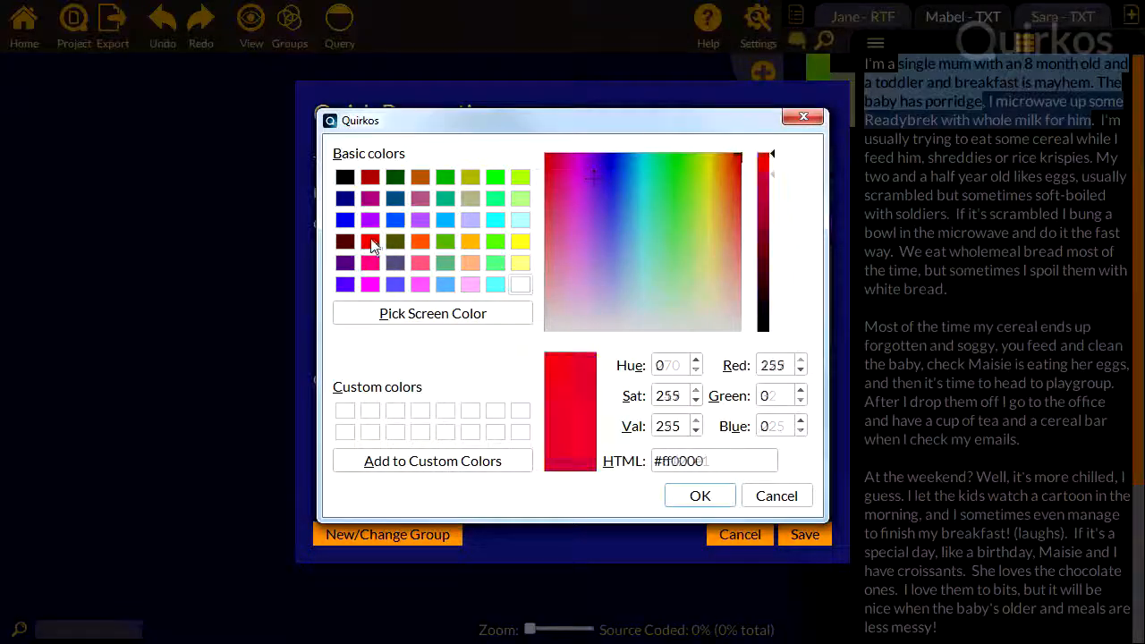
{"action": "left_click", "coordinate": [700, 496]}
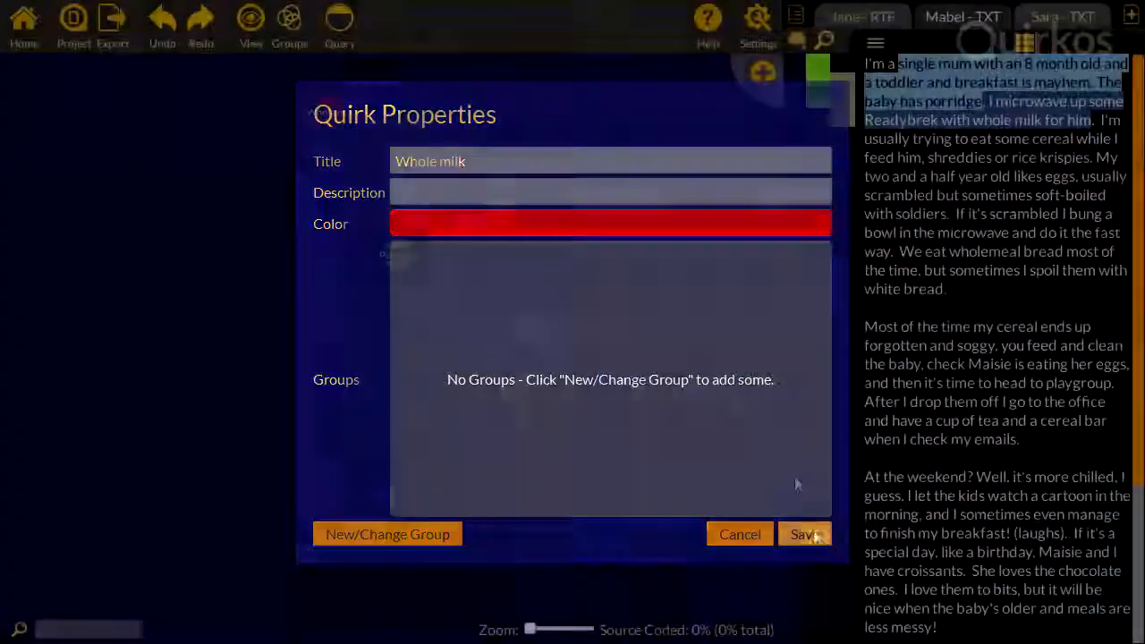
{"action": "left_click", "coordinate": [803, 533]}
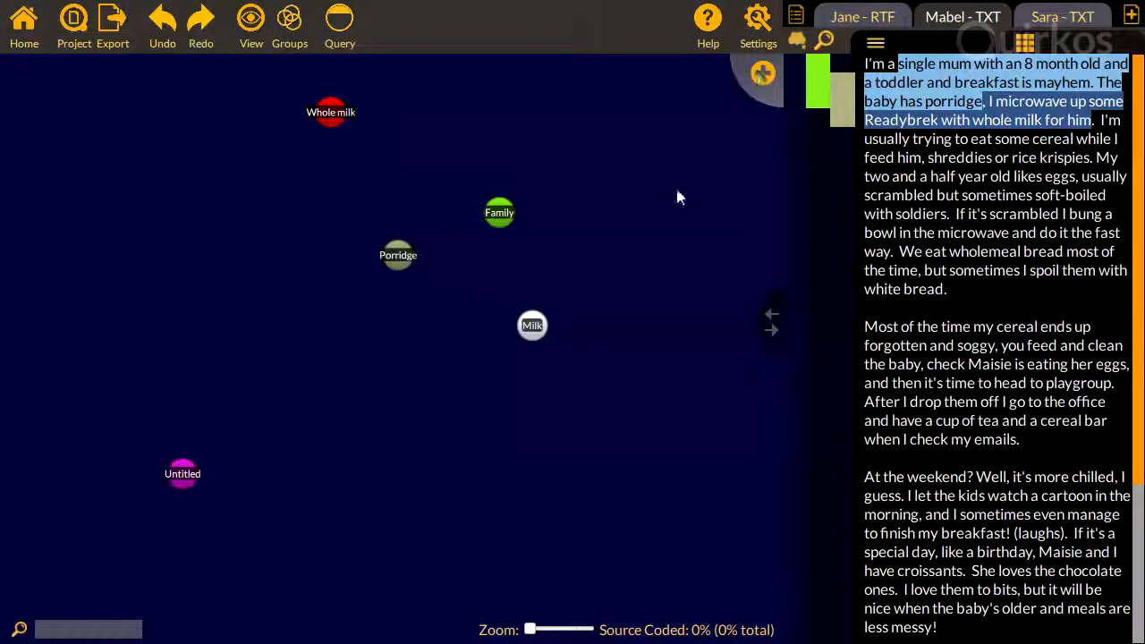
- Name the untitled theme Semi-skimmed with a green colour and save it
{"action": "double_click", "coordinate": [183, 472]}
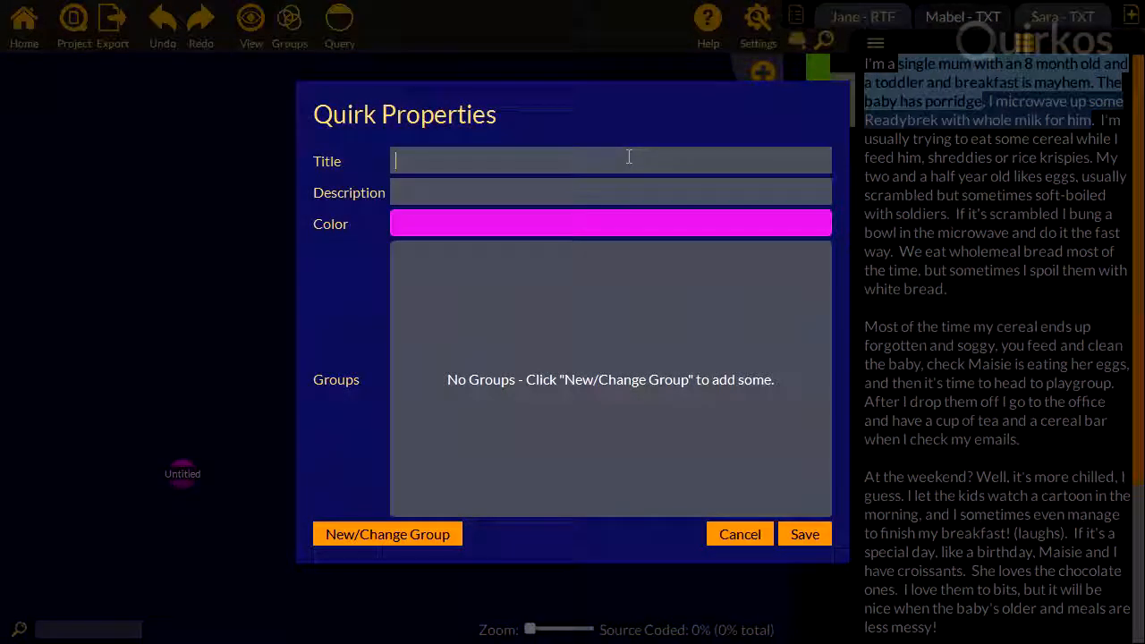
{"action": "type", "text": "Semi-ski"}
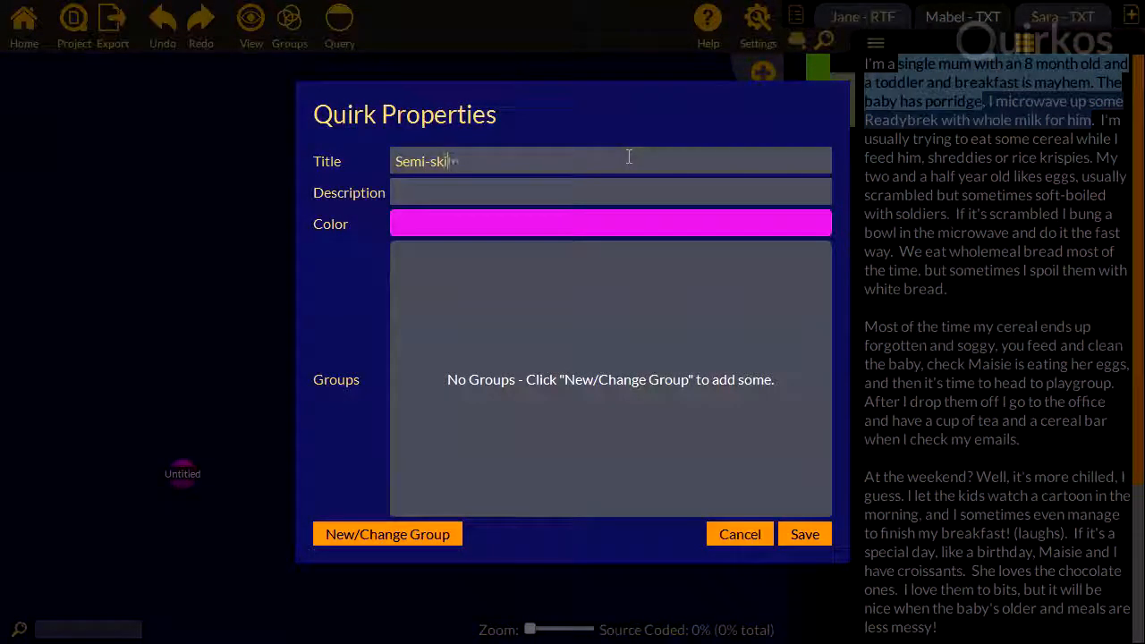
{"action": "left_click", "coordinate": [610, 221]}
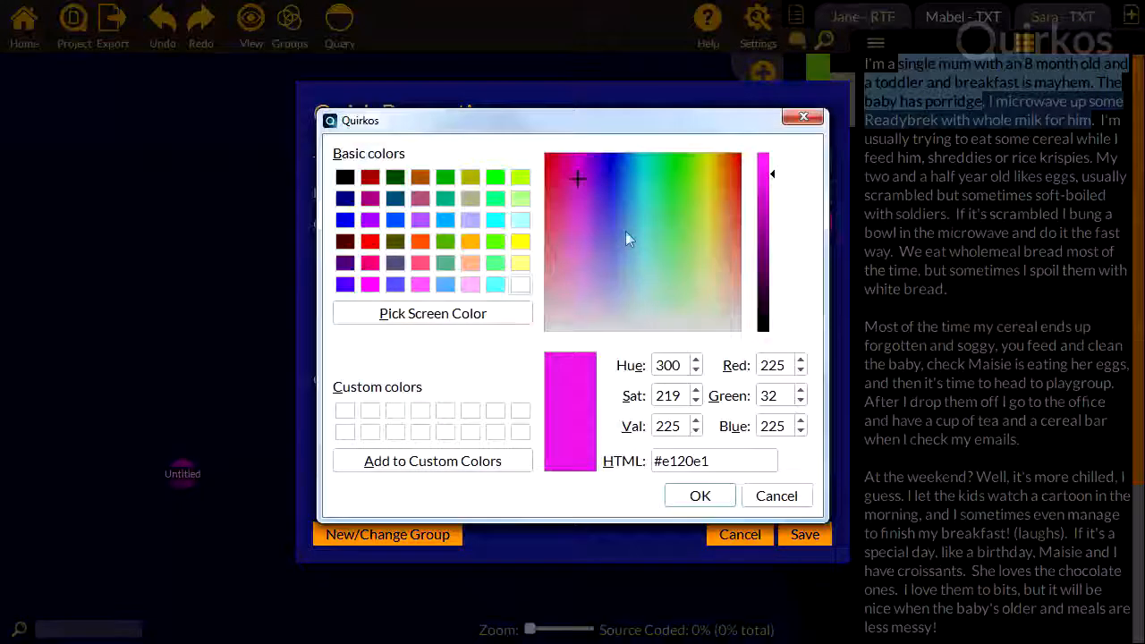
{"action": "left_click", "coordinate": [700, 495]}
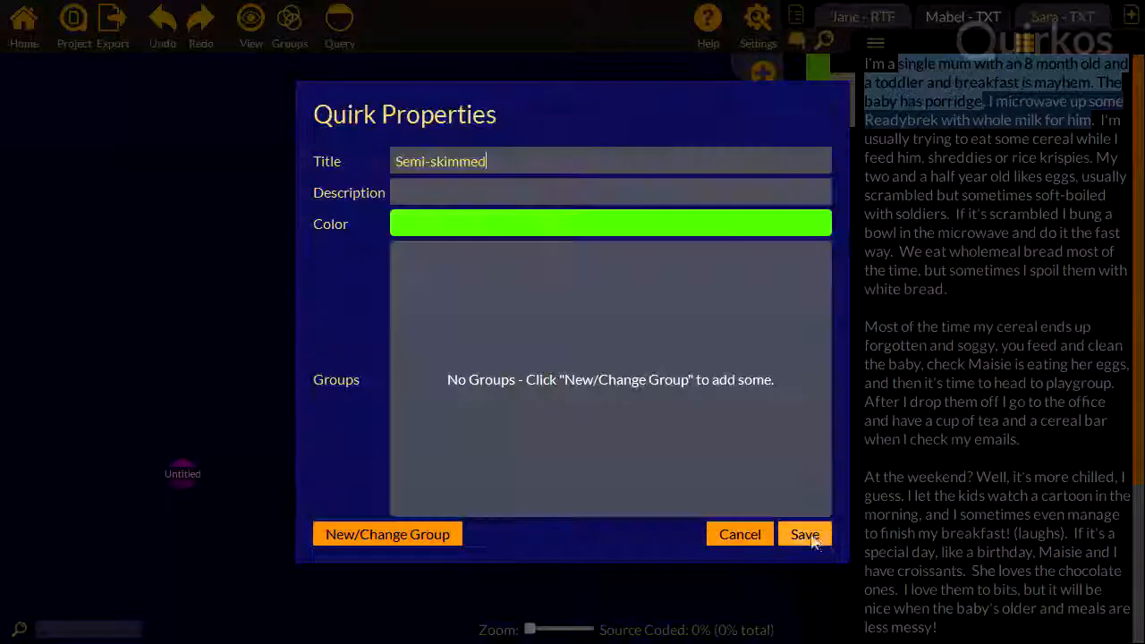
{"action": "left_click", "coordinate": [805, 533]}
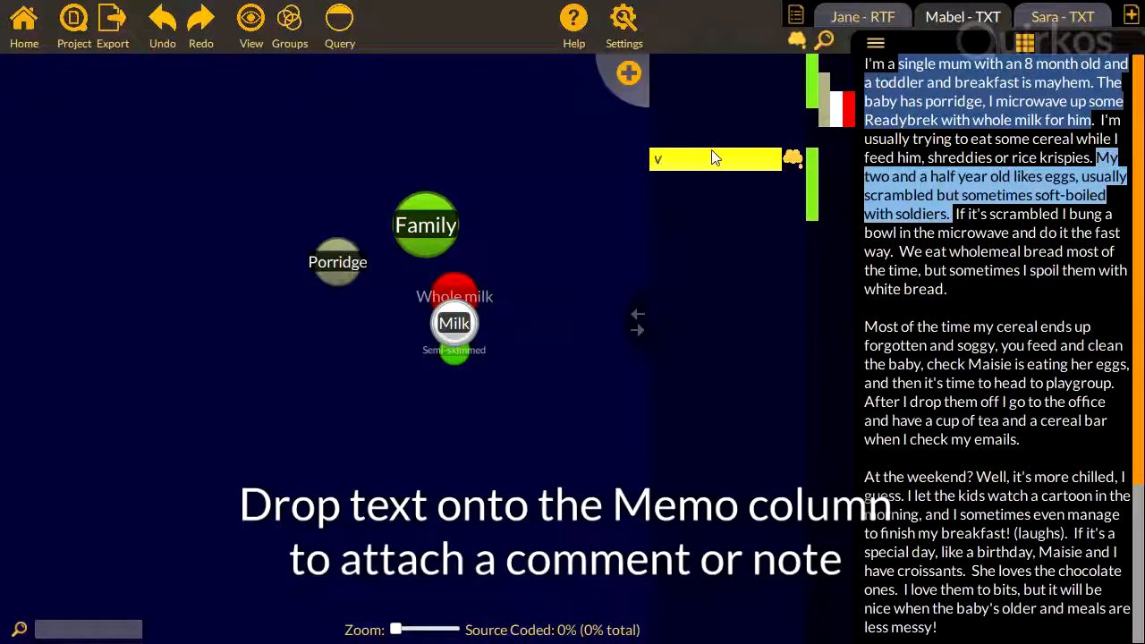
- Write the memos 'Very difficult with a small child' and 'Spoiling children'
{"action": "type", "text": "Very difficult"}
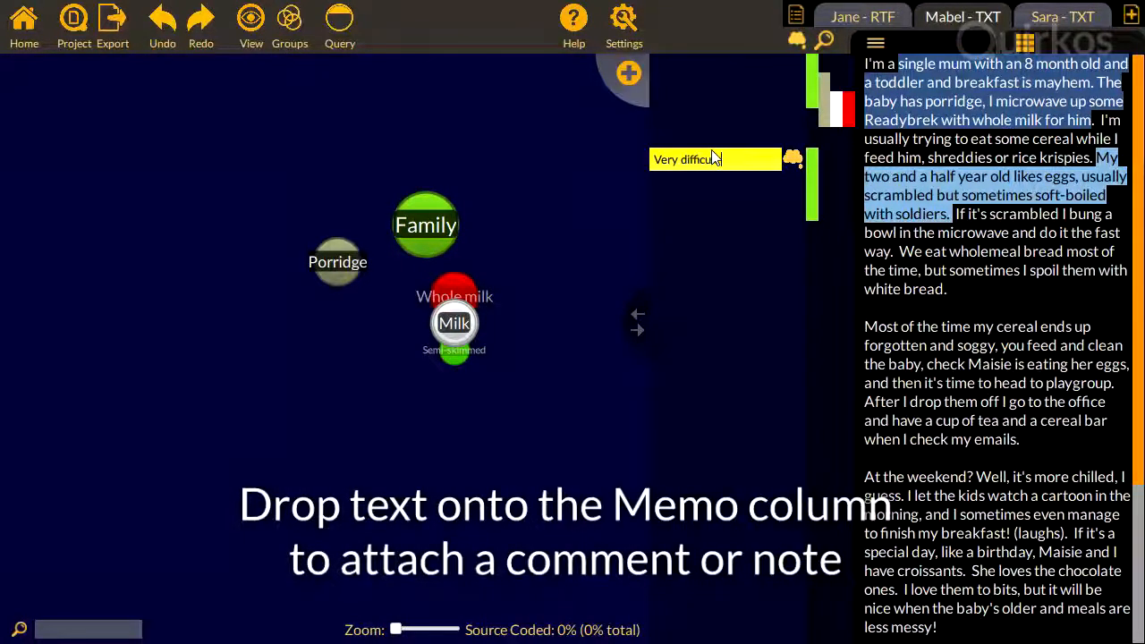
{"action": "type", "text": "with a small child"}
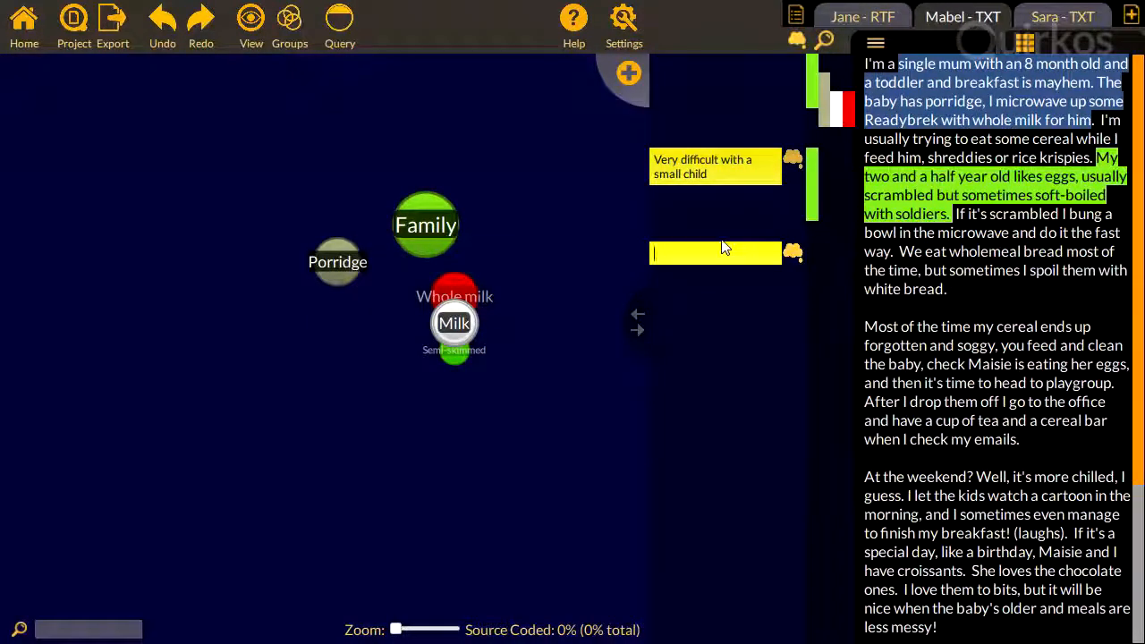
{"action": "type", "text": "'Spoil"}
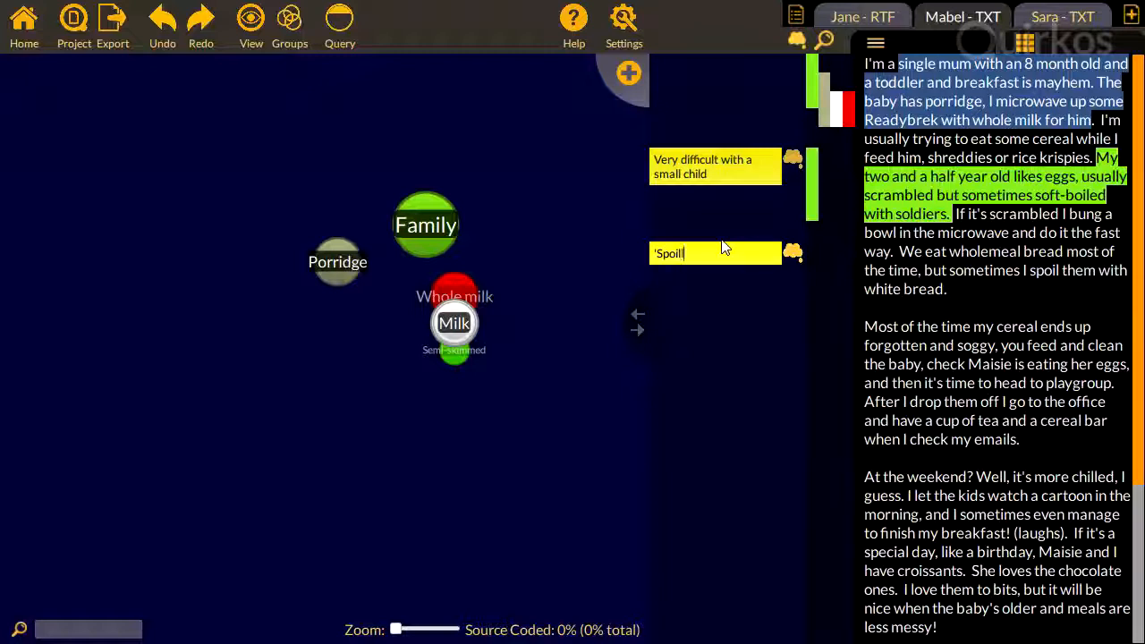
{"action": "type", "text": "ing children"}
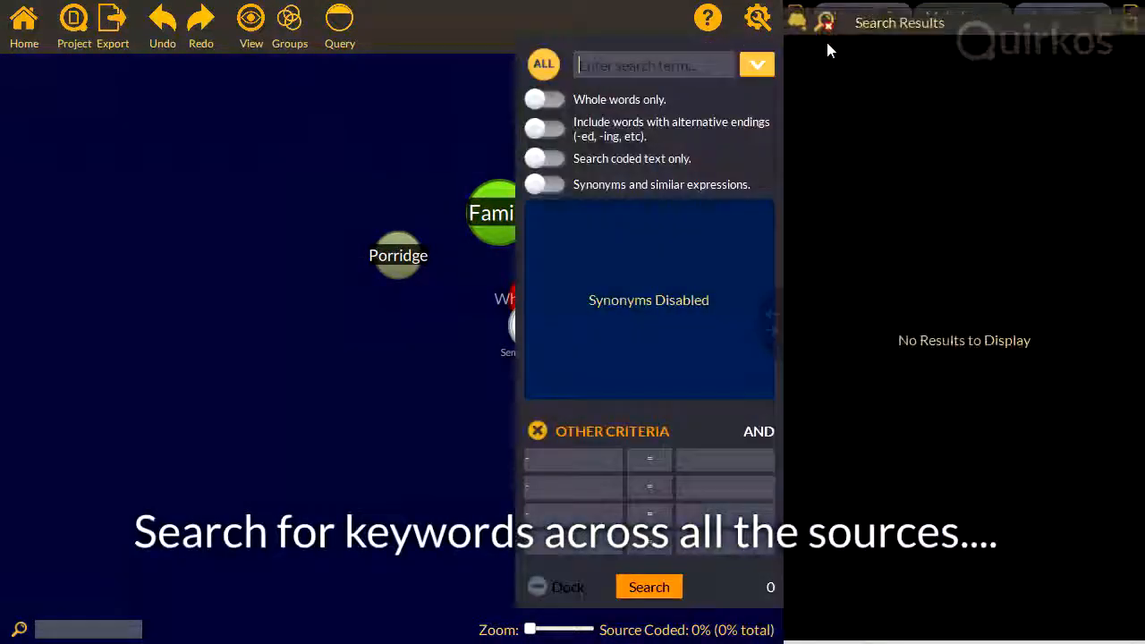
- Search for milk across all sources and adjust the Other Criteria
{"action": "type", "text": "milk"}
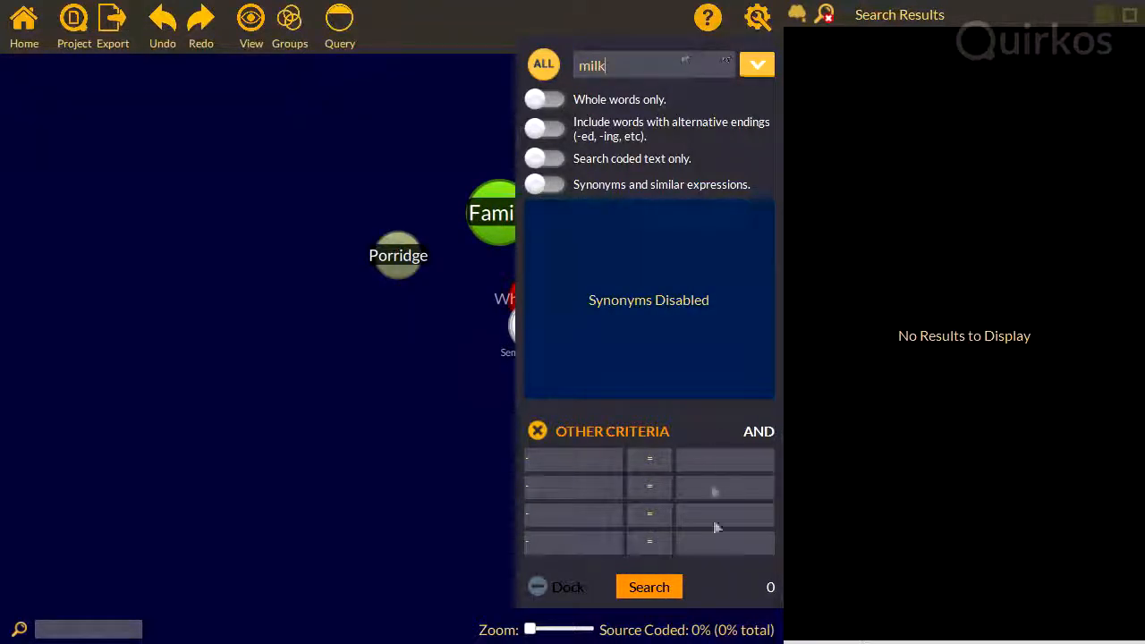
{"action": "left_click", "coordinate": [647, 587]}
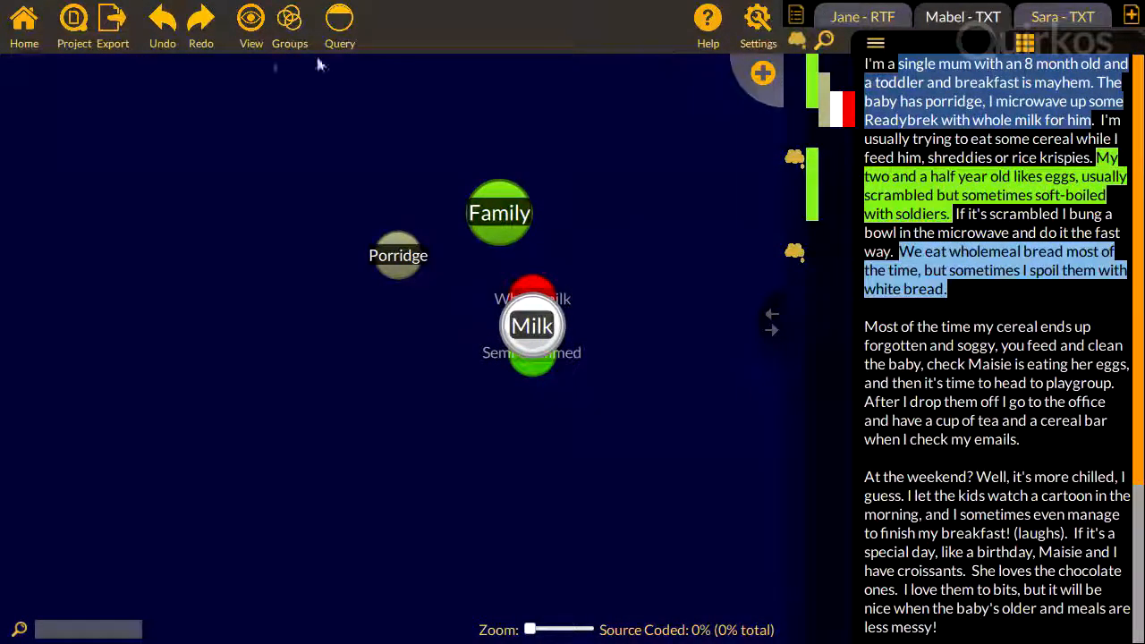
- Open another existing, more fully coded breakfast project from the Project menu
{"action": "left_click", "coordinate": [73, 25]}
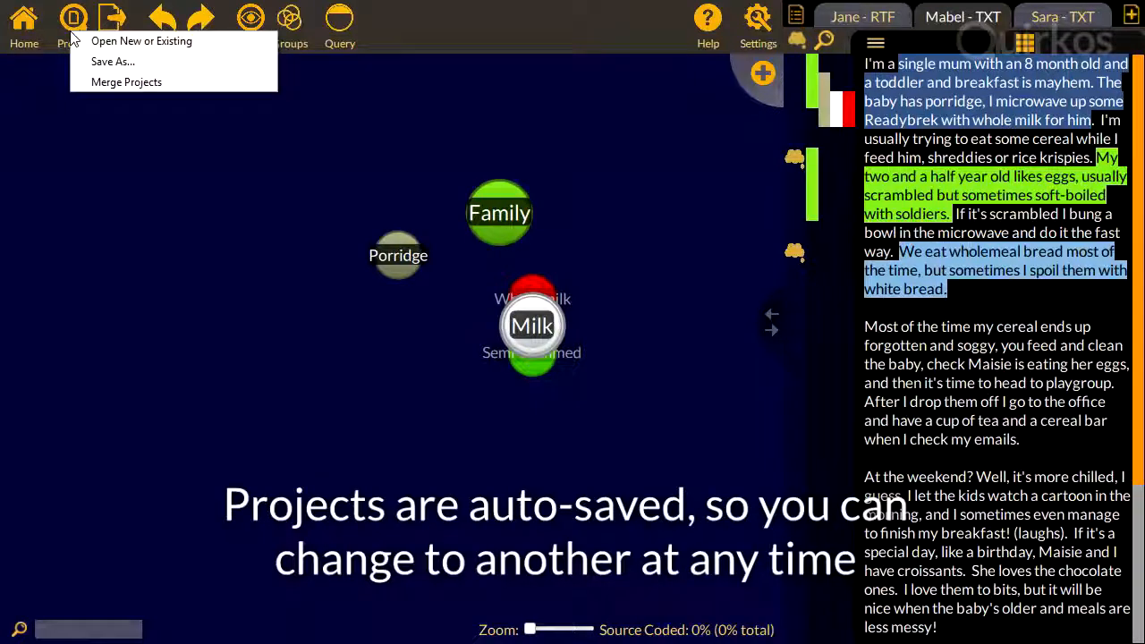
{"action": "left_click", "coordinate": [141, 39]}
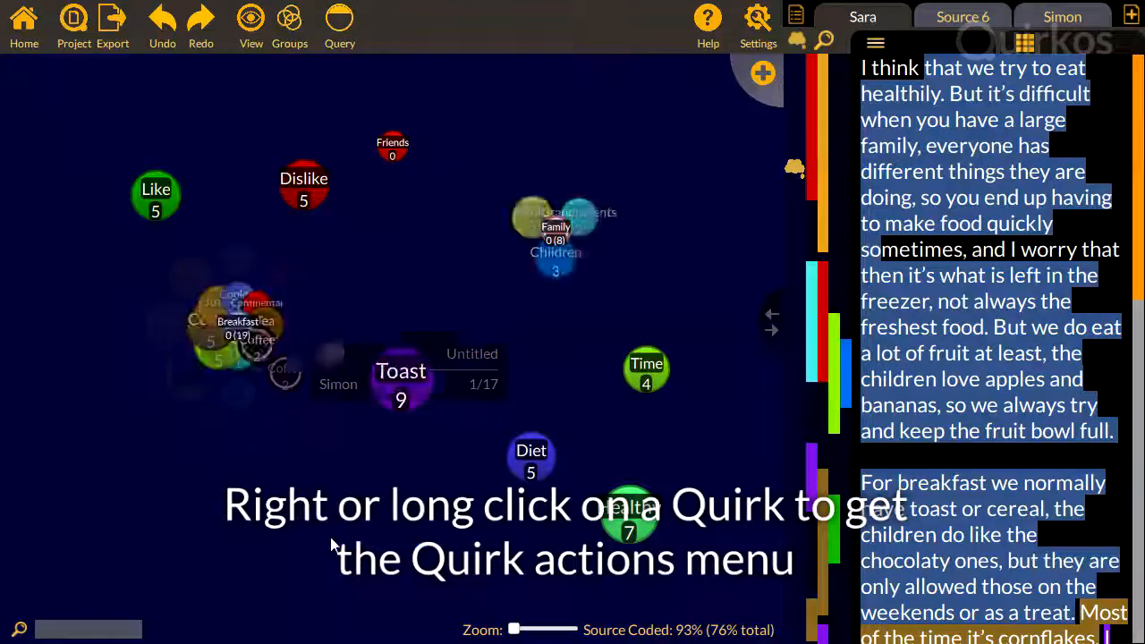
- Edit the Toast quirk's properties to give it a teal colour and save
{"action": "right_click", "coordinate": [401, 380]}
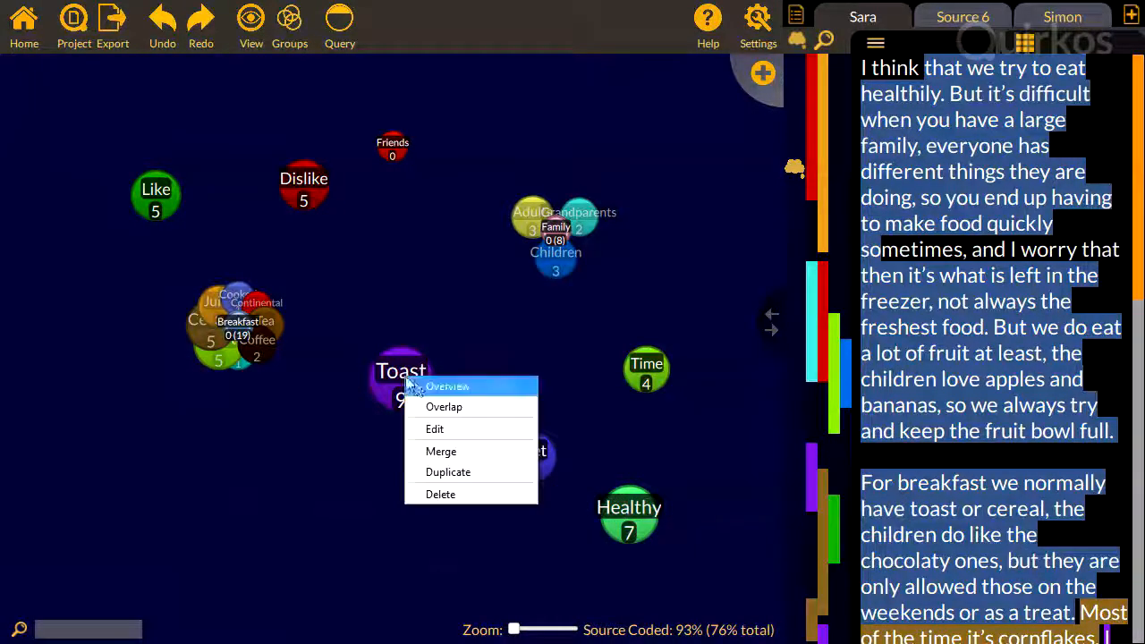
{"action": "left_click", "coordinate": [435, 430]}
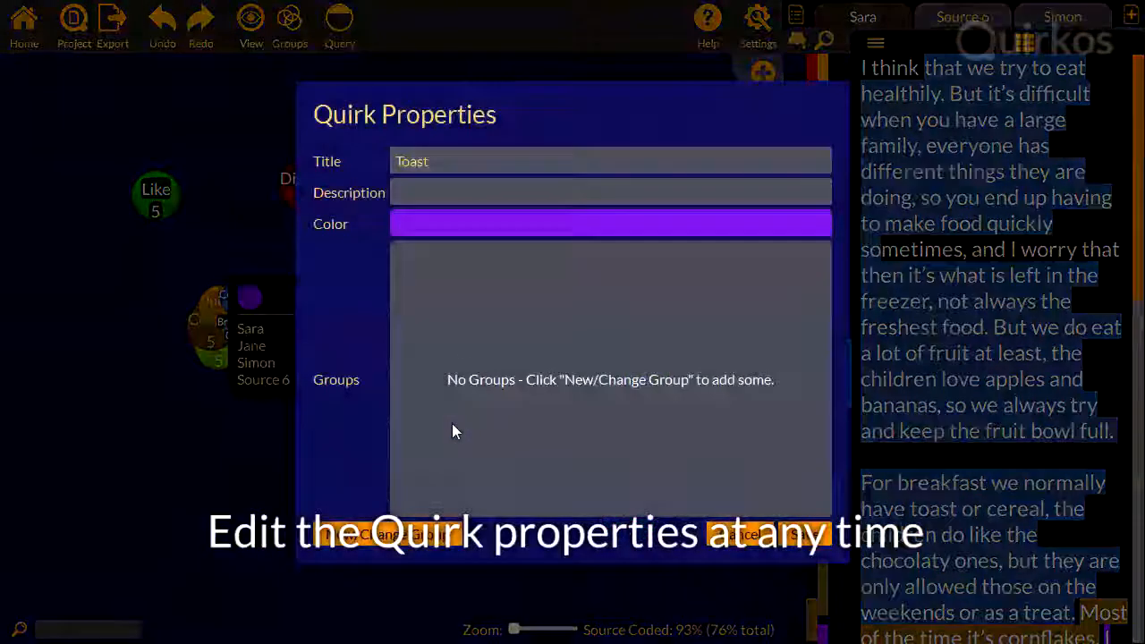
{"action": "left_click", "coordinate": [611, 223]}
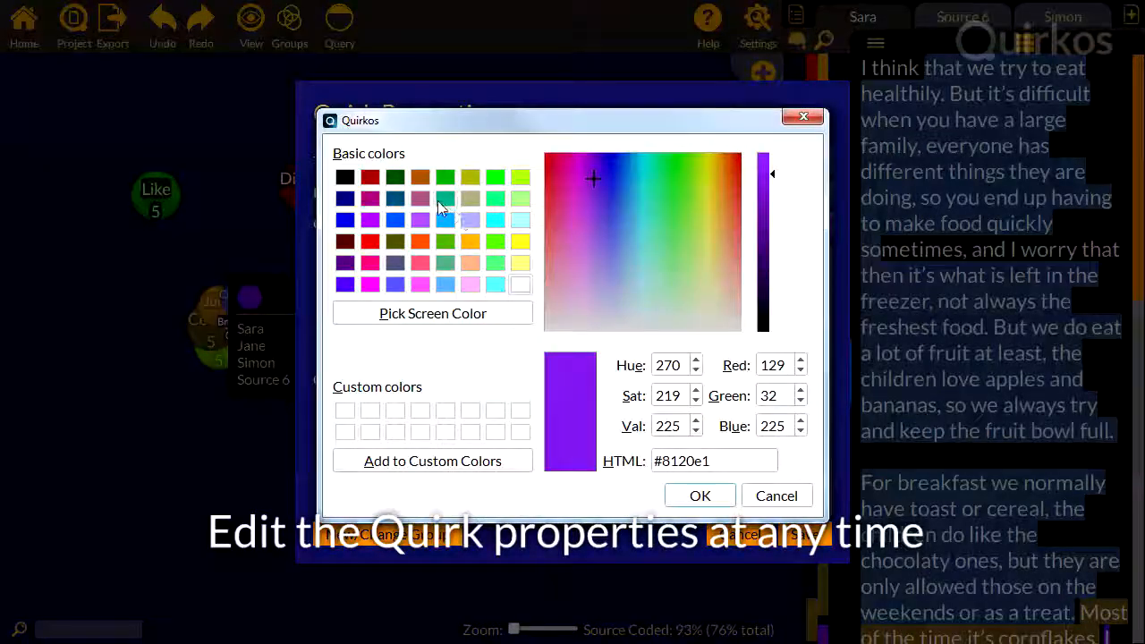
{"action": "left_click", "coordinate": [700, 496]}
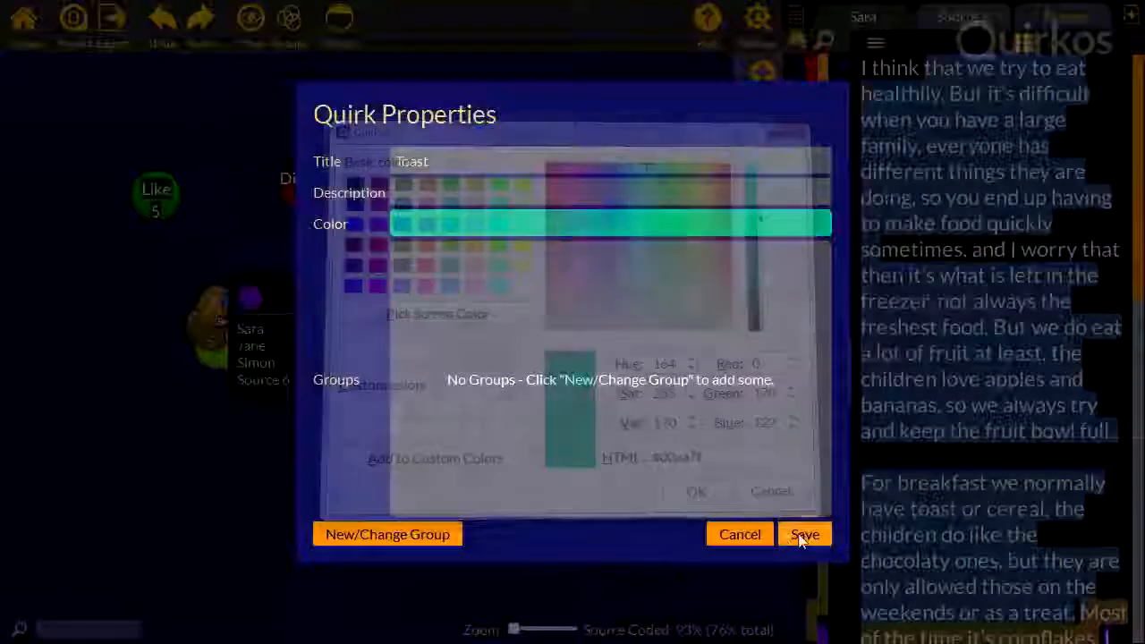
{"action": "left_click", "coordinate": [806, 533]}
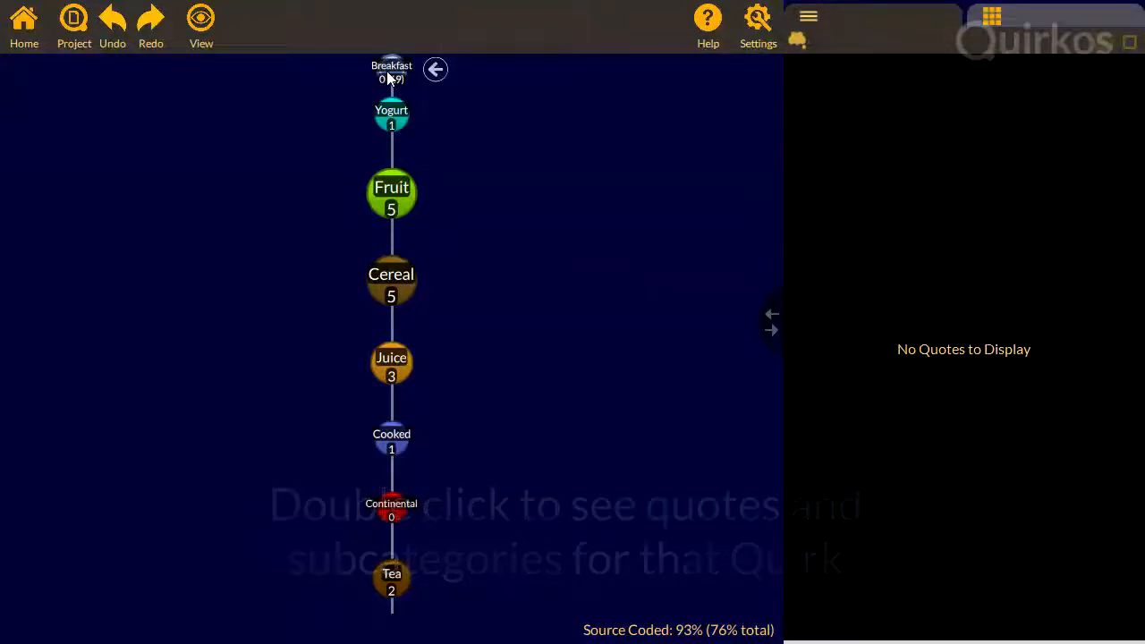
- Read the Fruit subtheme's quotes, then compare source properties for Cereal and Juice
{"action": "left_click", "coordinate": [390, 117]}
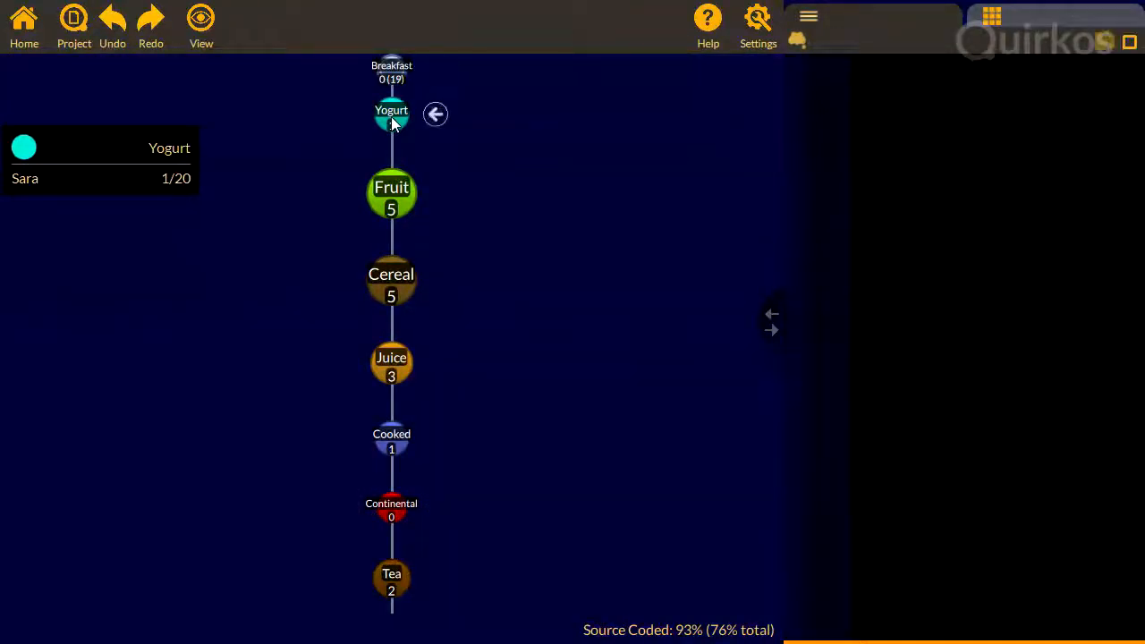
{"action": "left_click", "coordinate": [390, 190]}
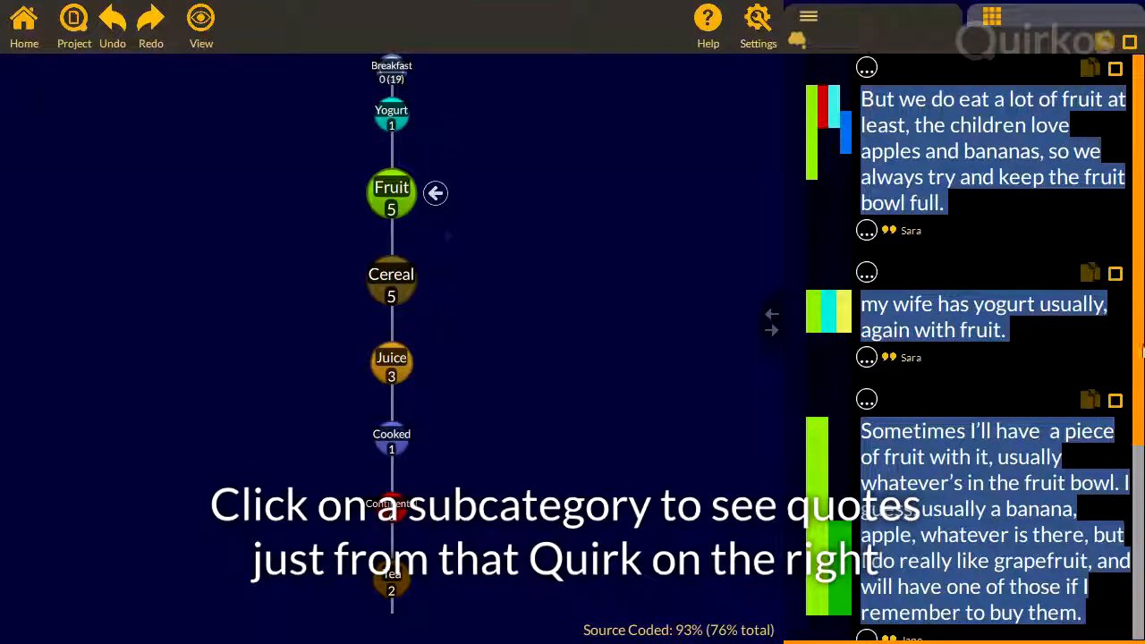
{"action": "scroll", "scroll_direction": "down", "scroll_amount": 3}
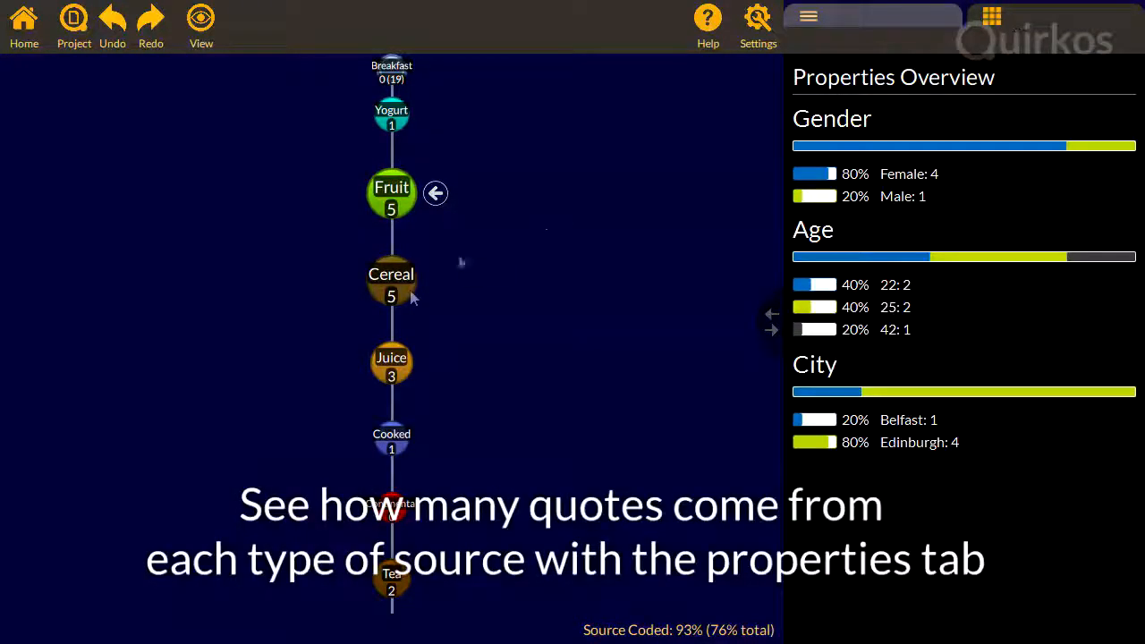
{"action": "left_click", "coordinate": [390, 283]}
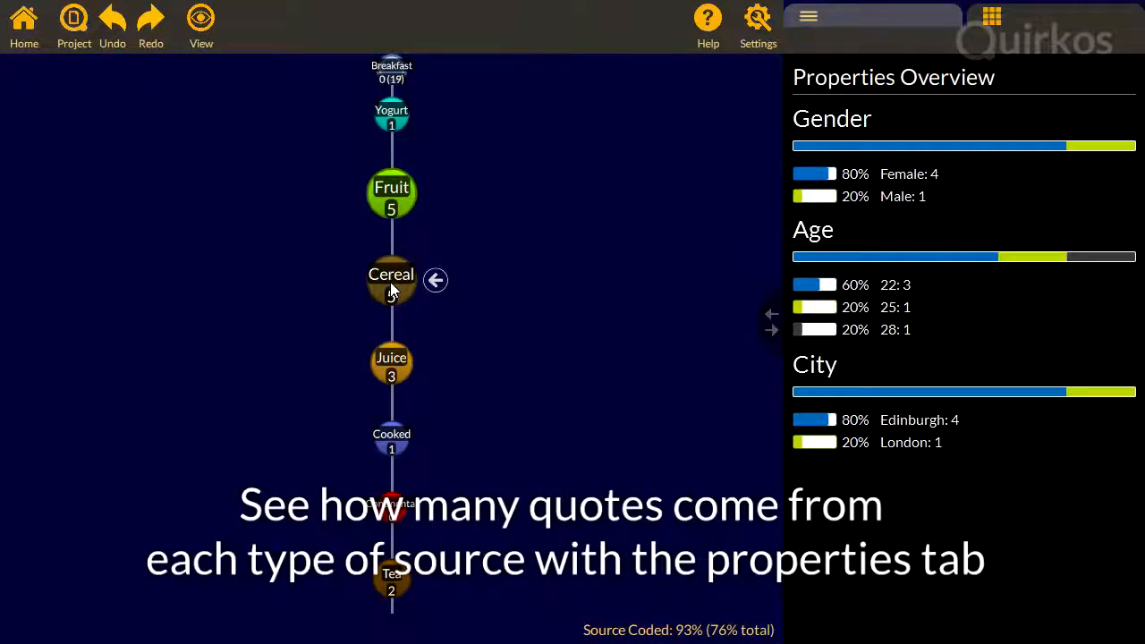
{"action": "left_click", "coordinate": [390, 361]}
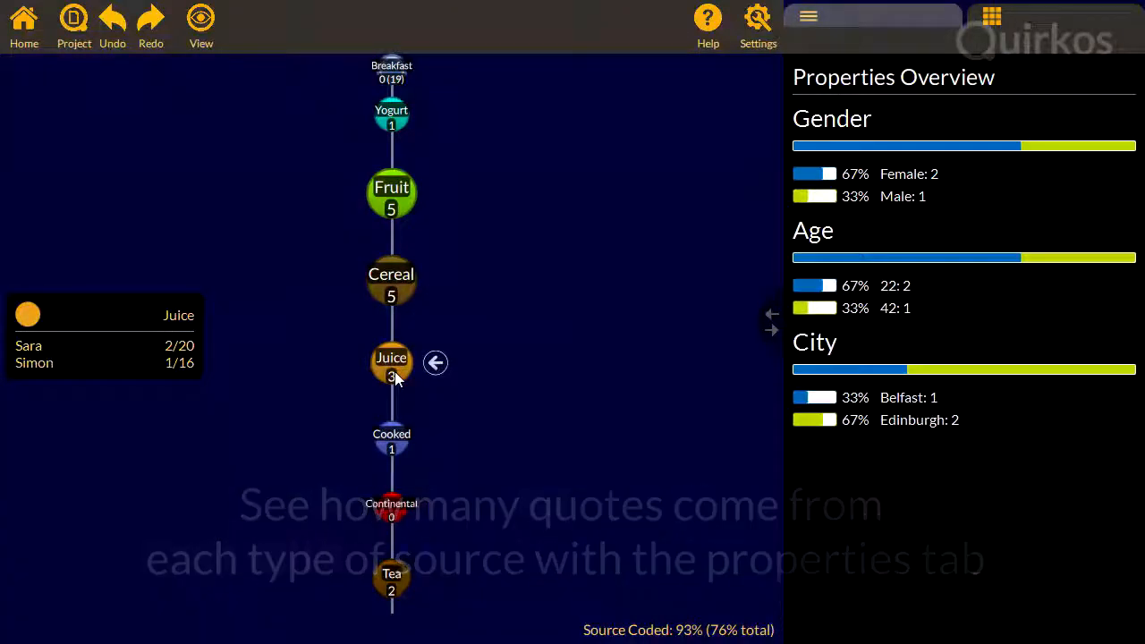
{"action": "mouse_move", "coordinate": [70, 68]}
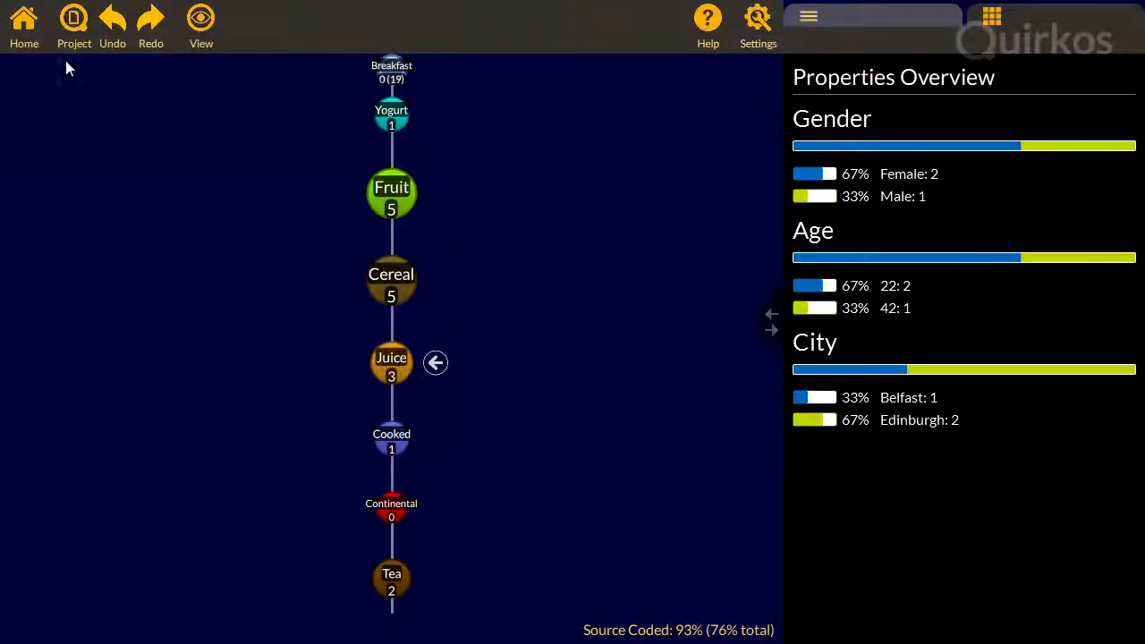
- Return to the quirk canvas and arrange quirks by number of quotes, most first
{"action": "left_click", "coordinate": [25, 25]}
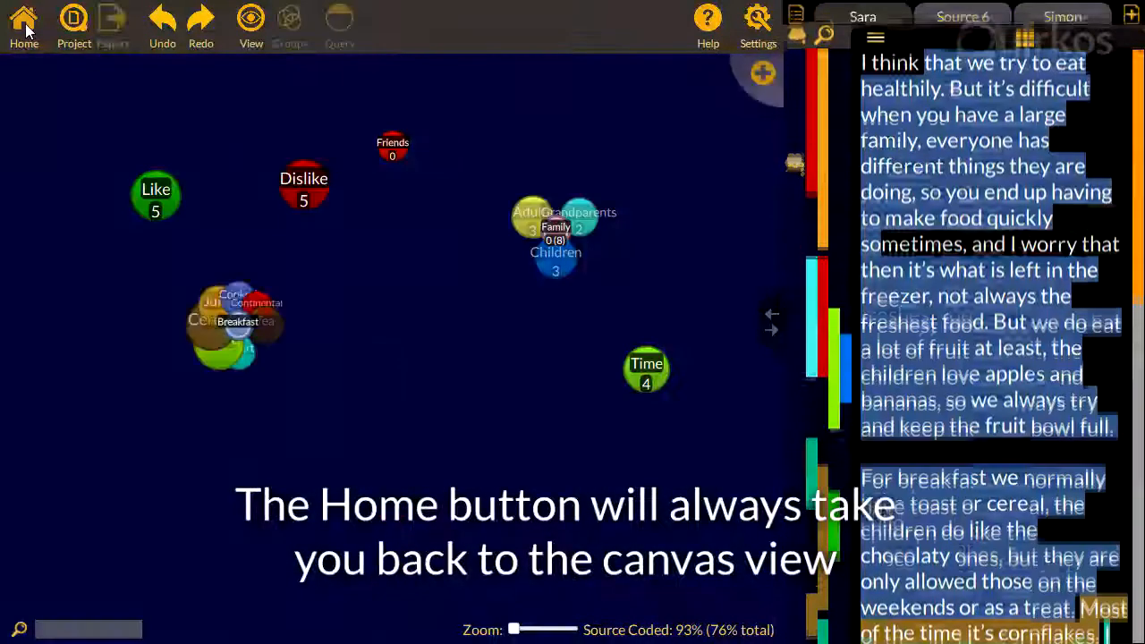
{"action": "left_click", "coordinate": [251, 18]}
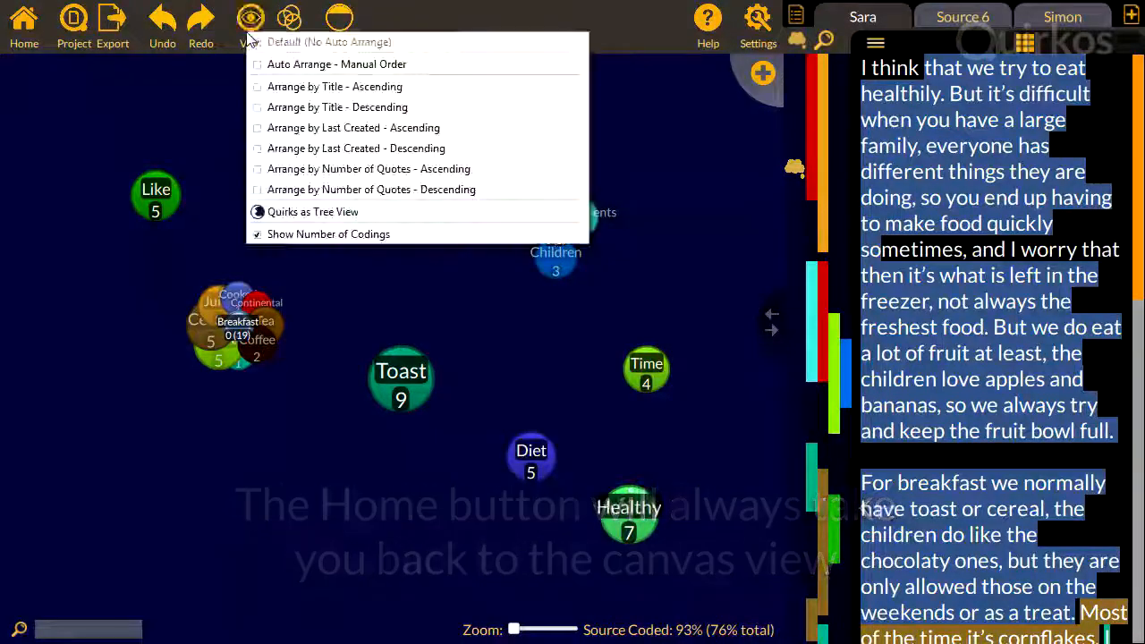
{"action": "mouse_move", "coordinate": [368, 190]}
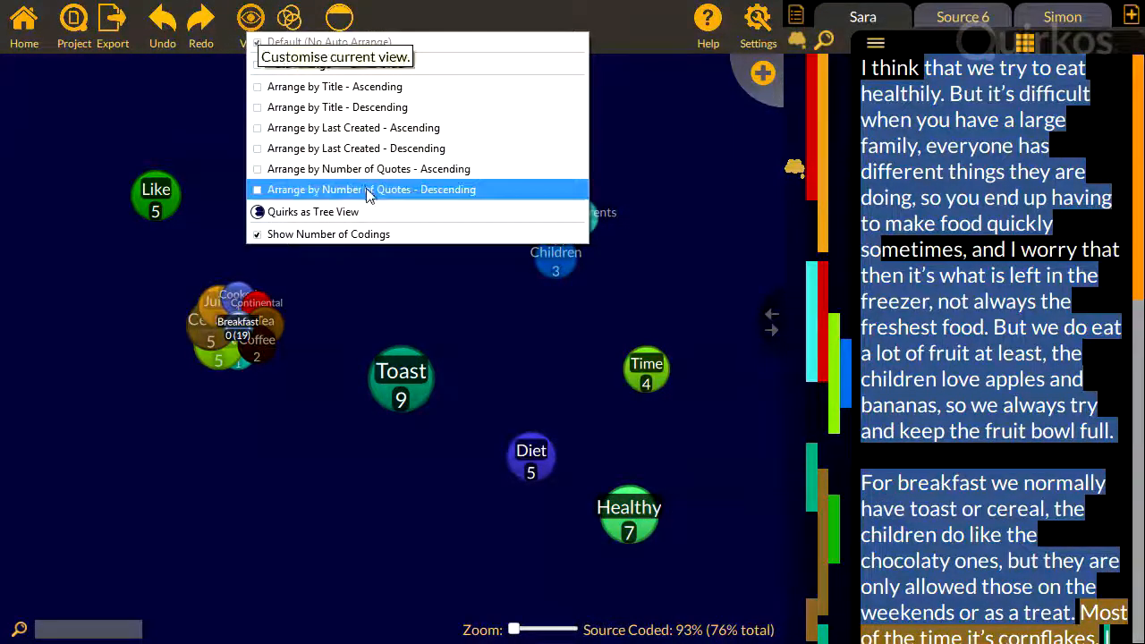
{"action": "left_click", "coordinate": [369, 190]}
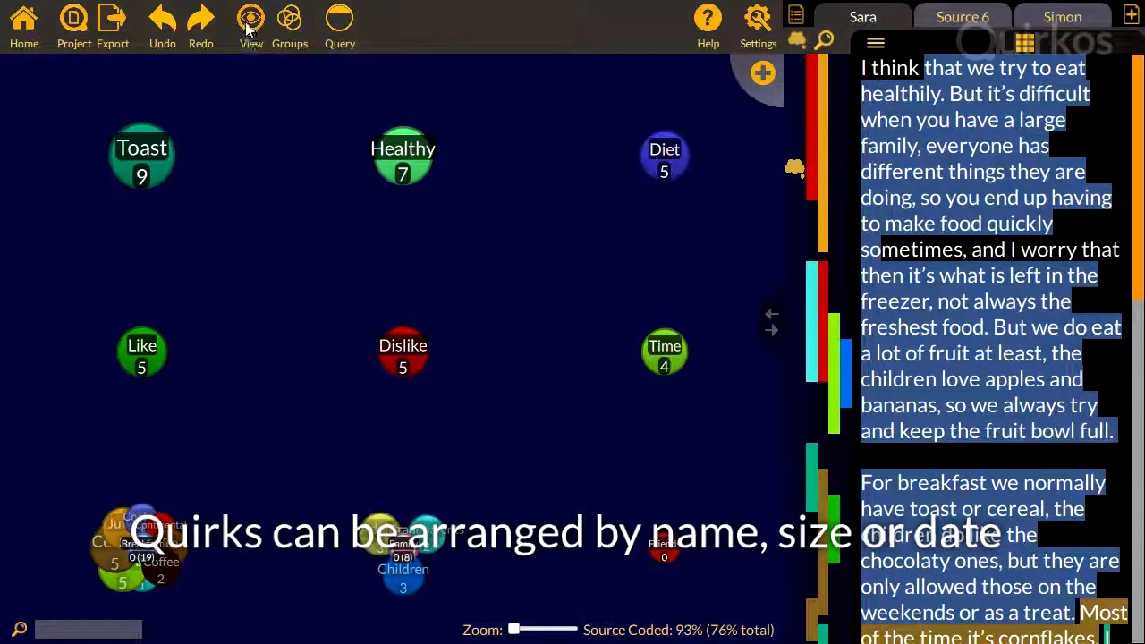
{"action": "left_click", "coordinate": [250, 25]}
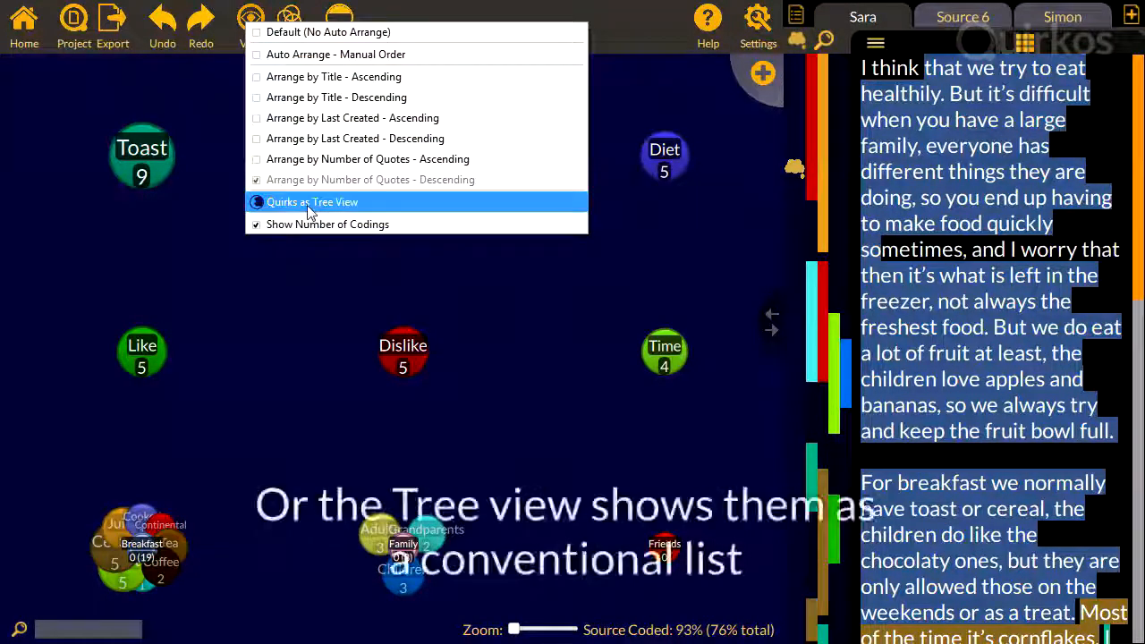
- Try the Quirks as Tree View list, then restore the free-form canvas layout
{"action": "left_click", "coordinate": [311, 200]}
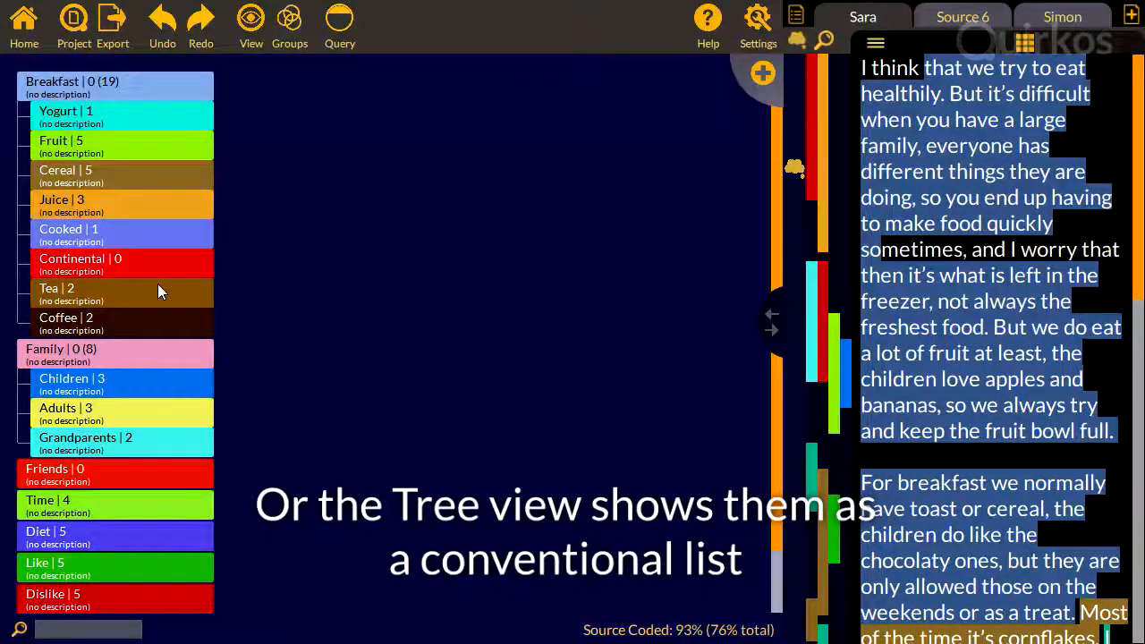
{"action": "left_click", "coordinate": [251, 27]}
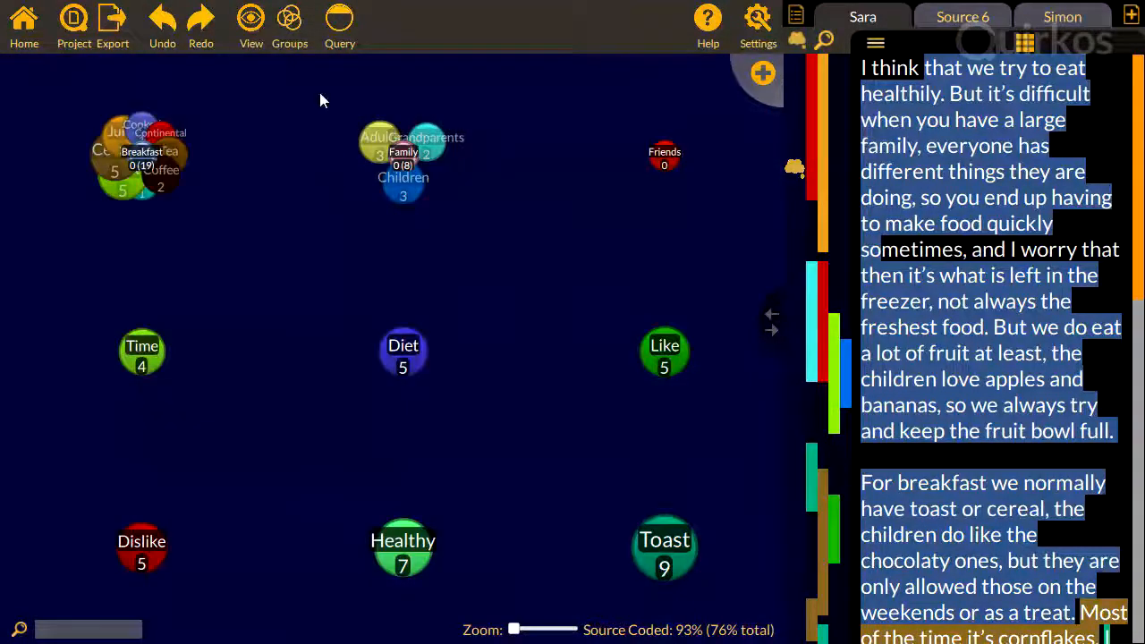
{"action": "left_click", "coordinate": [250, 17]}
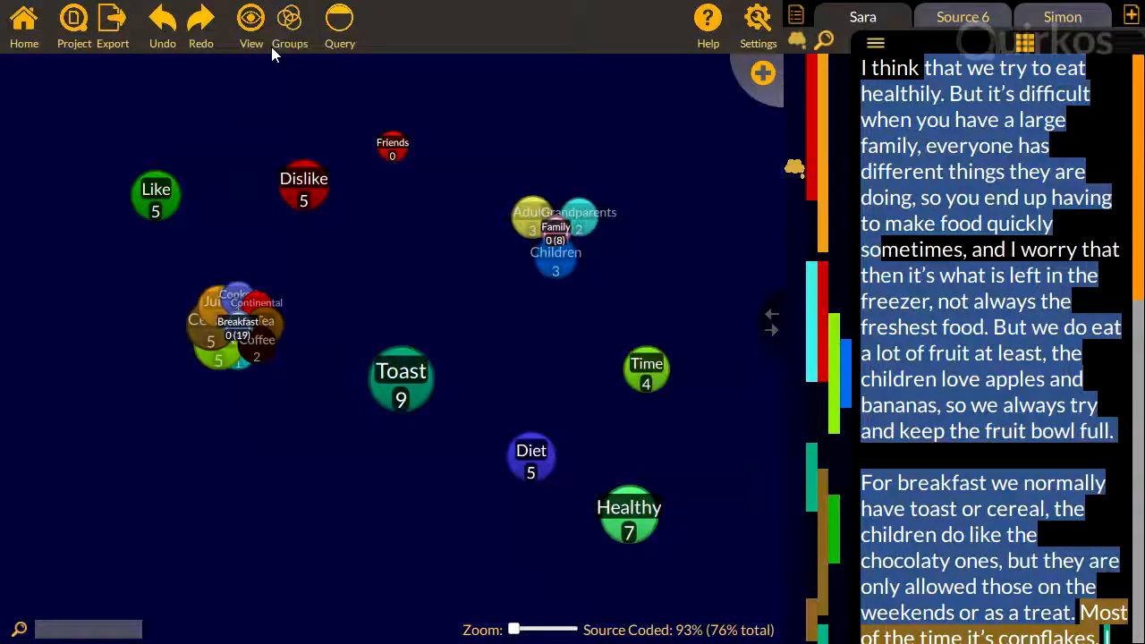
{"action": "mouse_move", "coordinate": [290, 18]}
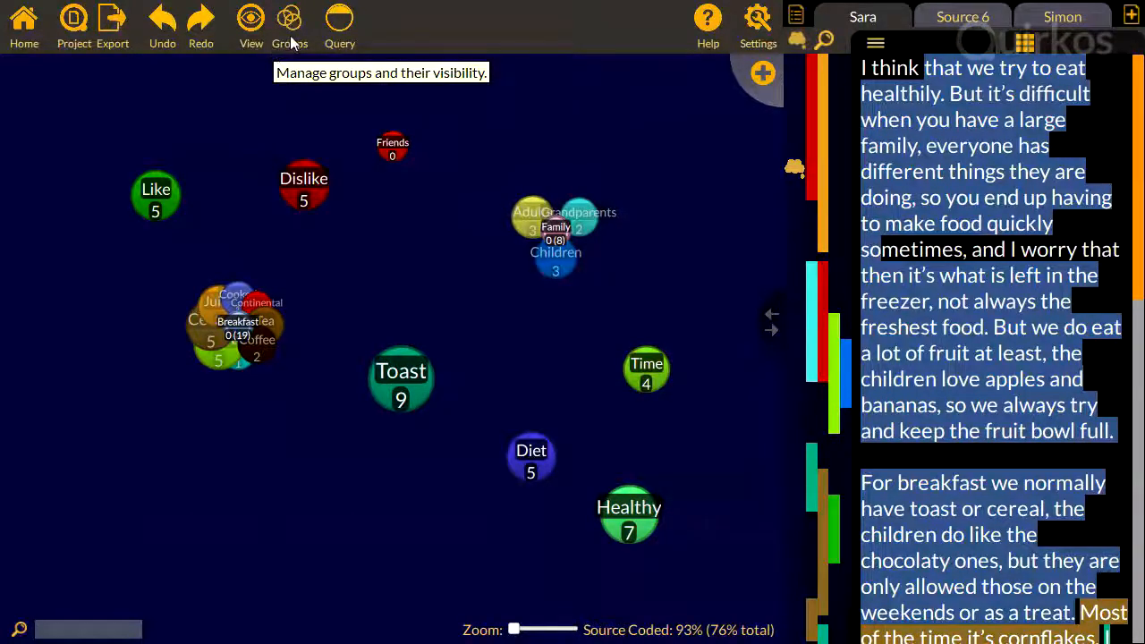
- Create a new quirk group named Food items in the Edit Groups dialog
{"action": "left_click", "coordinate": [290, 27]}
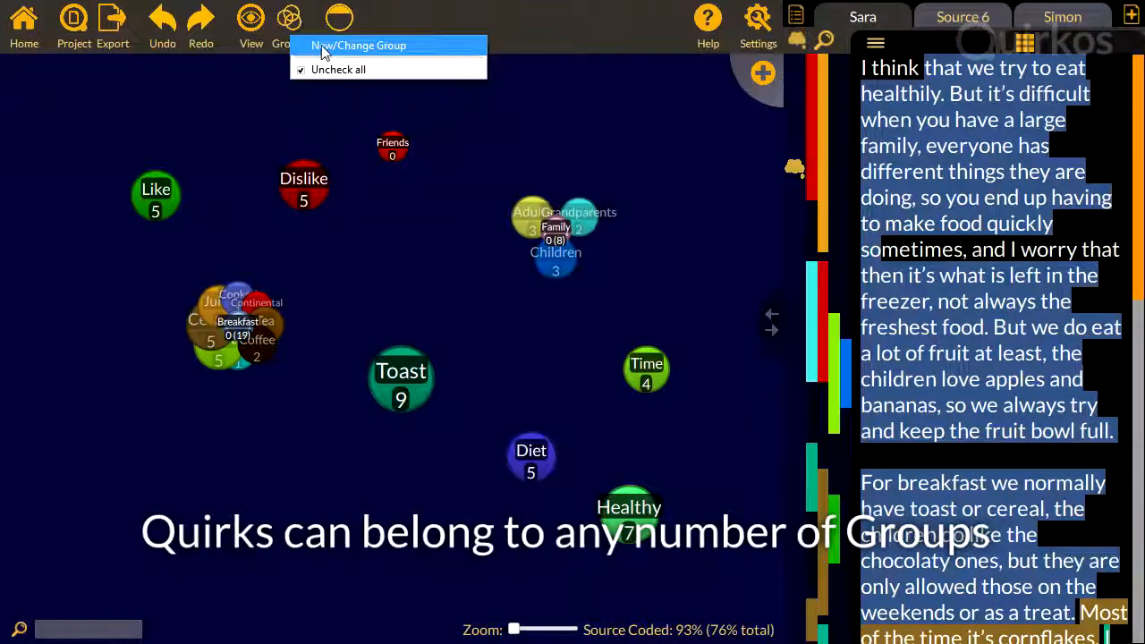
{"action": "left_click", "coordinate": [358, 45]}
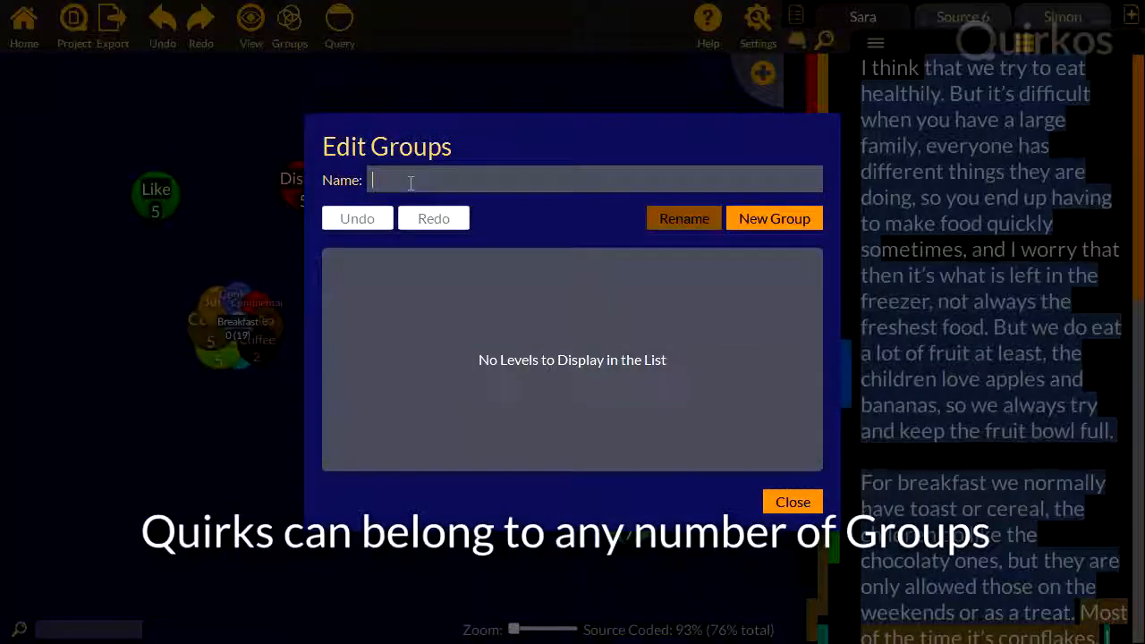
{"action": "type", "text": "Food items"}
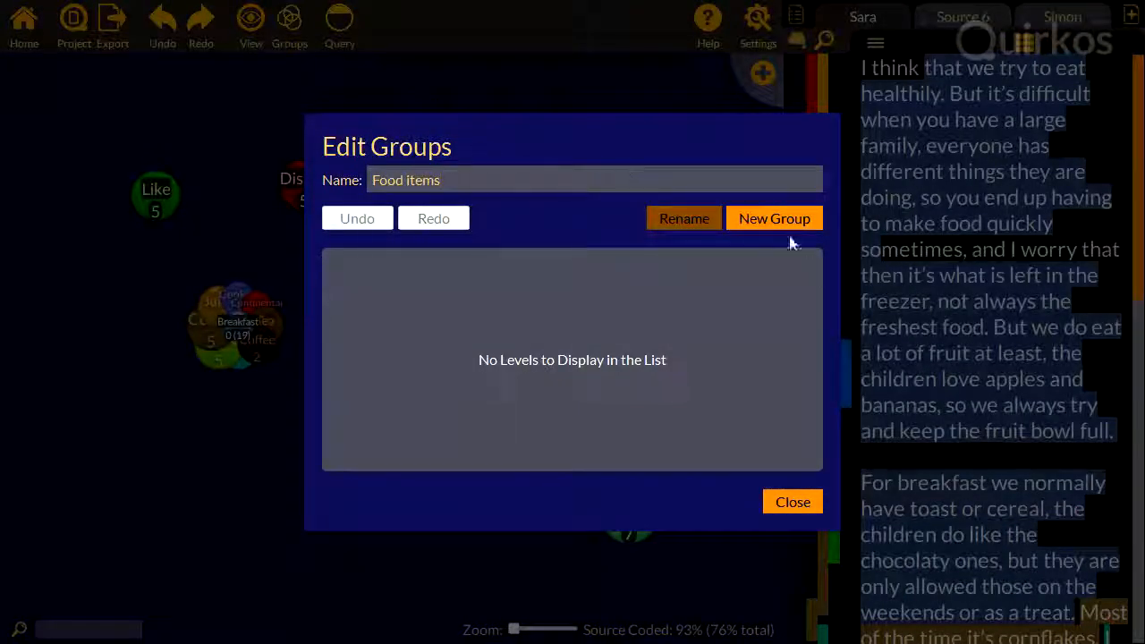
{"action": "left_click", "coordinate": [773, 218]}
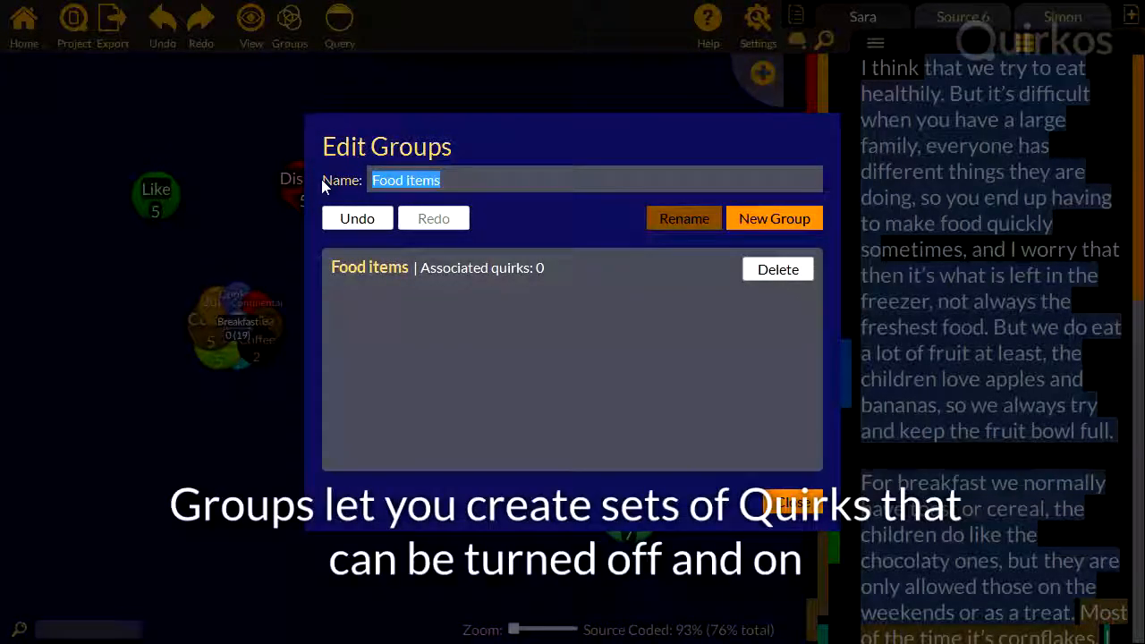
- Create a second group named Drink and close the group editor
{"action": "type", "text": "Drink"}
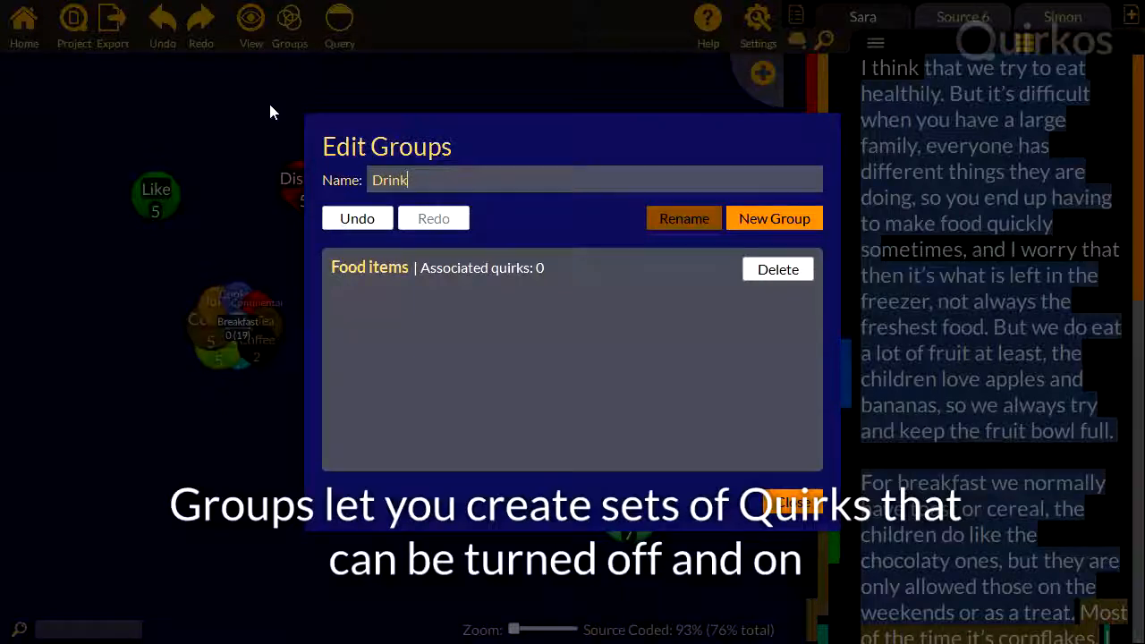
{"action": "left_click", "coordinate": [773, 218]}
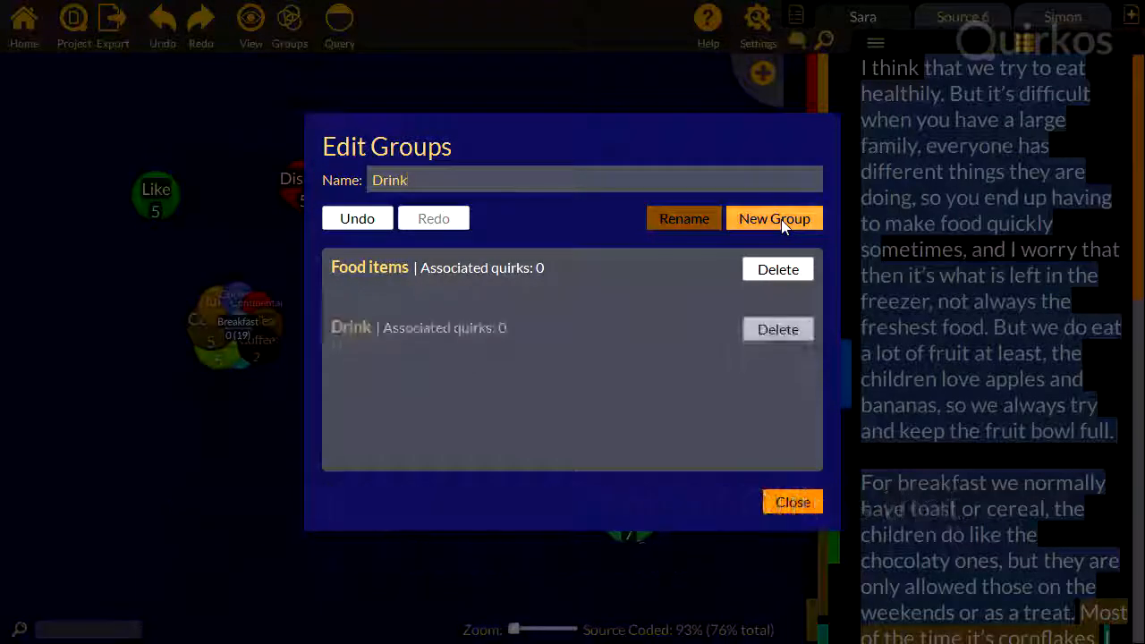
{"action": "left_click", "coordinate": [773, 219]}
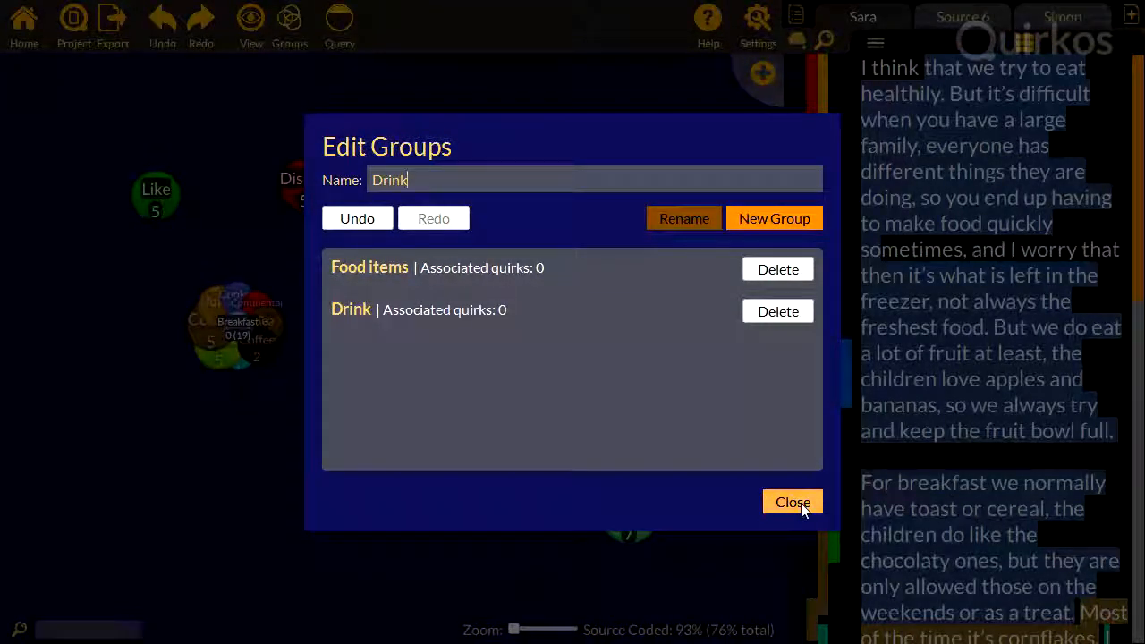
{"action": "left_click", "coordinate": [791, 501]}
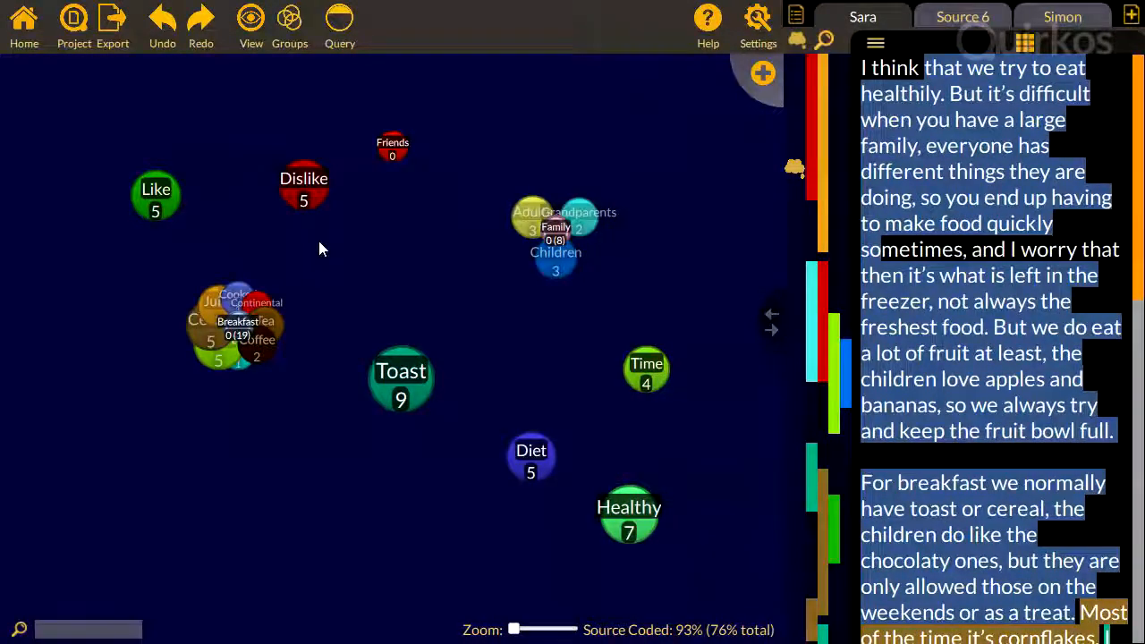
- Add Toast to the Food items group and save, then start editing Cereal
{"action": "right_click", "coordinate": [400, 375]}
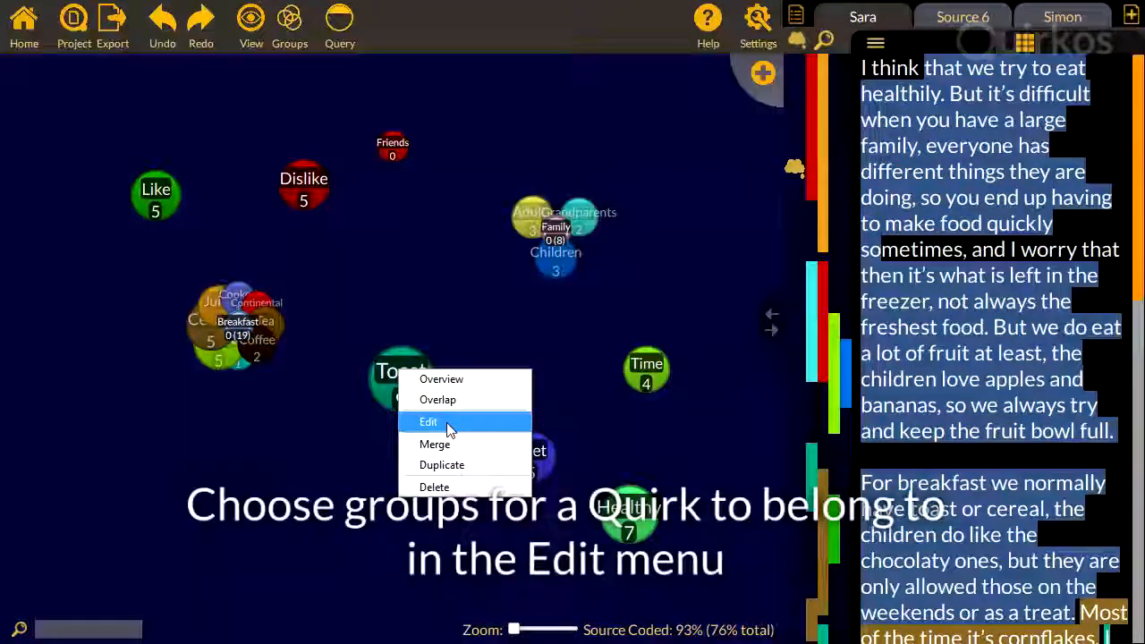
{"action": "left_click", "coordinate": [428, 422]}
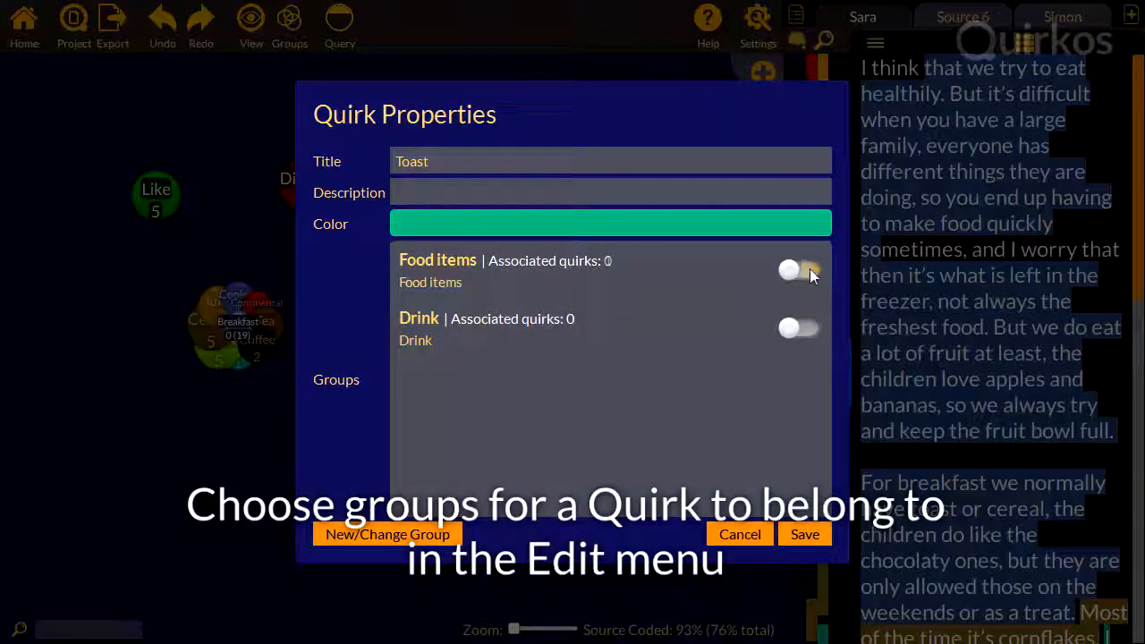
{"action": "left_click", "coordinate": [798, 271]}
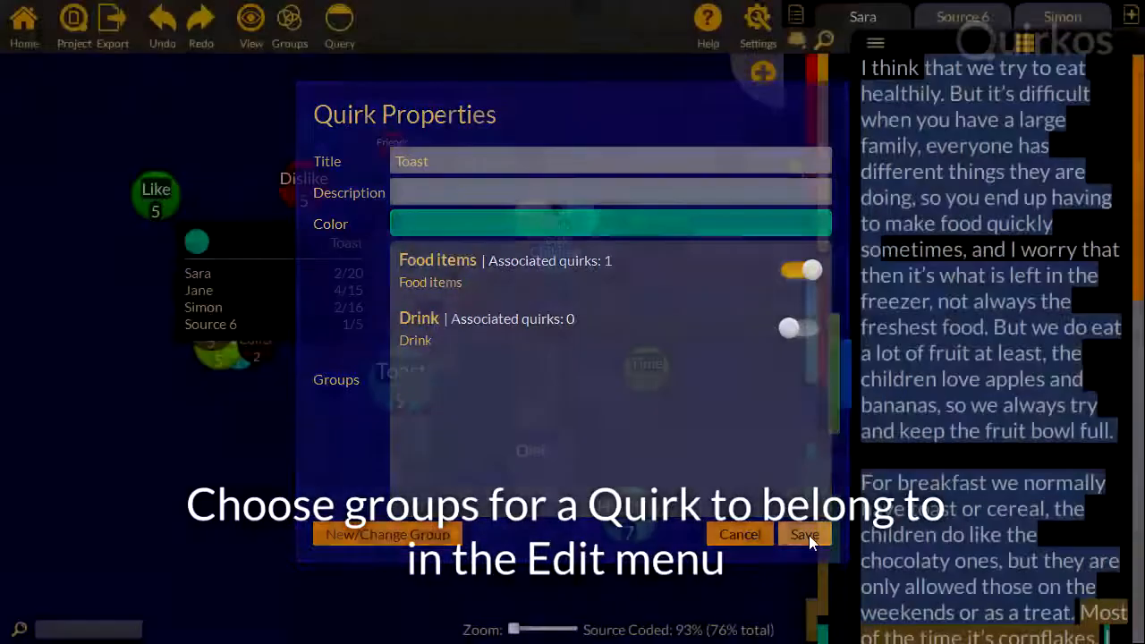
{"action": "left_click", "coordinate": [802, 533]}
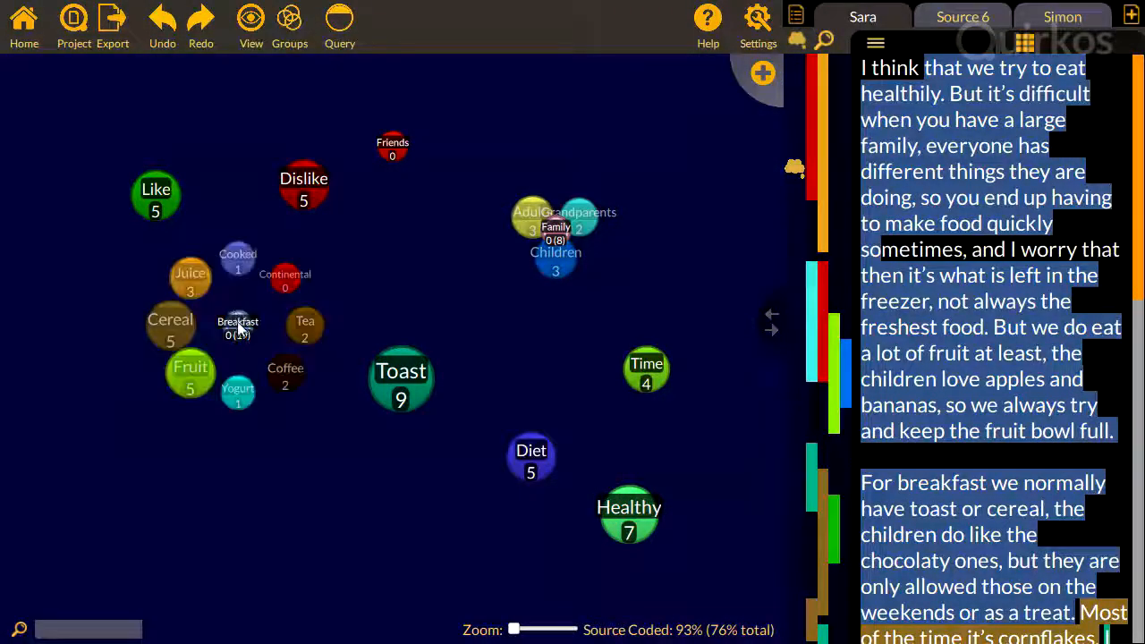
{"action": "right_click", "coordinate": [170, 319]}
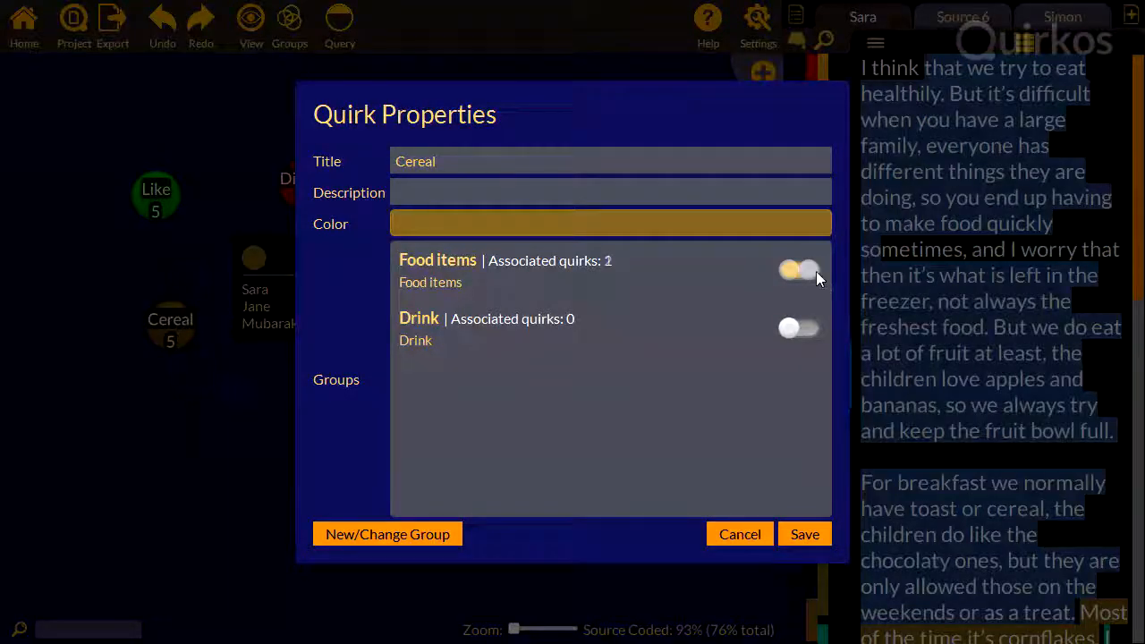
- Save Cereal into Food items, show only that group, show all quirks again, then search for 'Ad'
{"action": "left_click", "coordinate": [738, 533]}
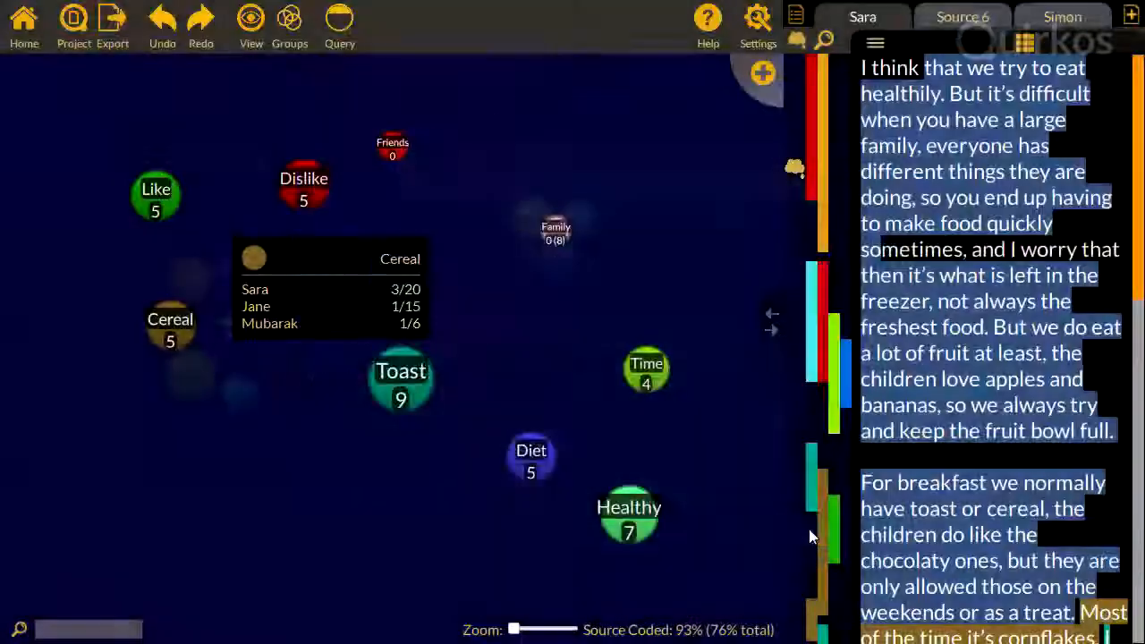
{"action": "left_click", "coordinate": [290, 25]}
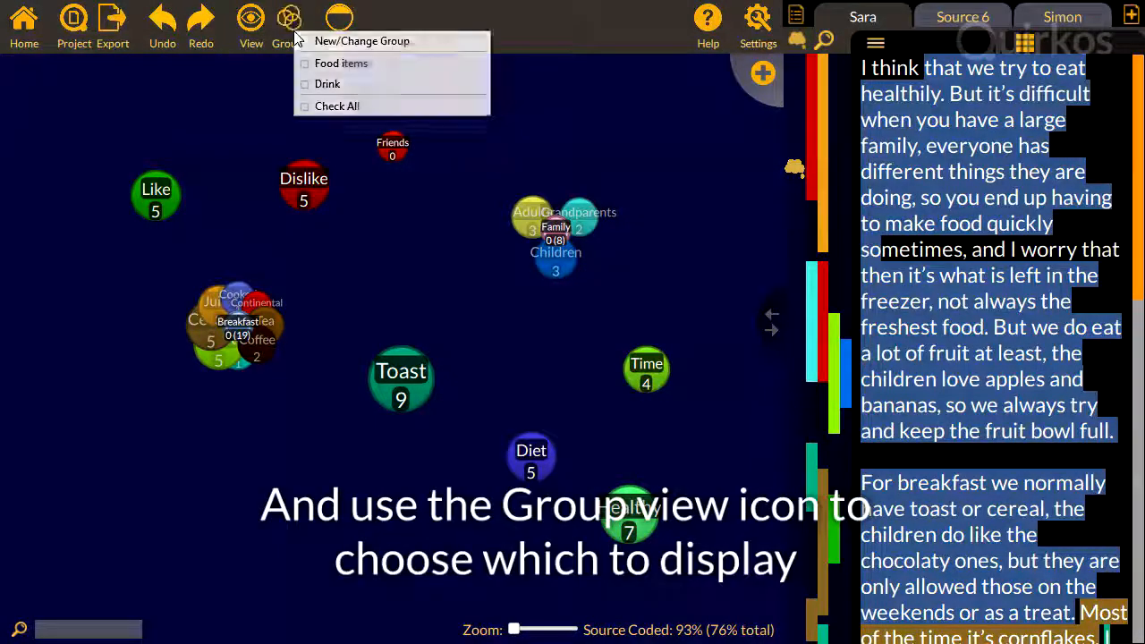
{"action": "left_click", "coordinate": [340, 63]}
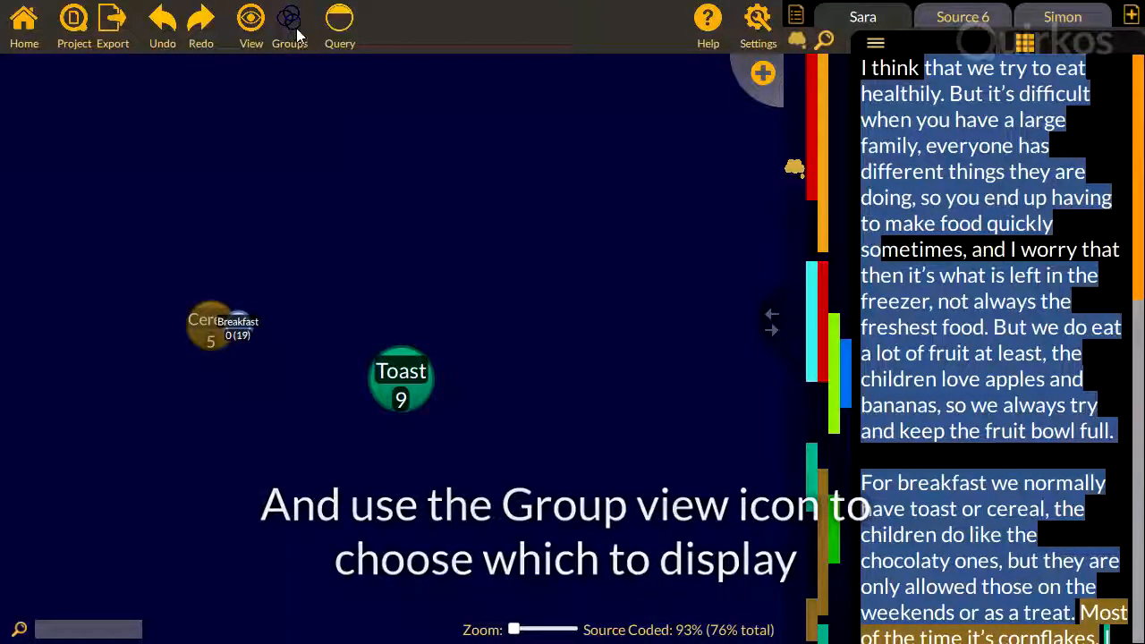
{"action": "left_click", "coordinate": [290, 18]}
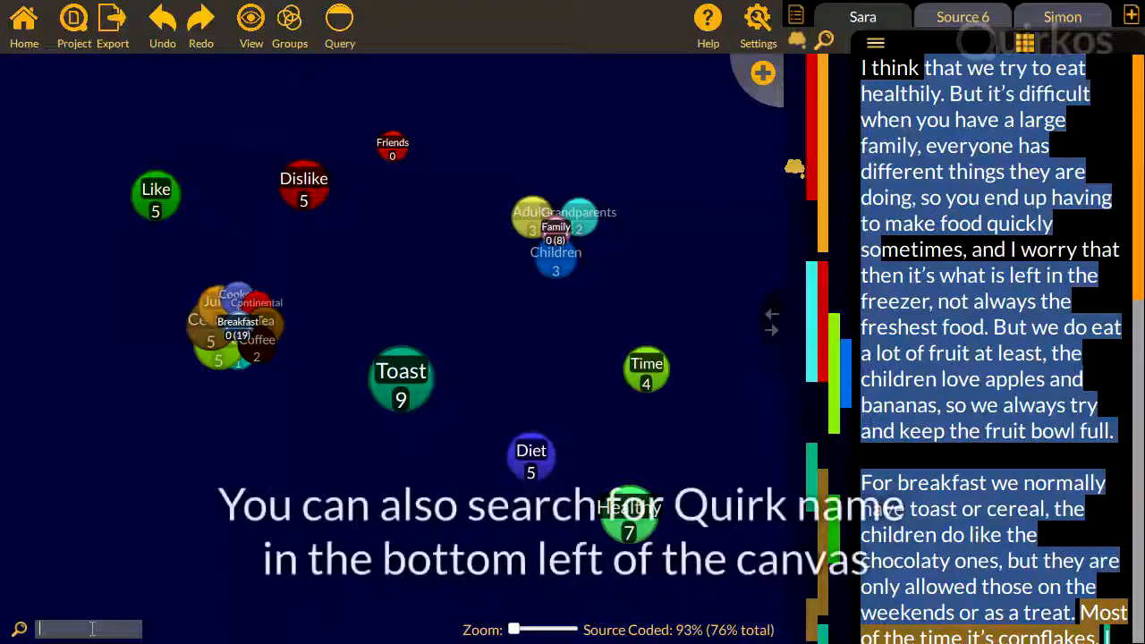
{"action": "type", "text": "Ad"}
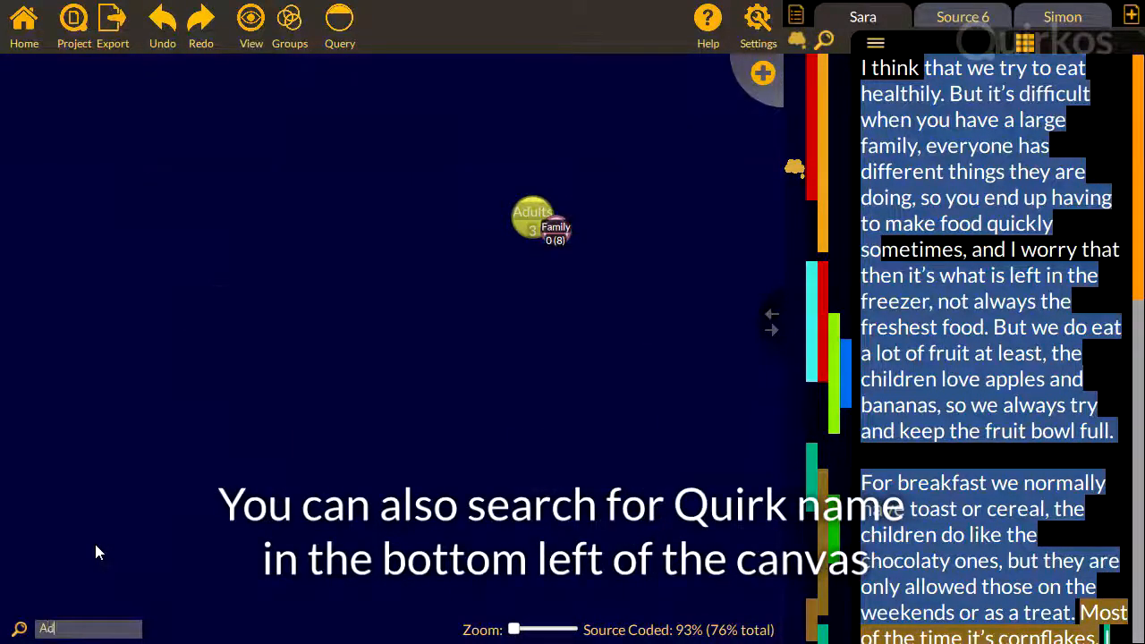
{"action": "mouse_move", "coordinate": [587, 214]}
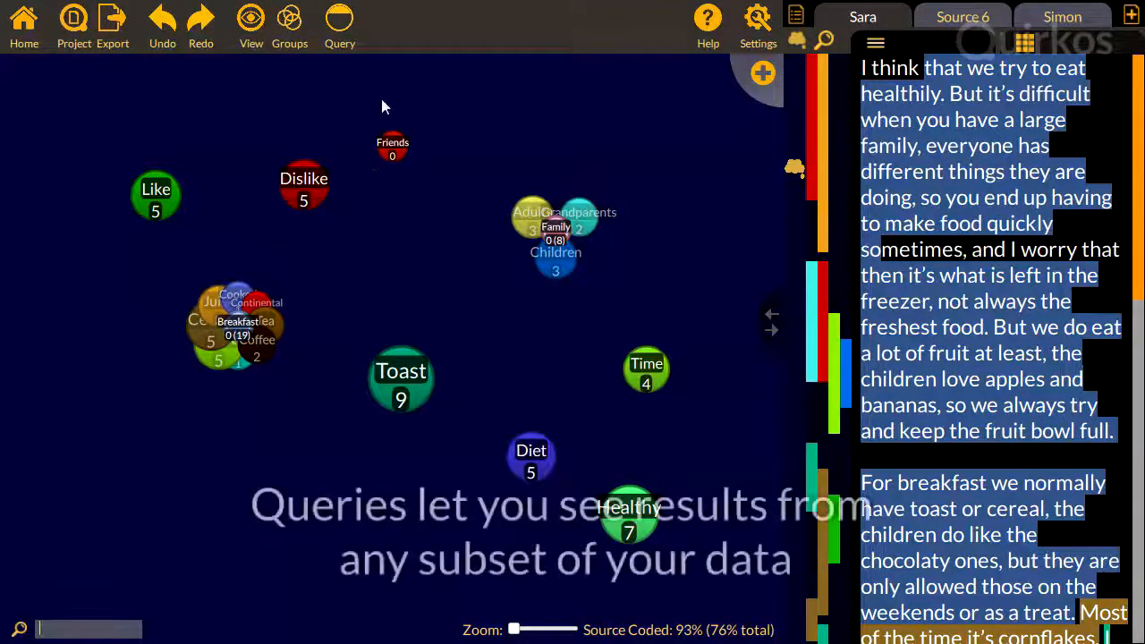
{"action": "left_click", "coordinate": [340, 25]}
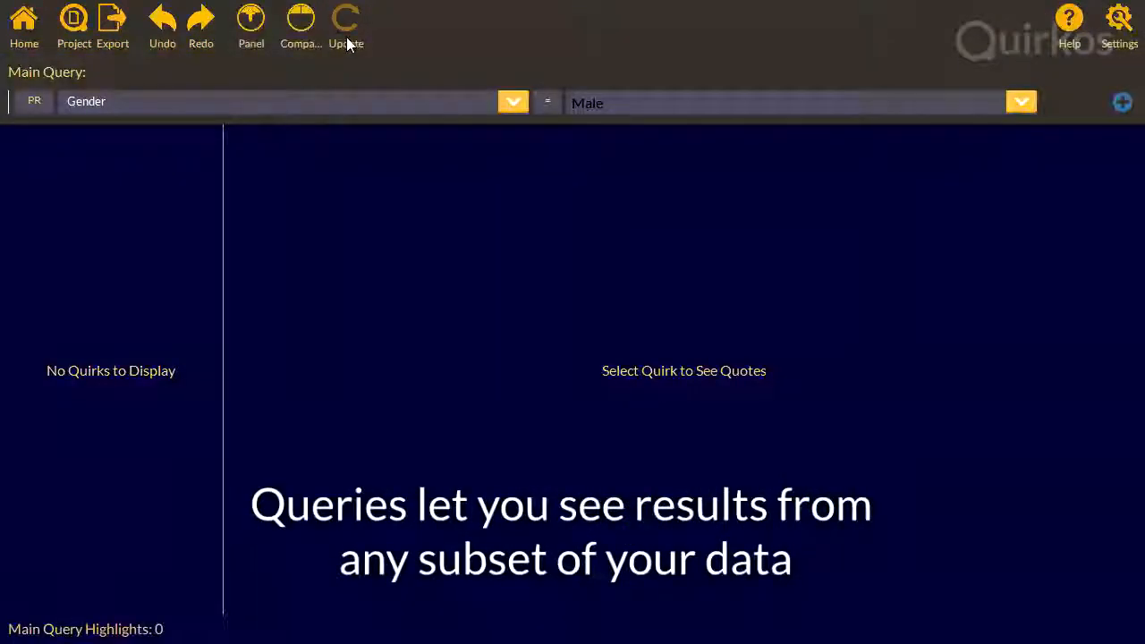
{"action": "left_click", "coordinate": [345, 19]}
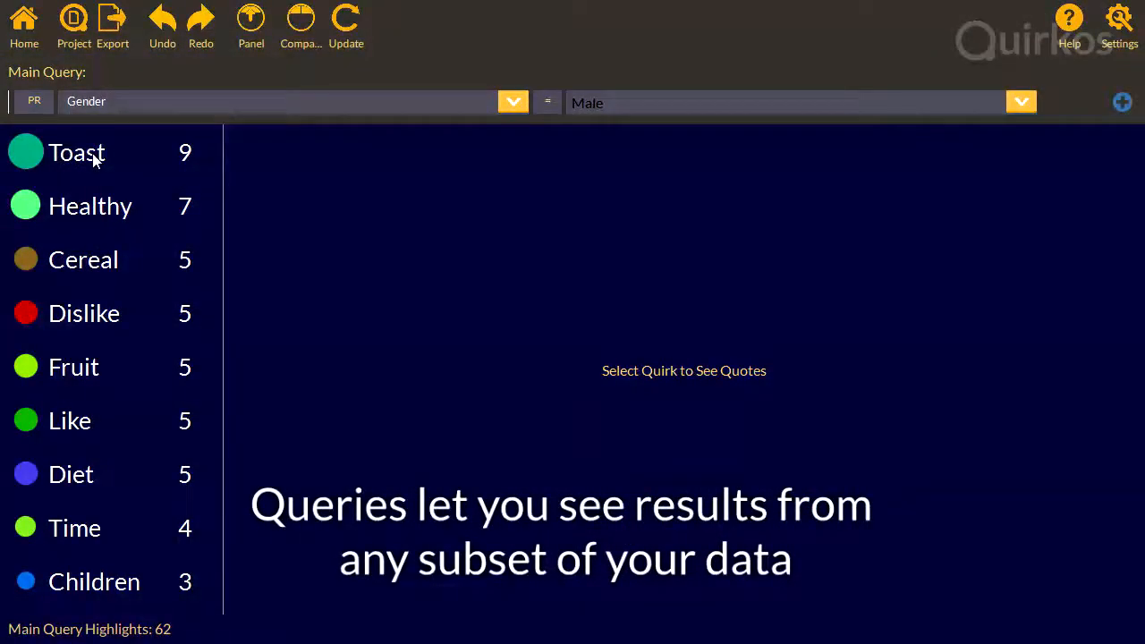
{"action": "left_click", "coordinate": [77, 153]}
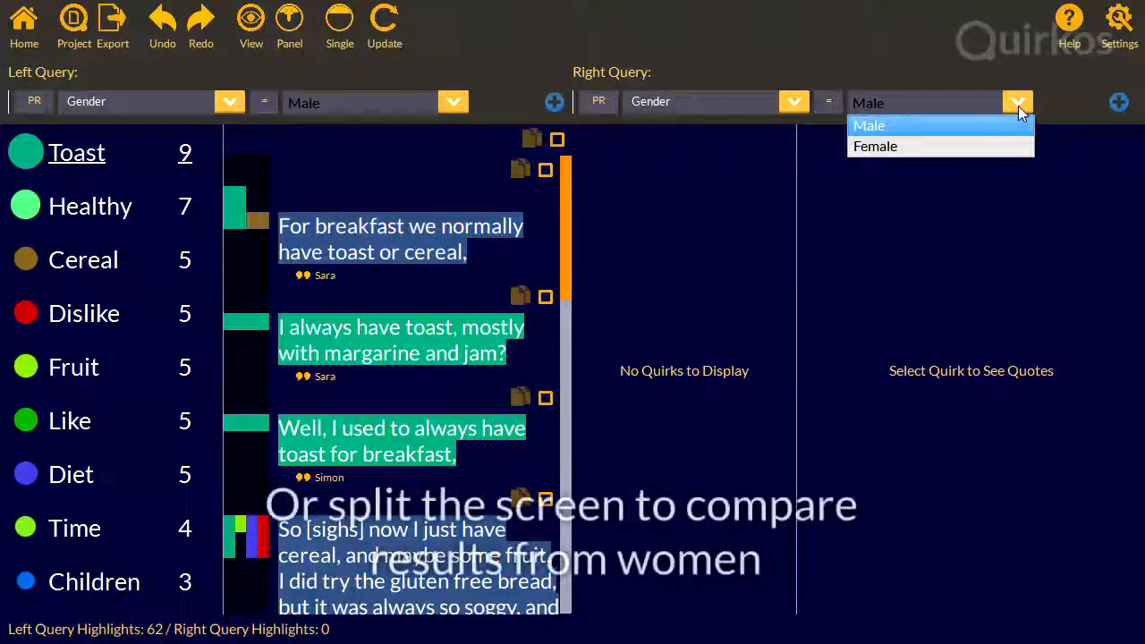
{"action": "left_click", "coordinate": [876, 147]}
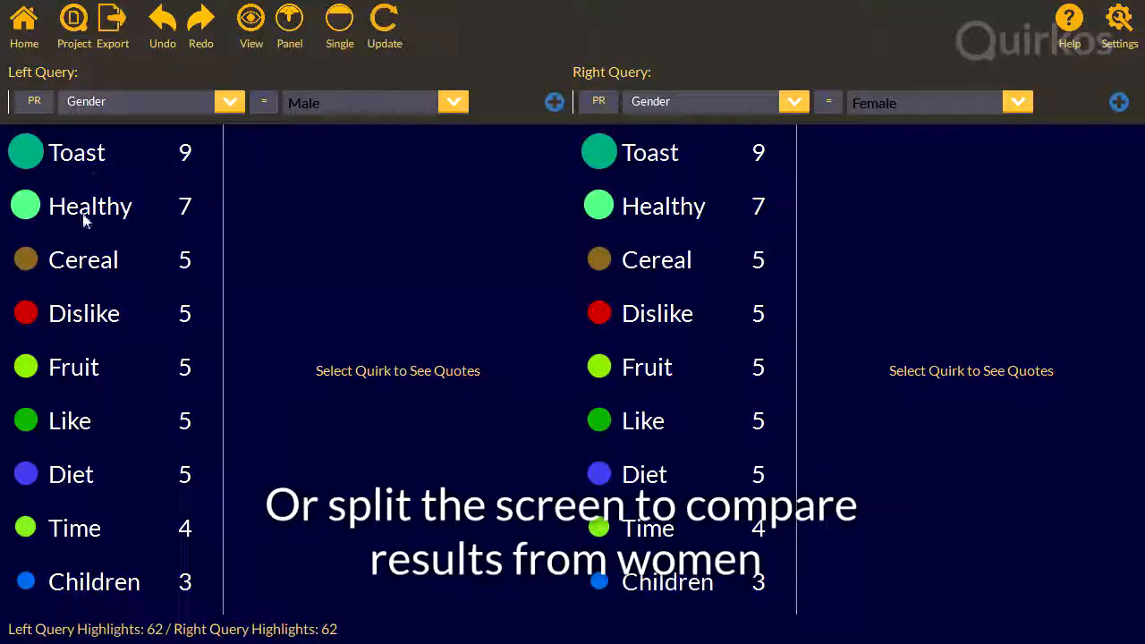
{"action": "left_click", "coordinate": [90, 206]}
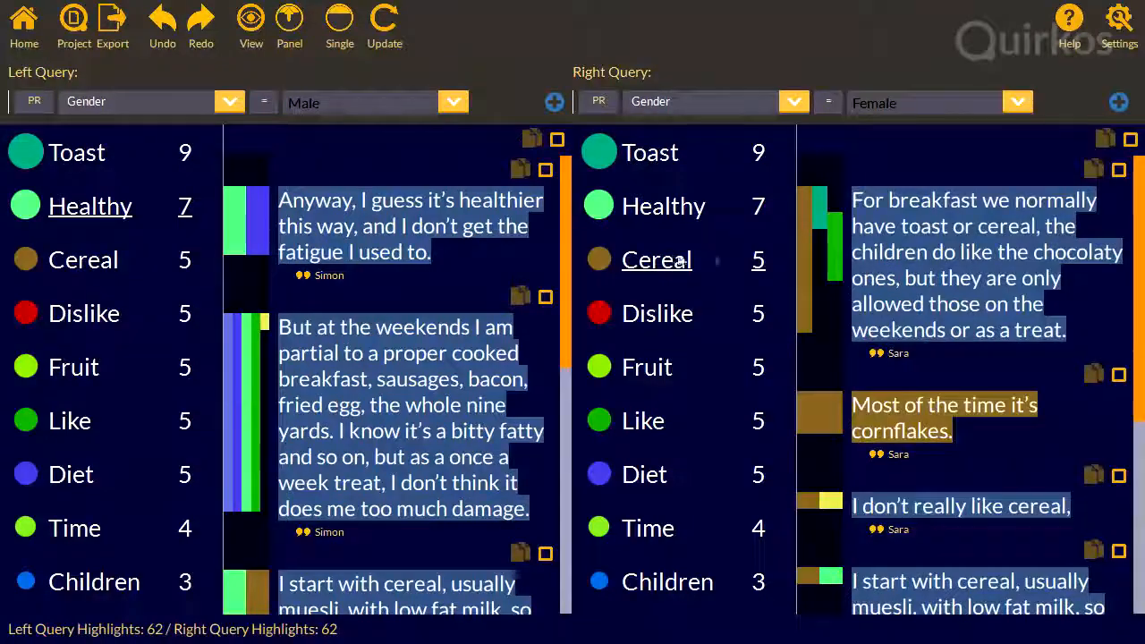
{"action": "scroll", "scroll_direction": "down", "scroll_amount": 3}
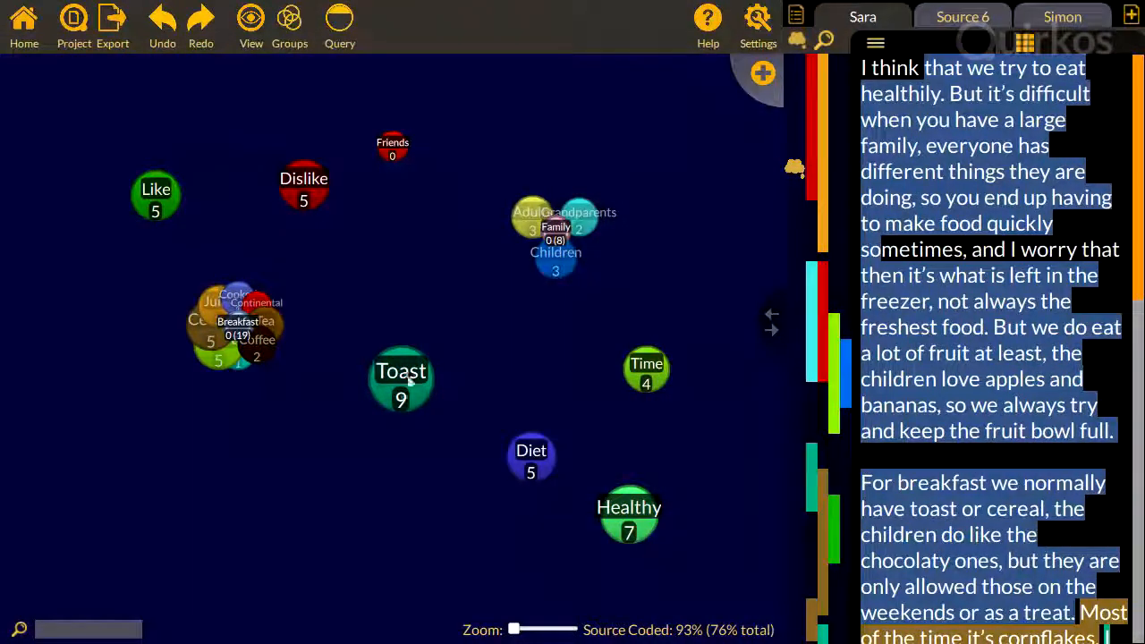
- Show the overlap view of quirks sharing coding with Dislike
{"action": "right_click", "coordinate": [304, 183]}
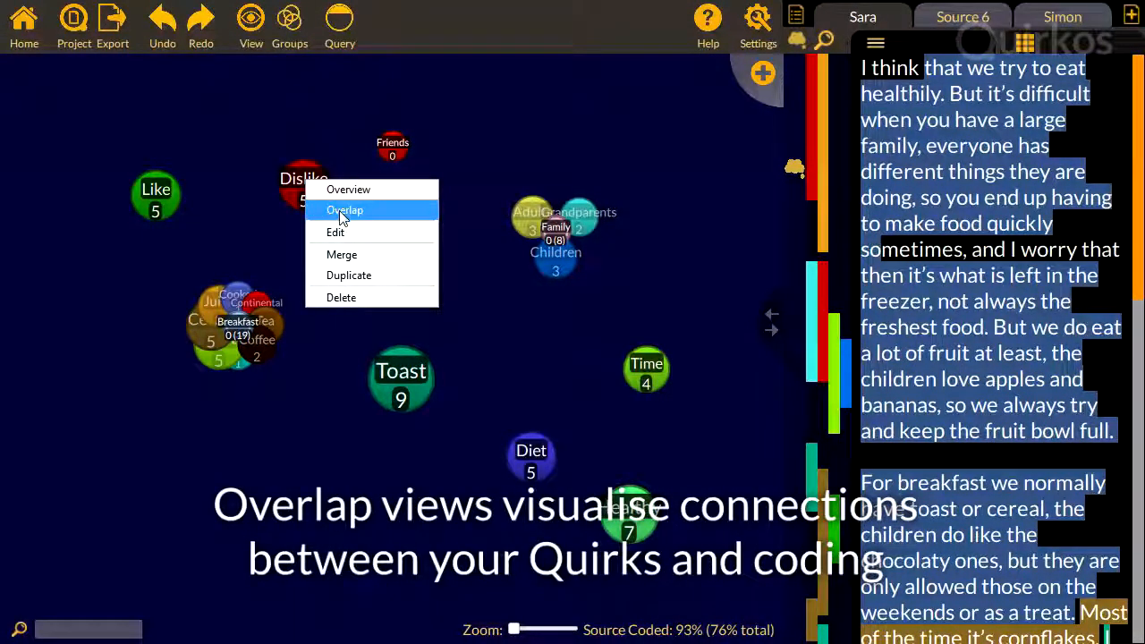
{"action": "left_click", "coordinate": [344, 210]}
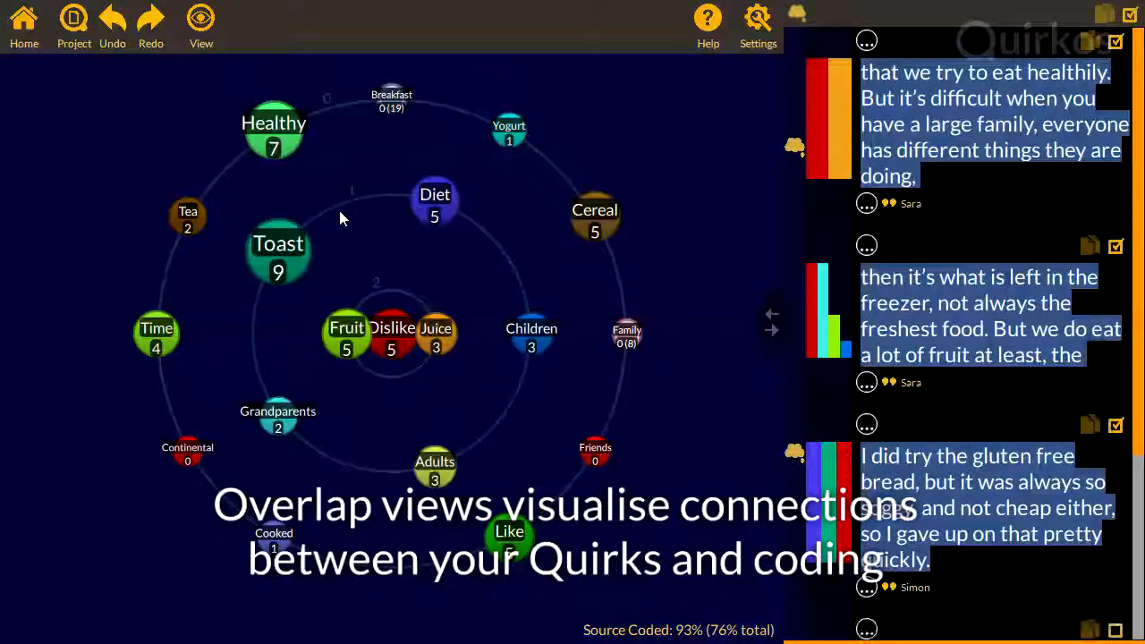
{"action": "mouse_move", "coordinate": [347, 337]}
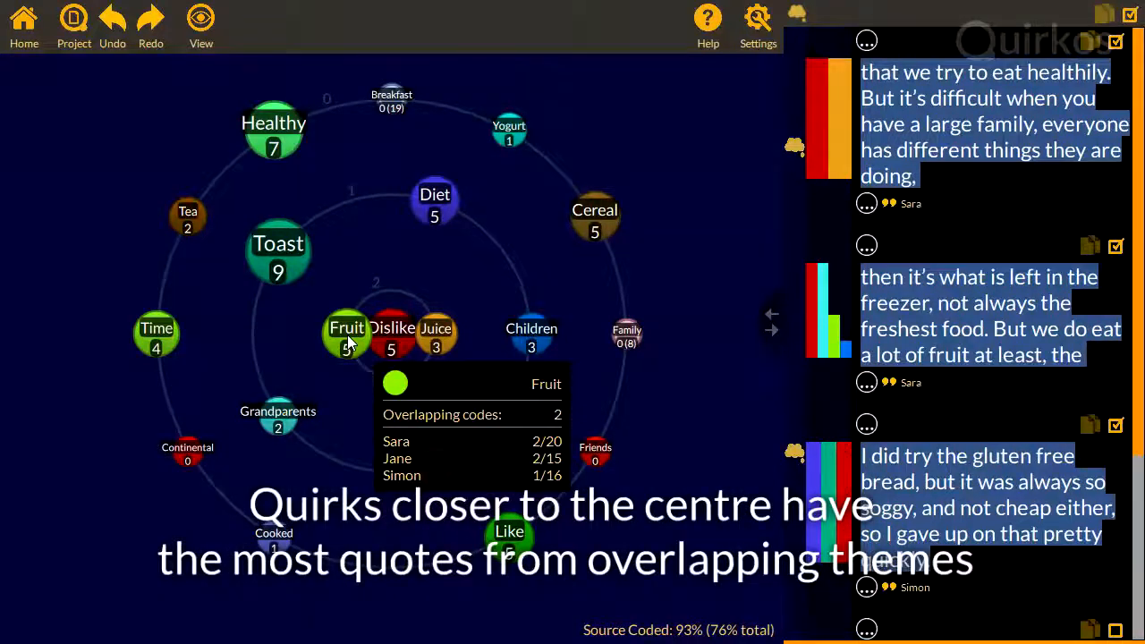
{"action": "mouse_move", "coordinate": [437, 337]}
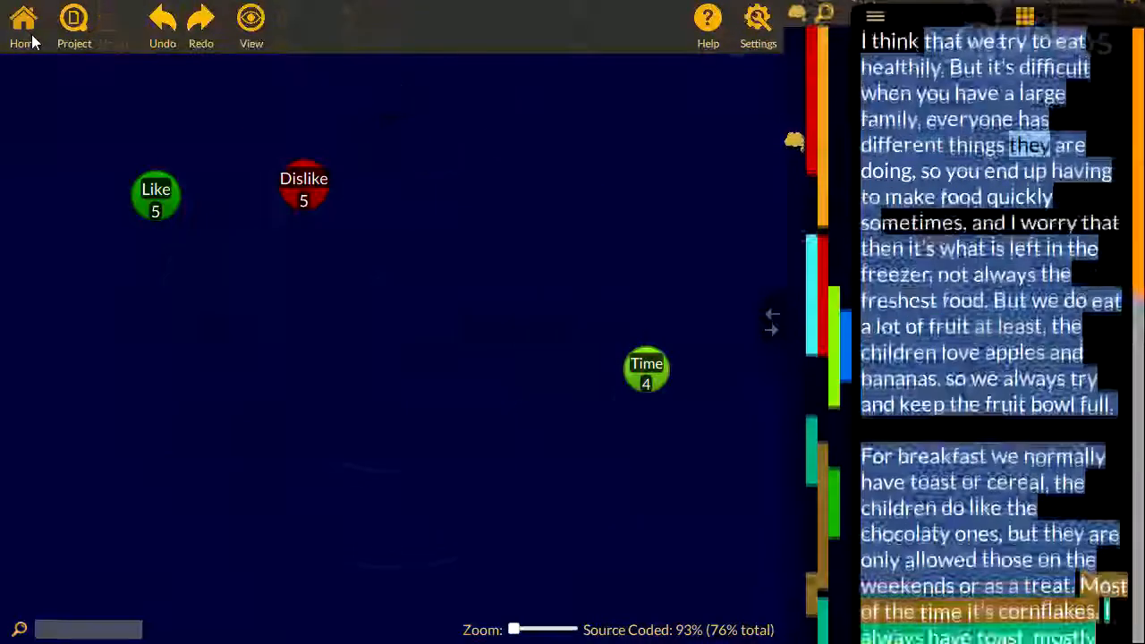
- Generate a word cloud of all sources, try 'so' in the stop list, then close the report
{"action": "left_click", "coordinate": [111, 26]}
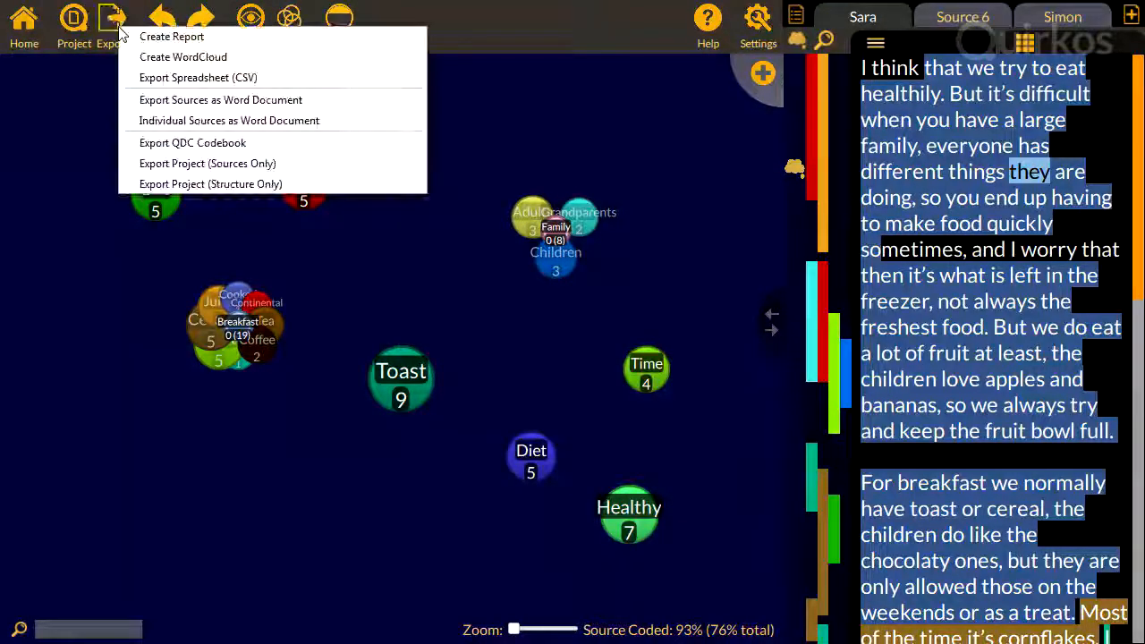
{"action": "left_click", "coordinate": [182, 56]}
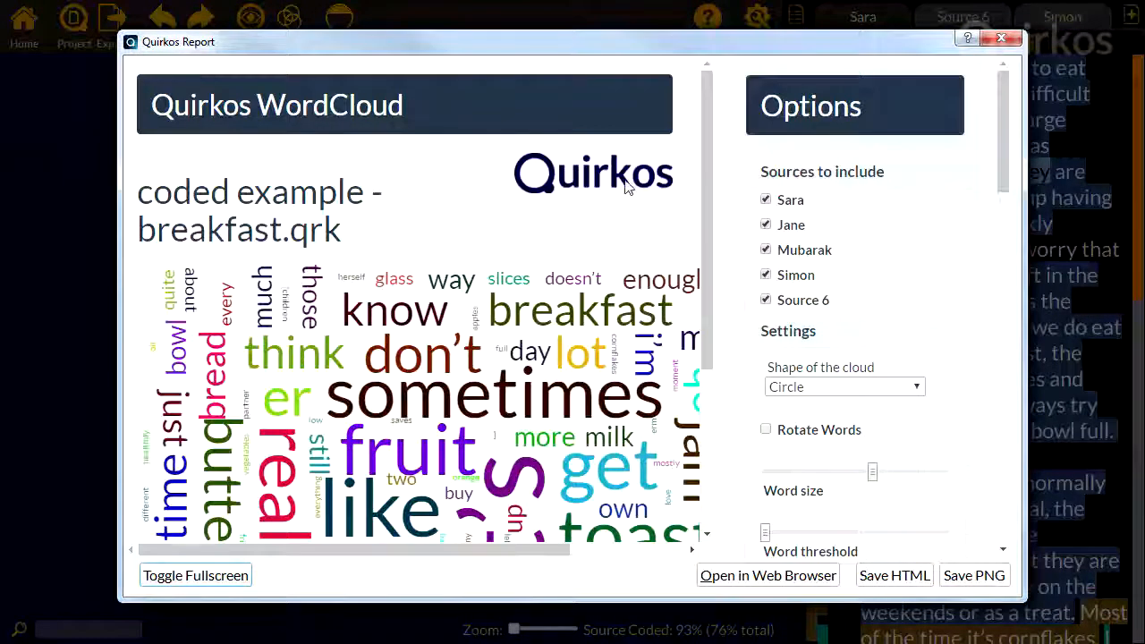
{"action": "scroll", "scroll_direction": "down", "scroll_amount": 3}
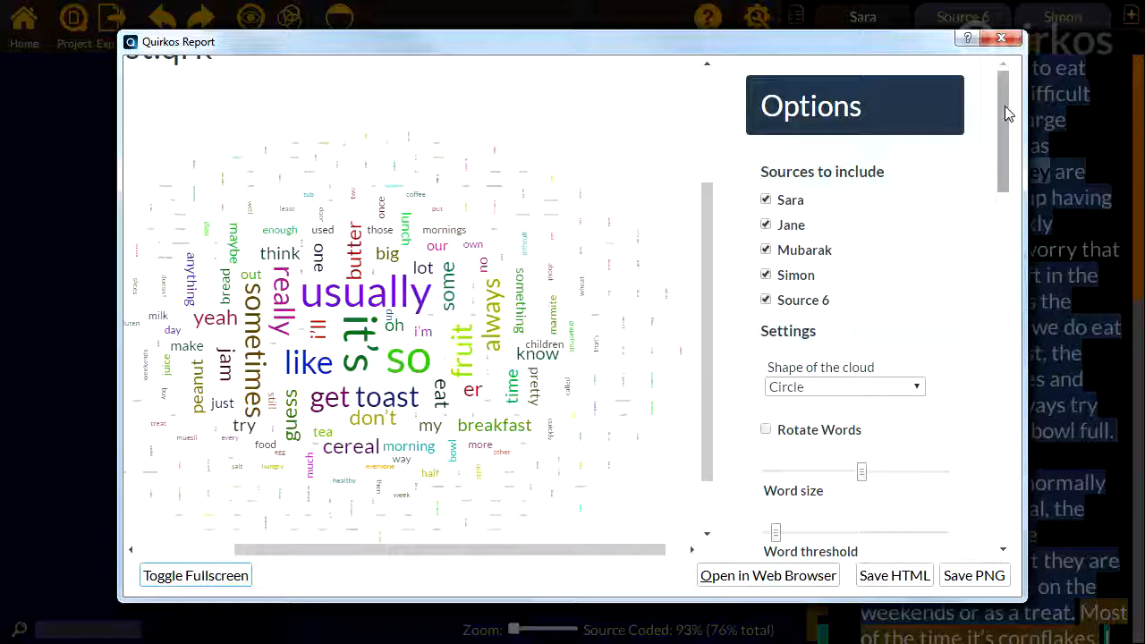
{"action": "scroll", "scroll_direction": "down", "scroll_amount": 3}
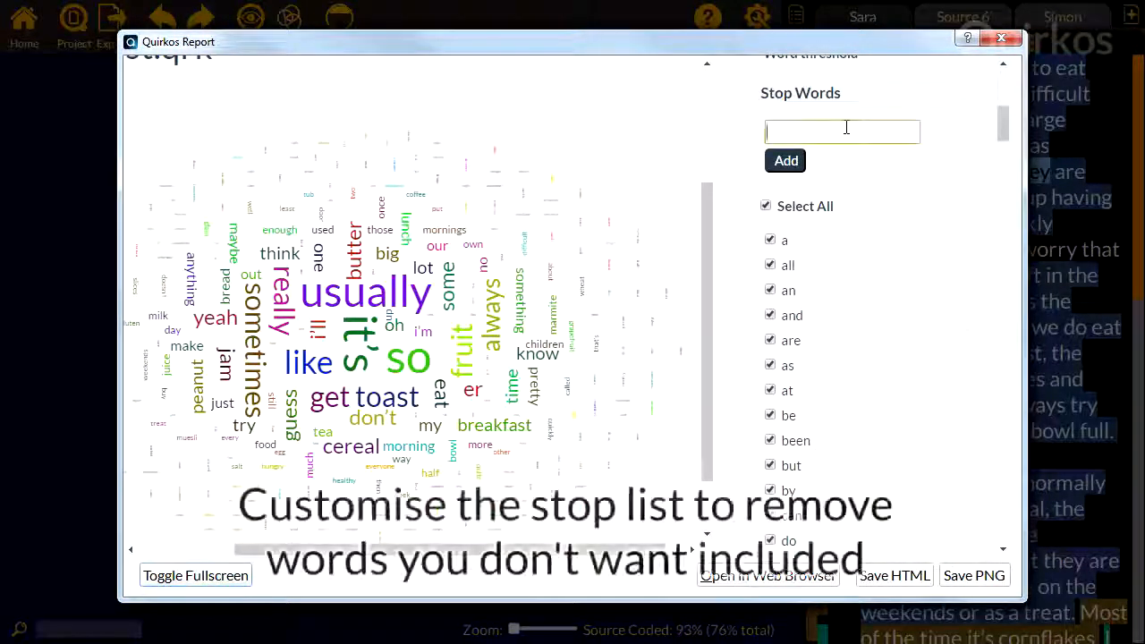
{"action": "type", "text": "so"}
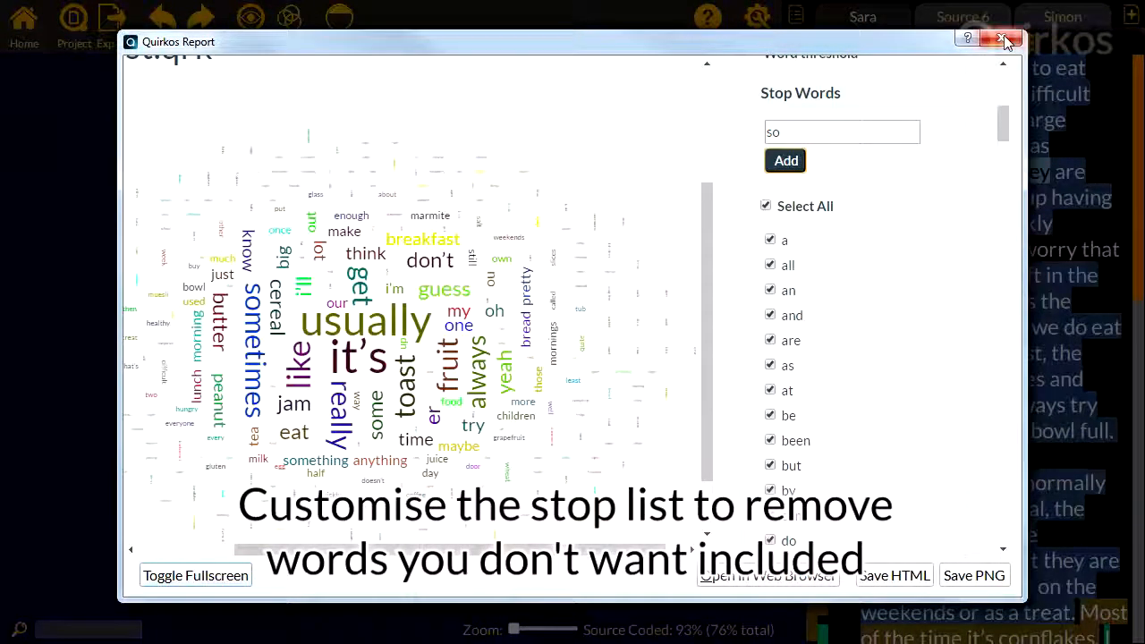
{"action": "left_click", "coordinate": [1005, 41]}
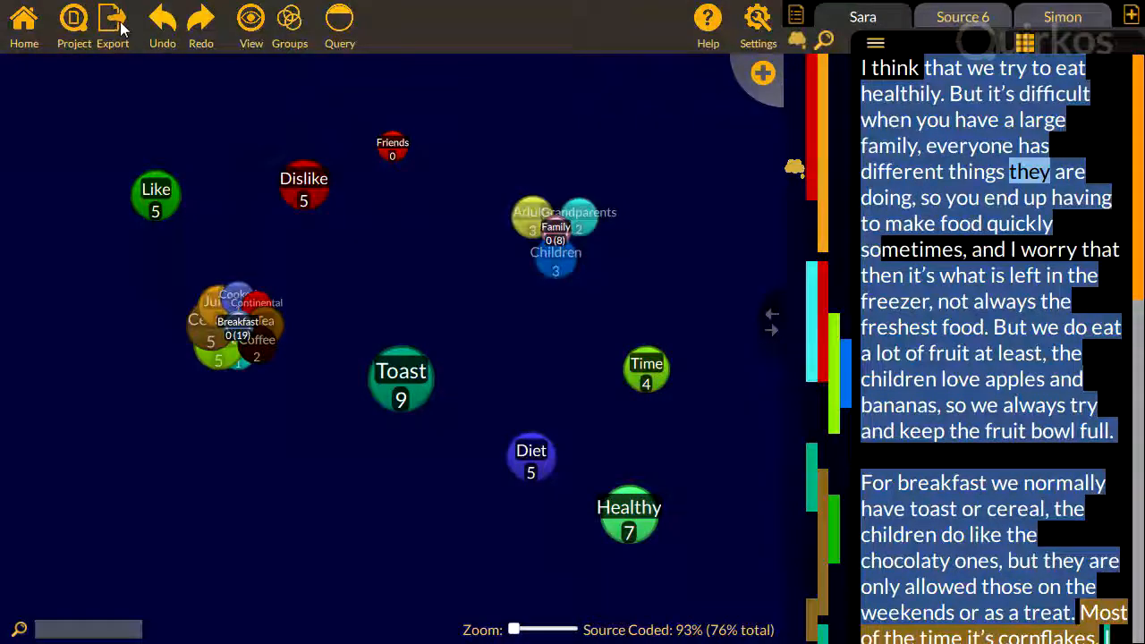
- Export the coded sources as a Word document named breakfast
{"action": "left_click", "coordinate": [113, 25]}
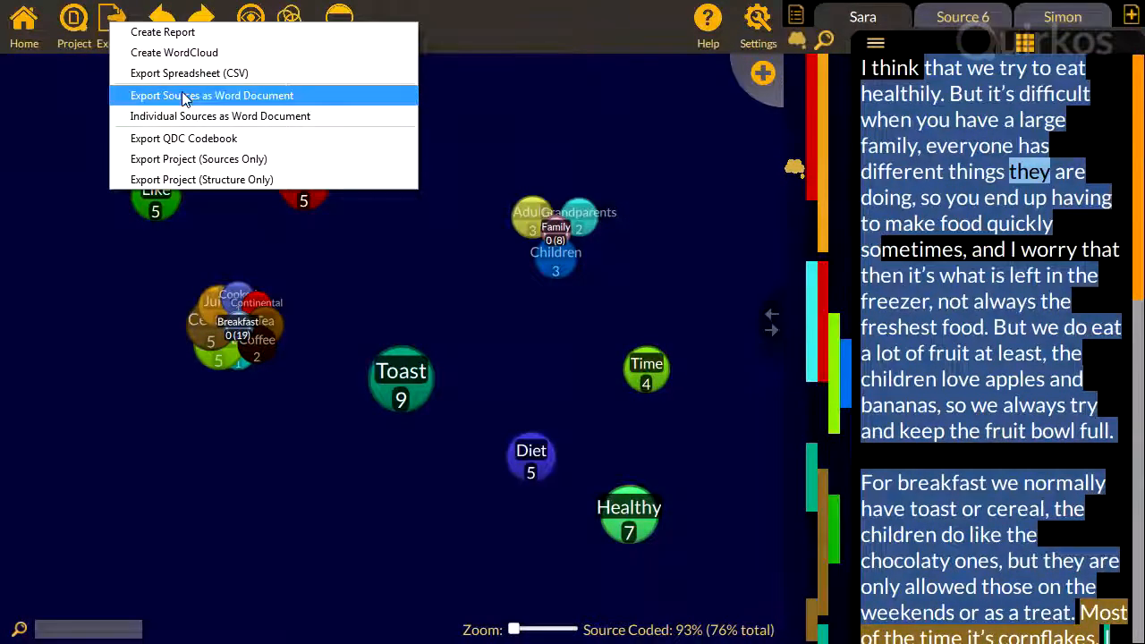
{"action": "left_click", "coordinate": [211, 95]}
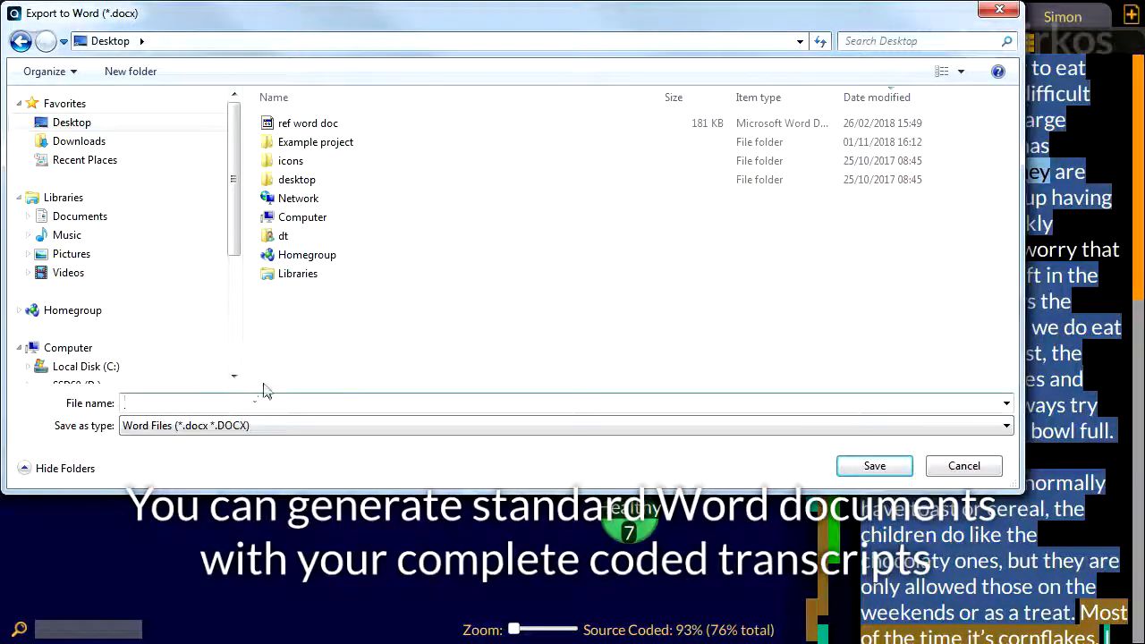
{"action": "type", "text": "breakfast"}
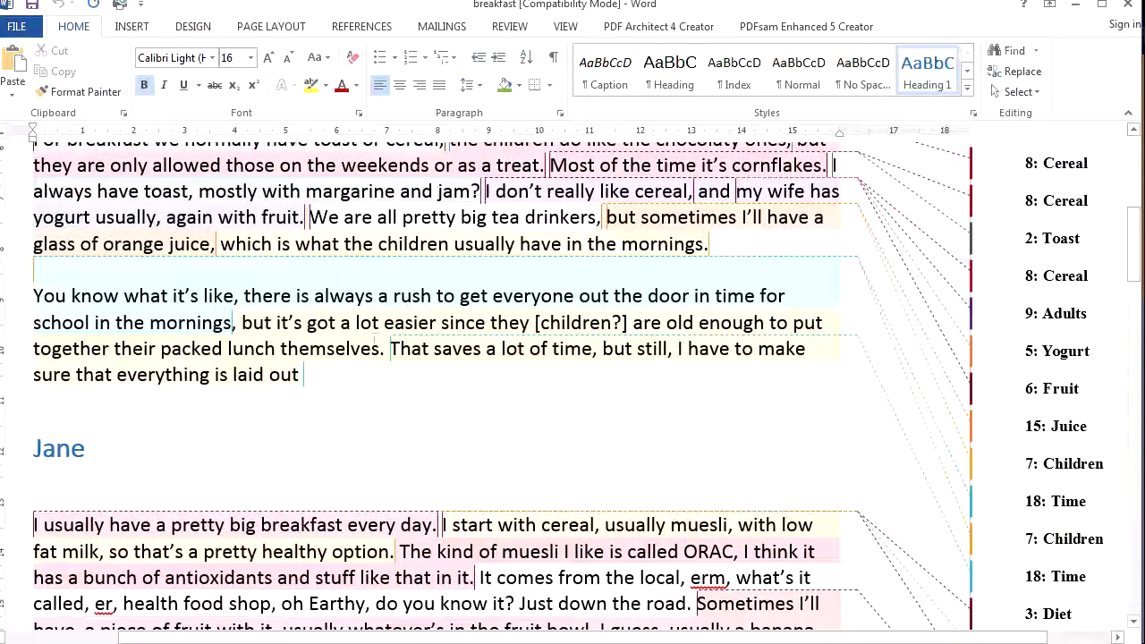
{"action": "scroll", "scroll_direction": "down", "scroll_amount": 3}
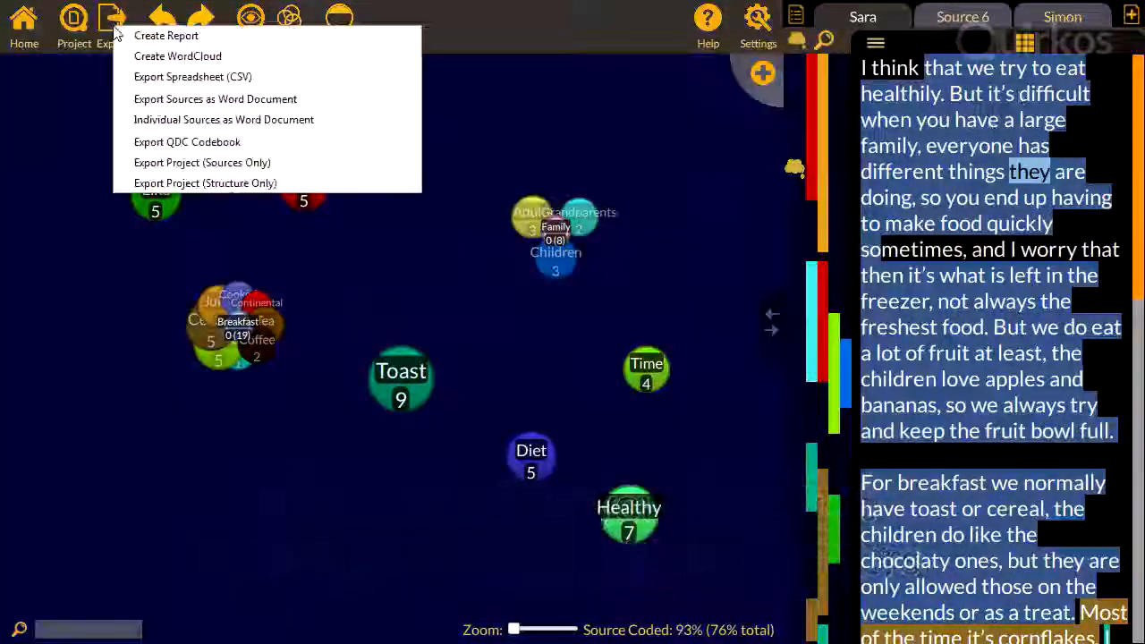
{"action": "mouse_move", "coordinate": [166, 35]}
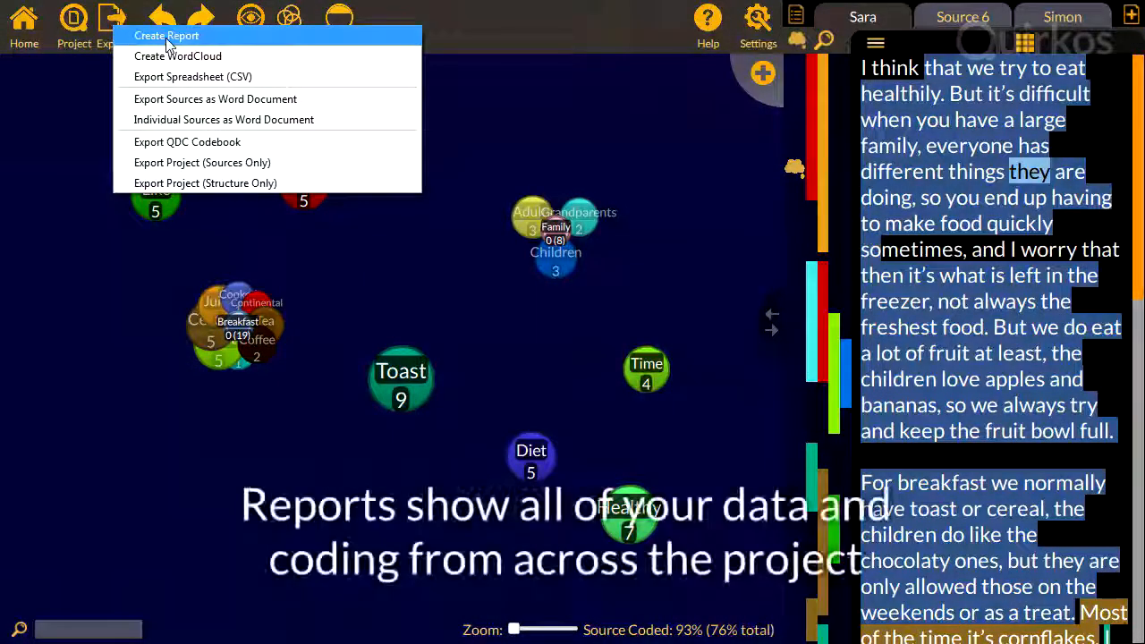
- Generate a whole-project report and exclude canvas views from it
{"action": "left_click", "coordinate": [166, 36]}
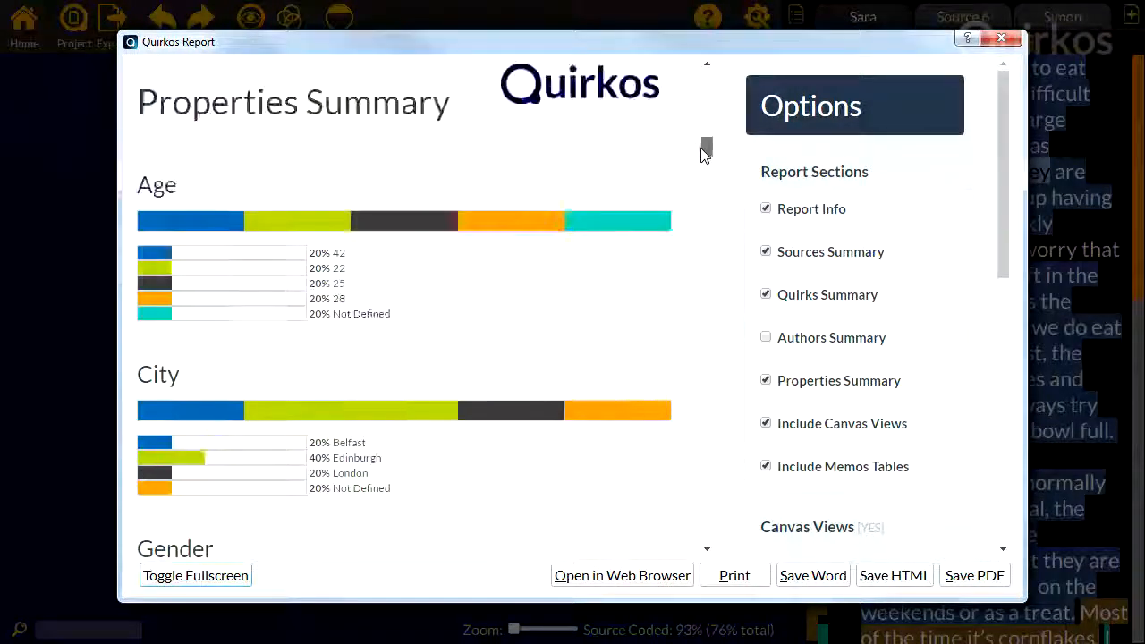
{"action": "scroll", "scroll_direction": "down", "scroll_amount": 3}
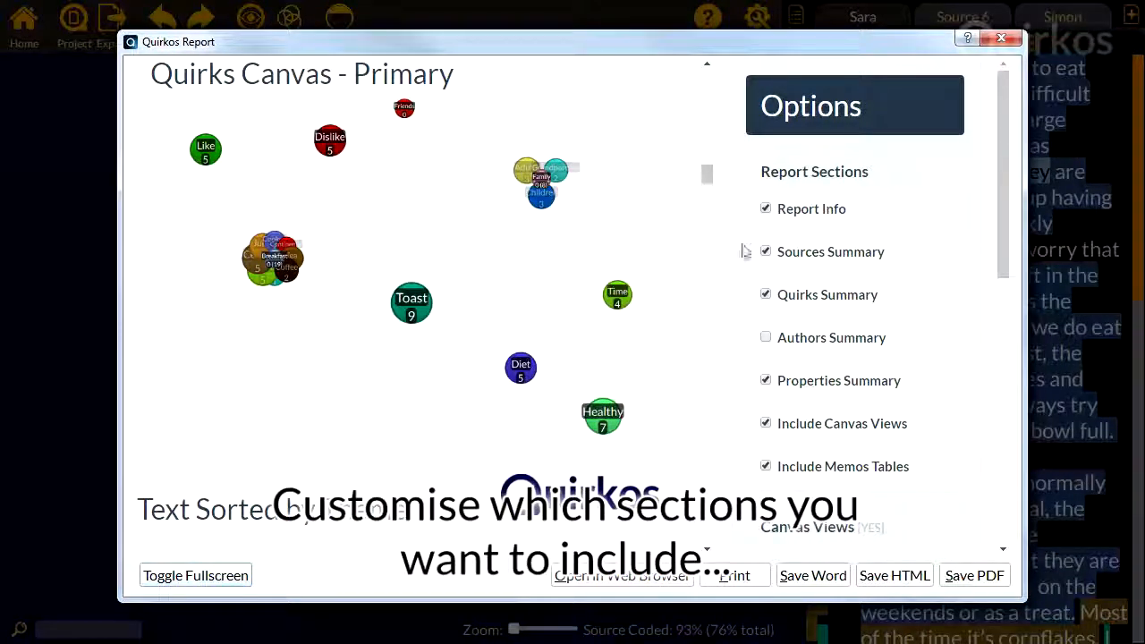
{"action": "scroll", "scroll_direction": "down", "scroll_amount": 3}
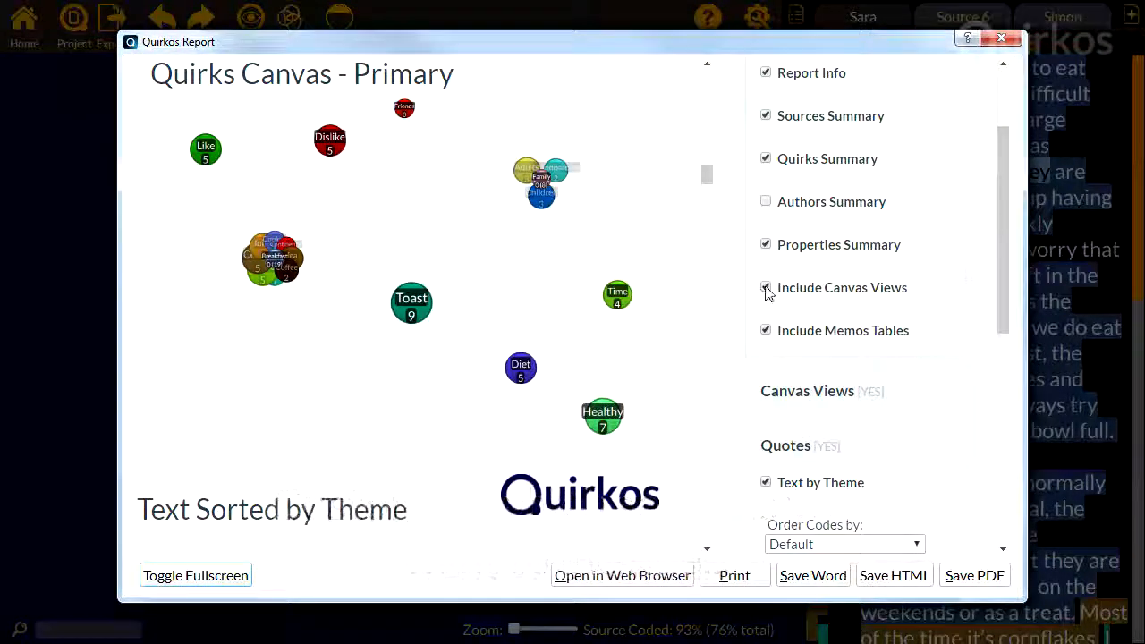
{"action": "left_click", "coordinate": [765, 287]}
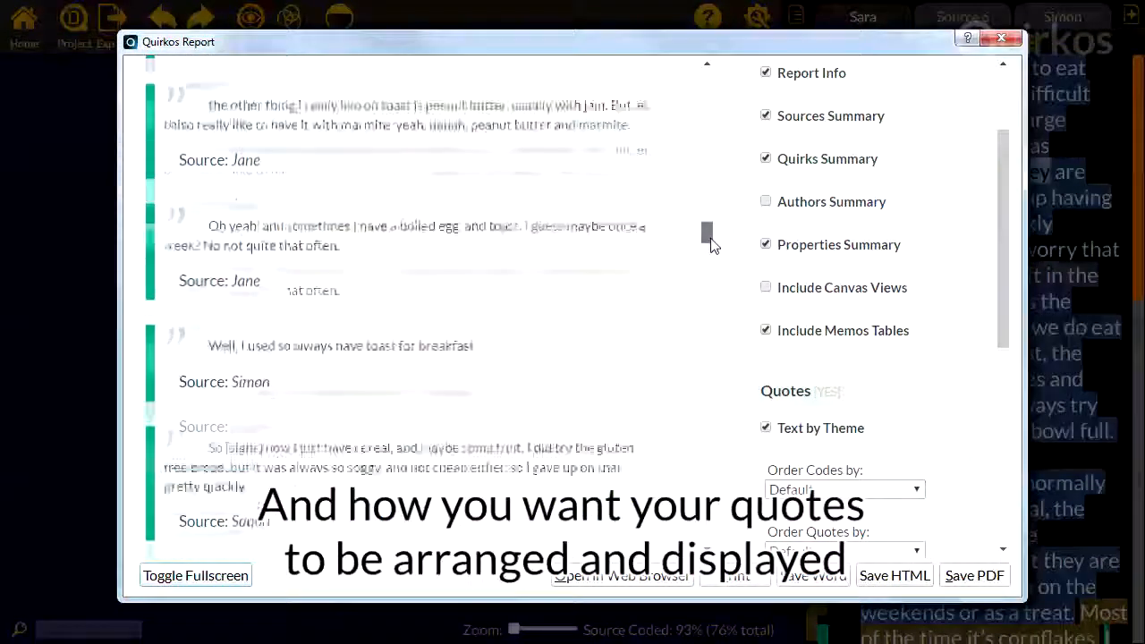
- Save the report as a Word document named 'break' and return to the canvas
{"action": "scroll", "scroll_direction": "down", "scroll_amount": 3}
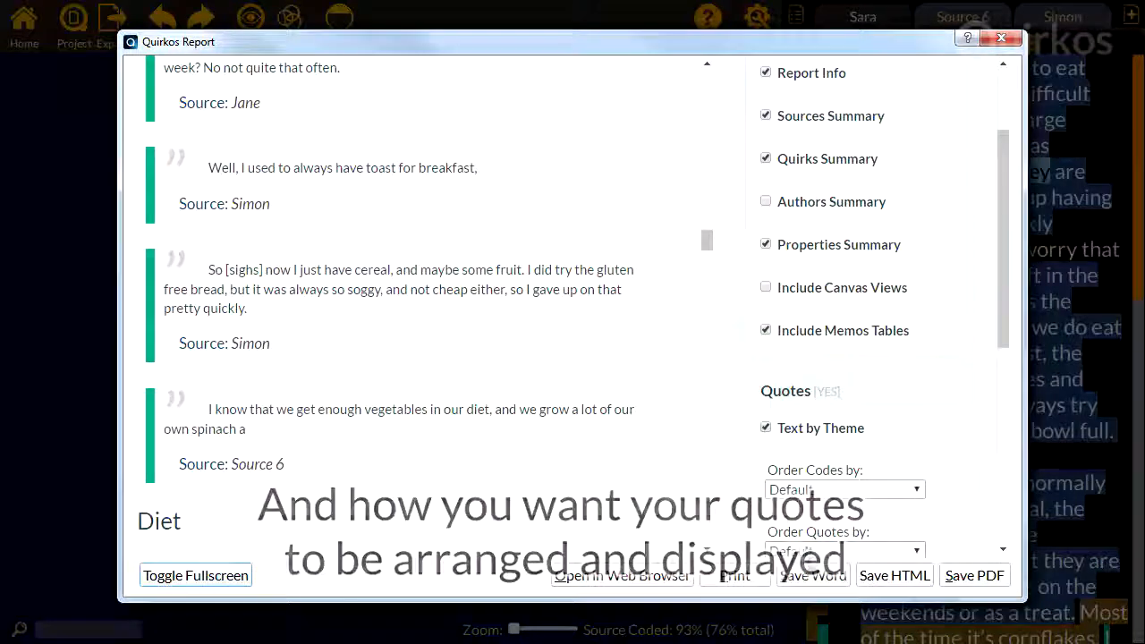
{"action": "left_click", "coordinate": [812, 576]}
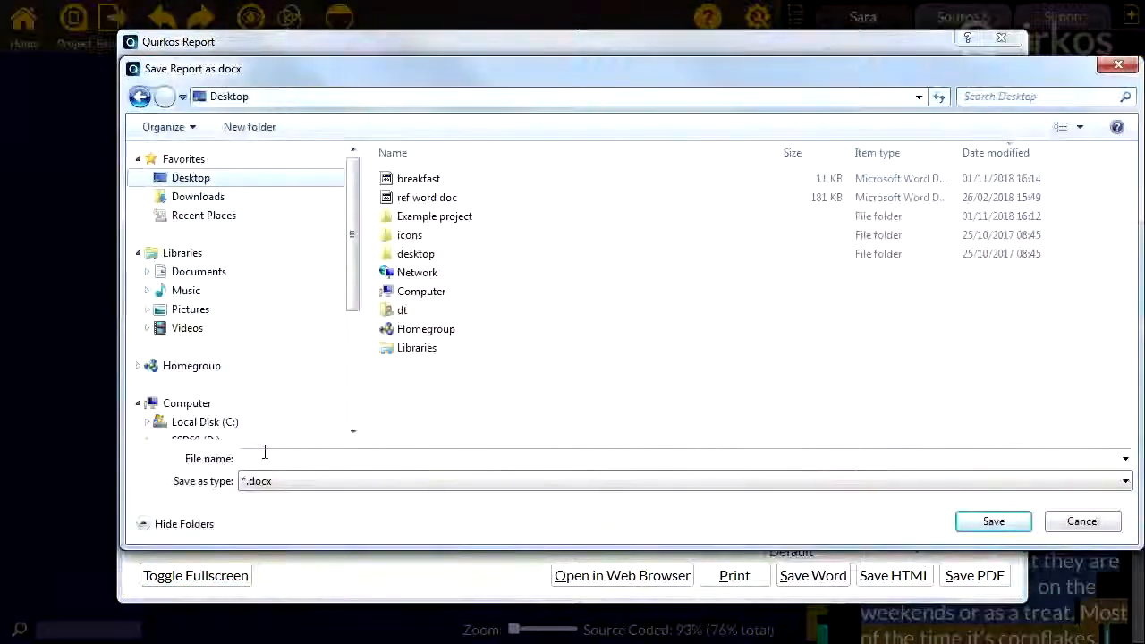
{"action": "type", "text": "break"}
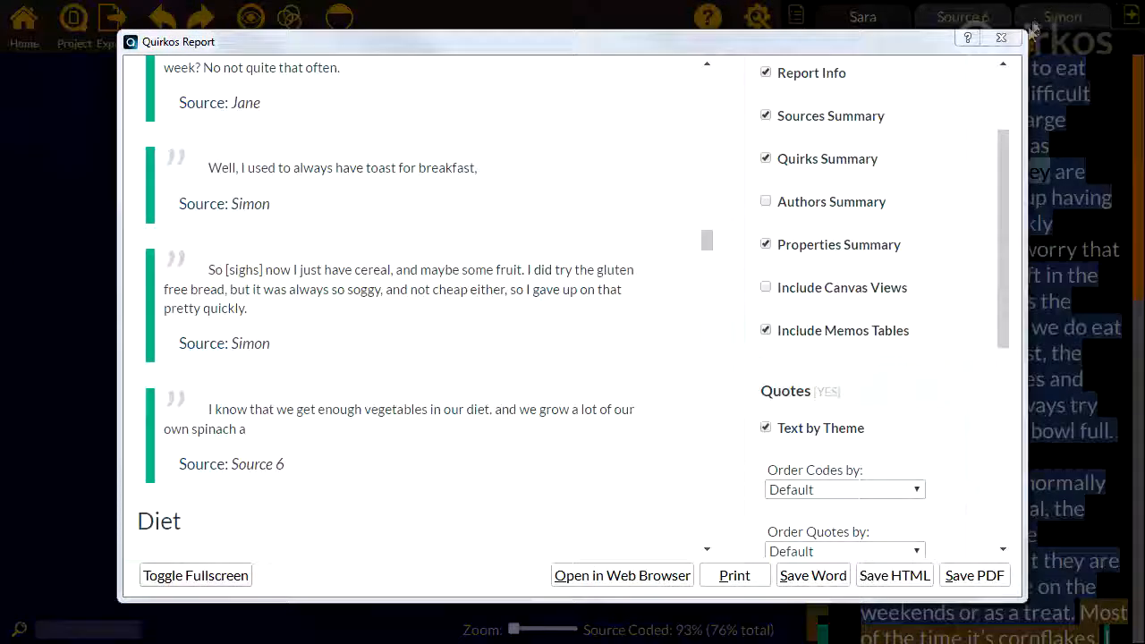
{"action": "left_click", "coordinate": [1002, 38]}
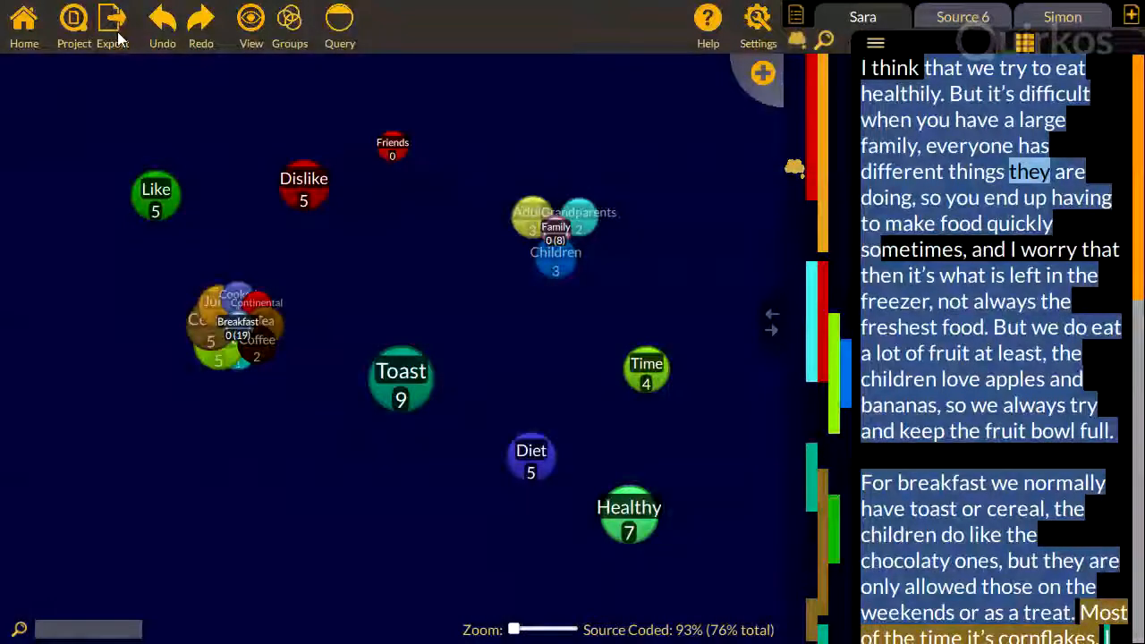
{"action": "mouse_move", "coordinate": [113, 22]}
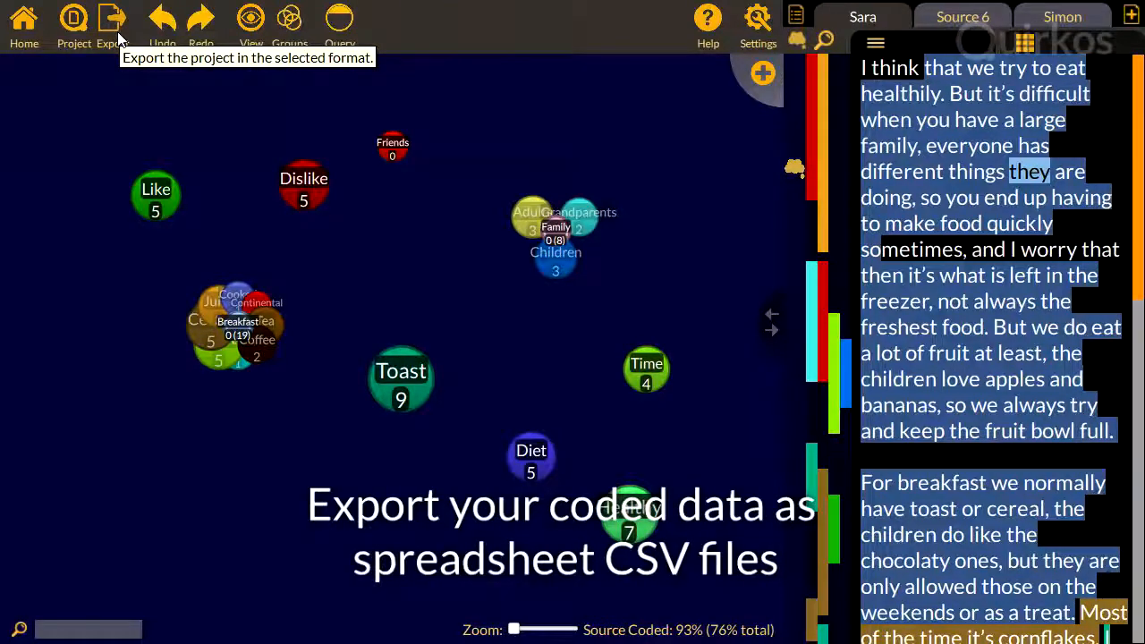
- Export the coded data as CSV spreadsheets into a new Desktop folder named 'data'
{"action": "left_click", "coordinate": [111, 22]}
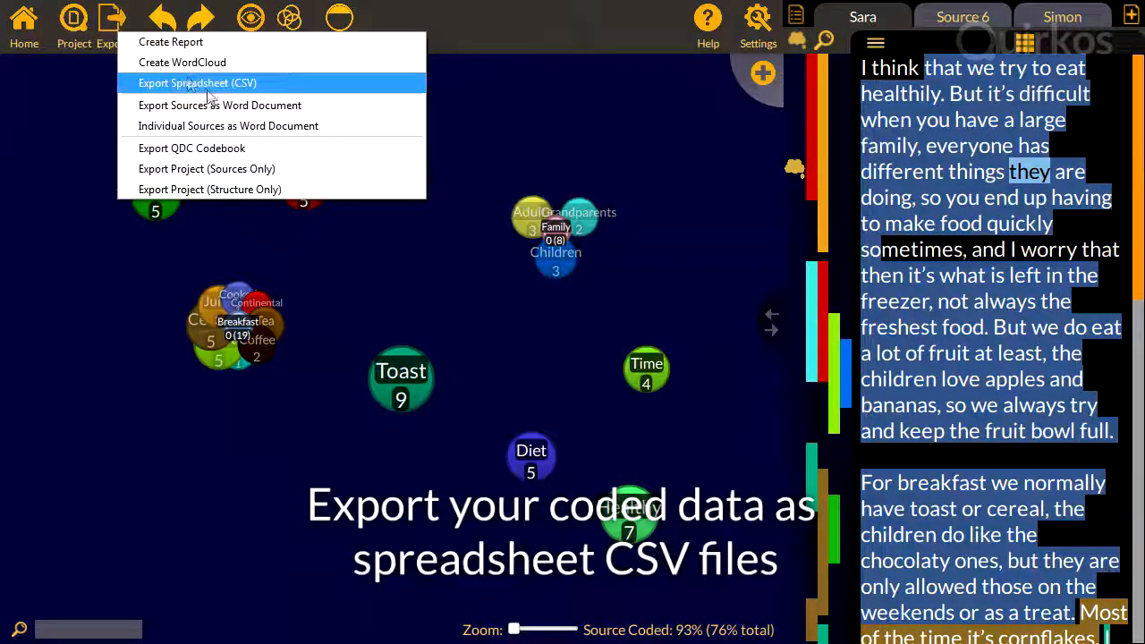
{"action": "left_click", "coordinate": [197, 82]}
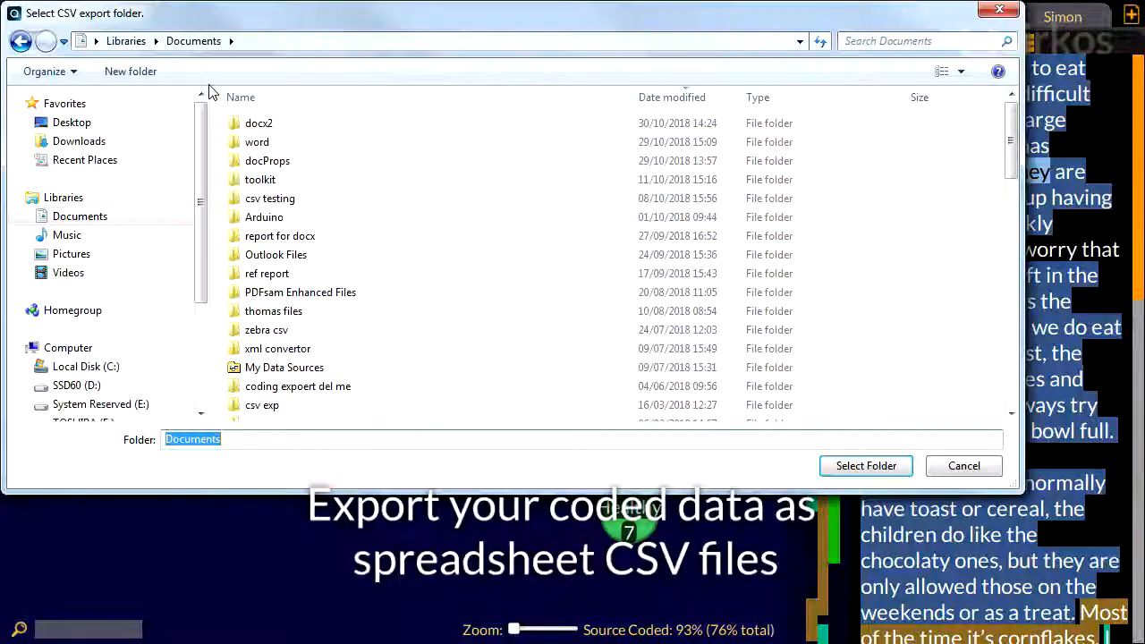
{"action": "left_click", "coordinate": [131, 71]}
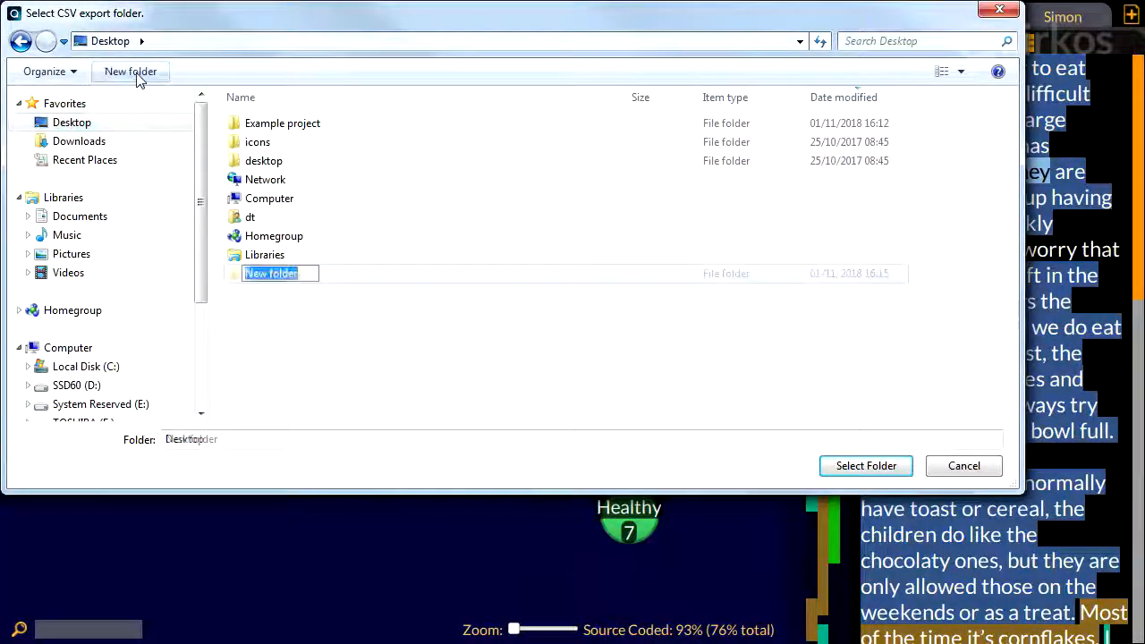
{"action": "type", "text": "data"}
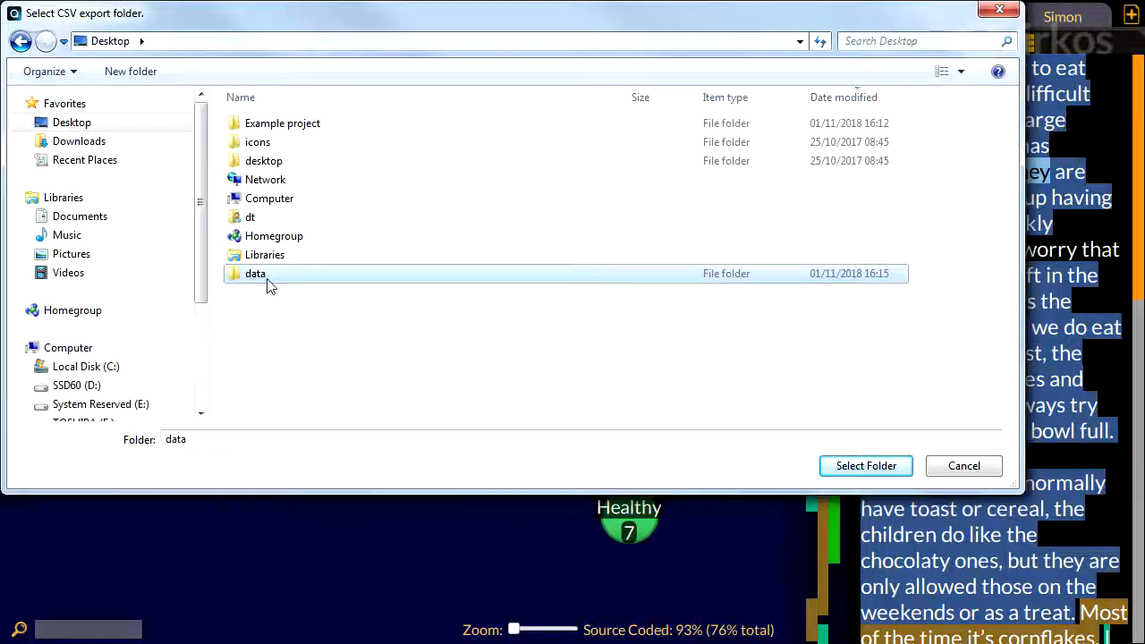
{"action": "left_click", "coordinate": [864, 465]}
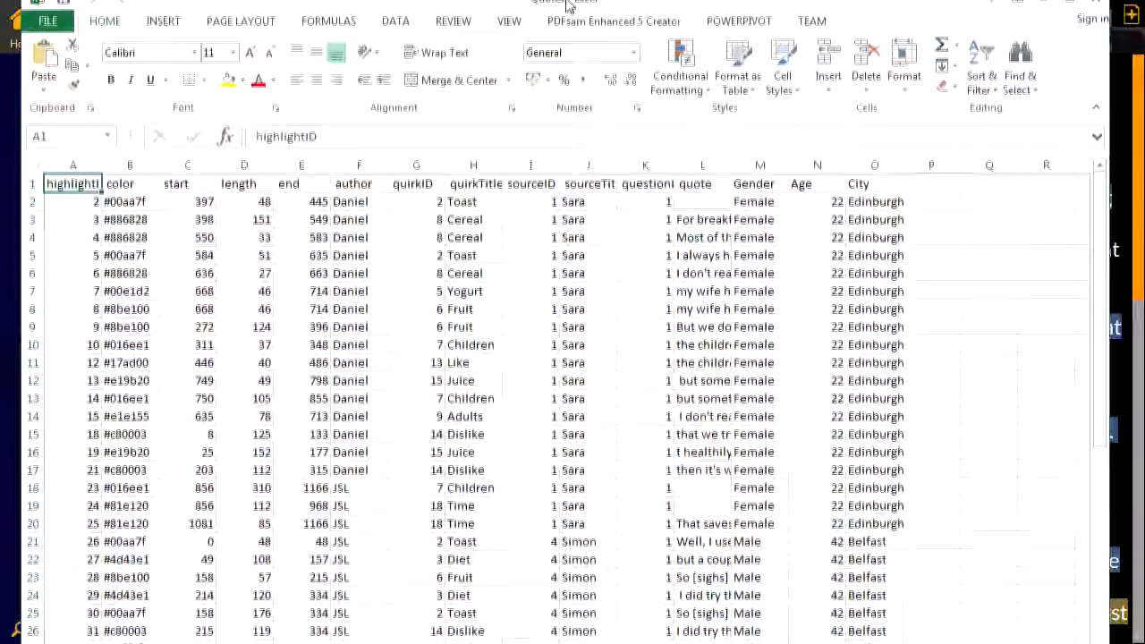
- Widen the quote column L in the exported CSV so more of each quote shows
{"action": "left_click", "coordinate": [415, 290]}
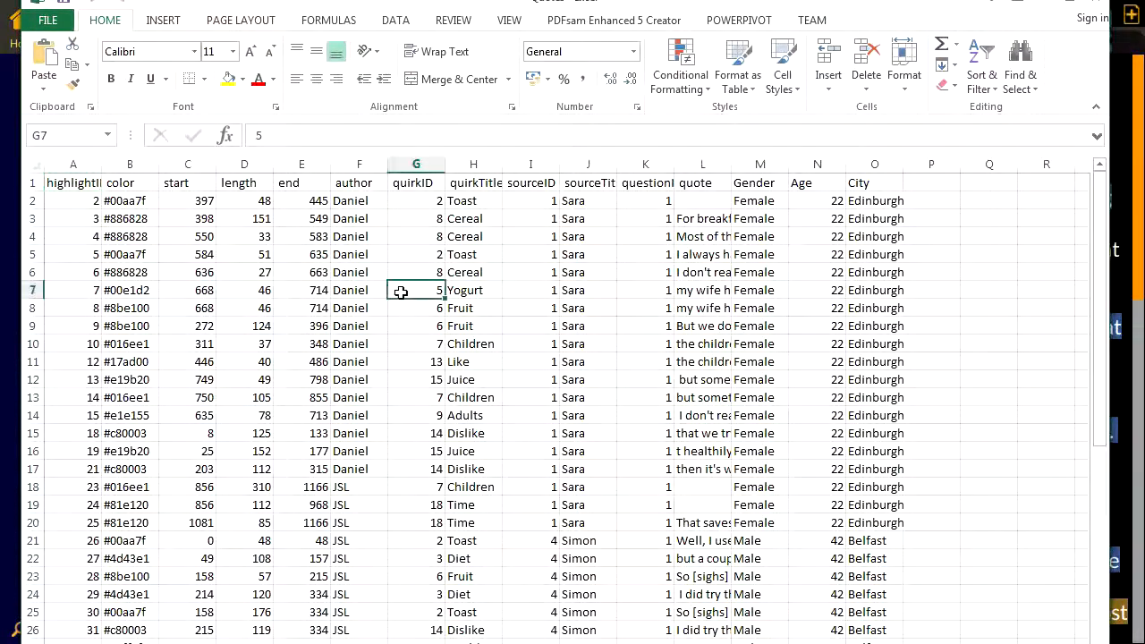
{"action": "scroll", "scroll_direction": "down", "scroll_amount": 3}
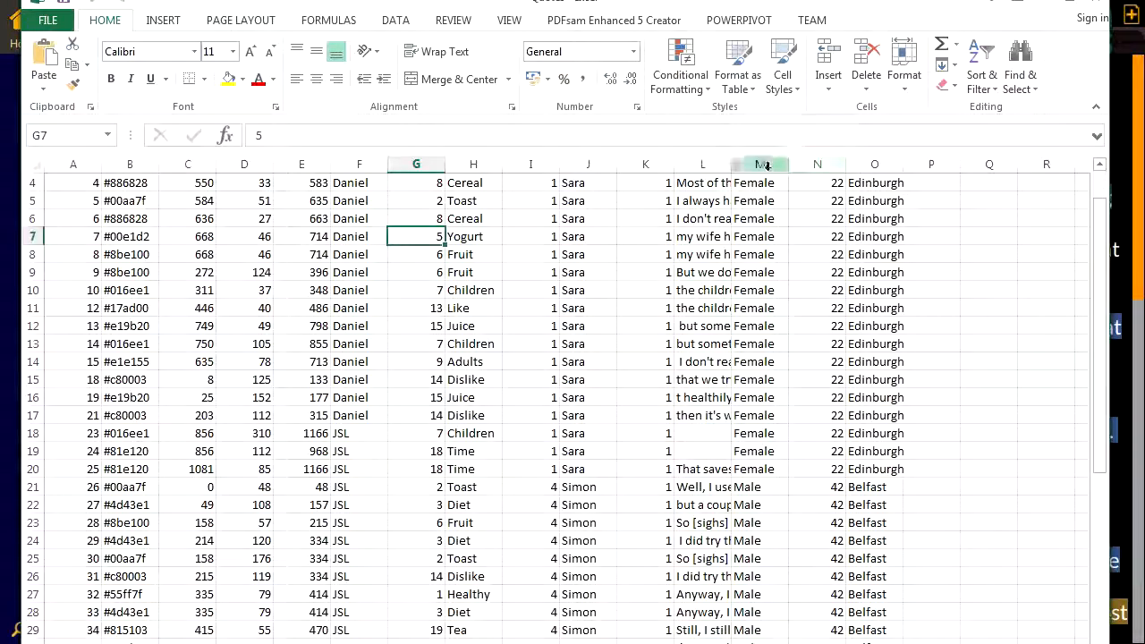
{"action": "left_click_drag", "start_coordinate": [758, 164], "coordinate": [984, 164]}
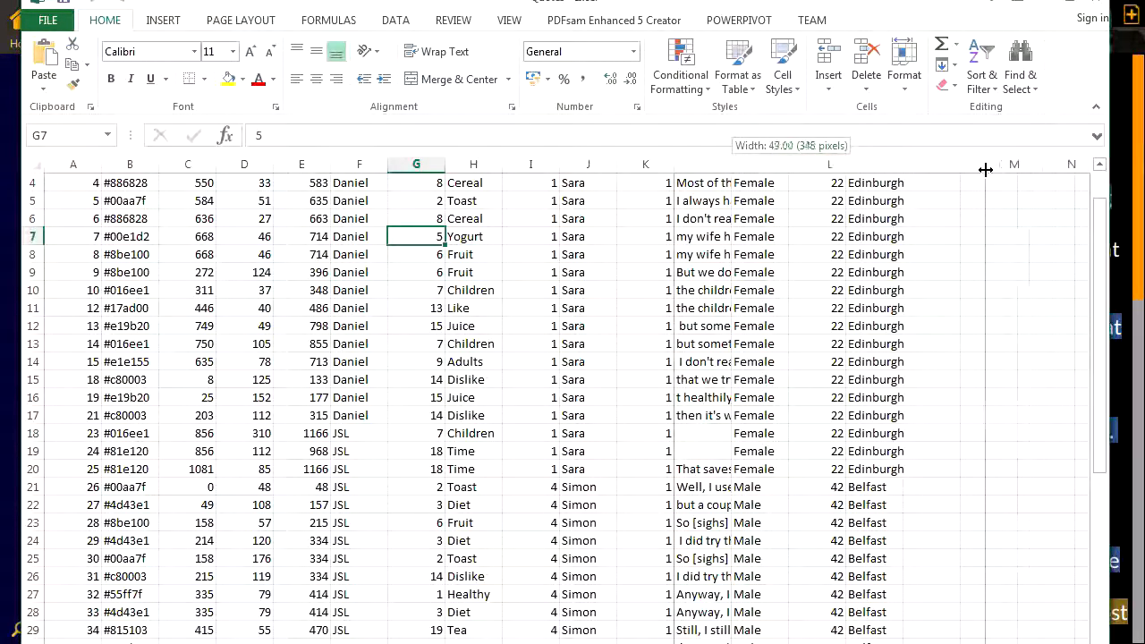